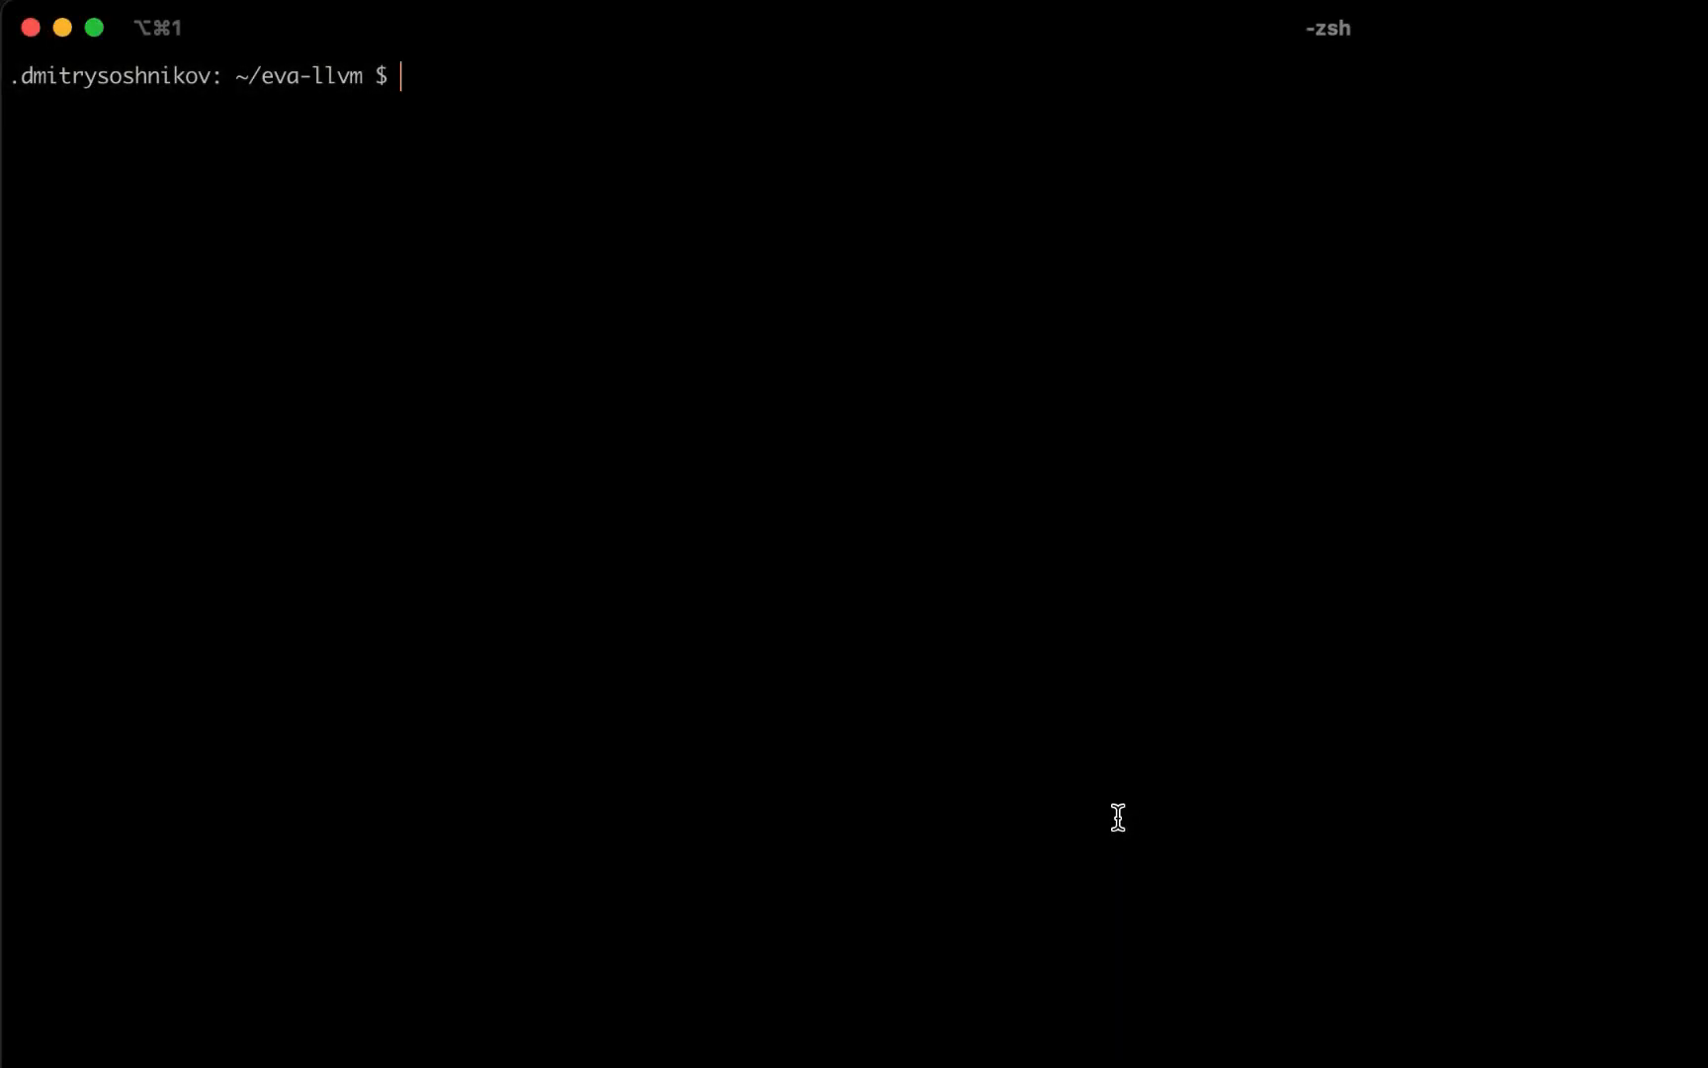
Create a src folder and start the subl command to open src/EvaLLVM.h.
{"action": "type", "text": "mkdir src"}
{"action": "type", "text": "sl src/"}
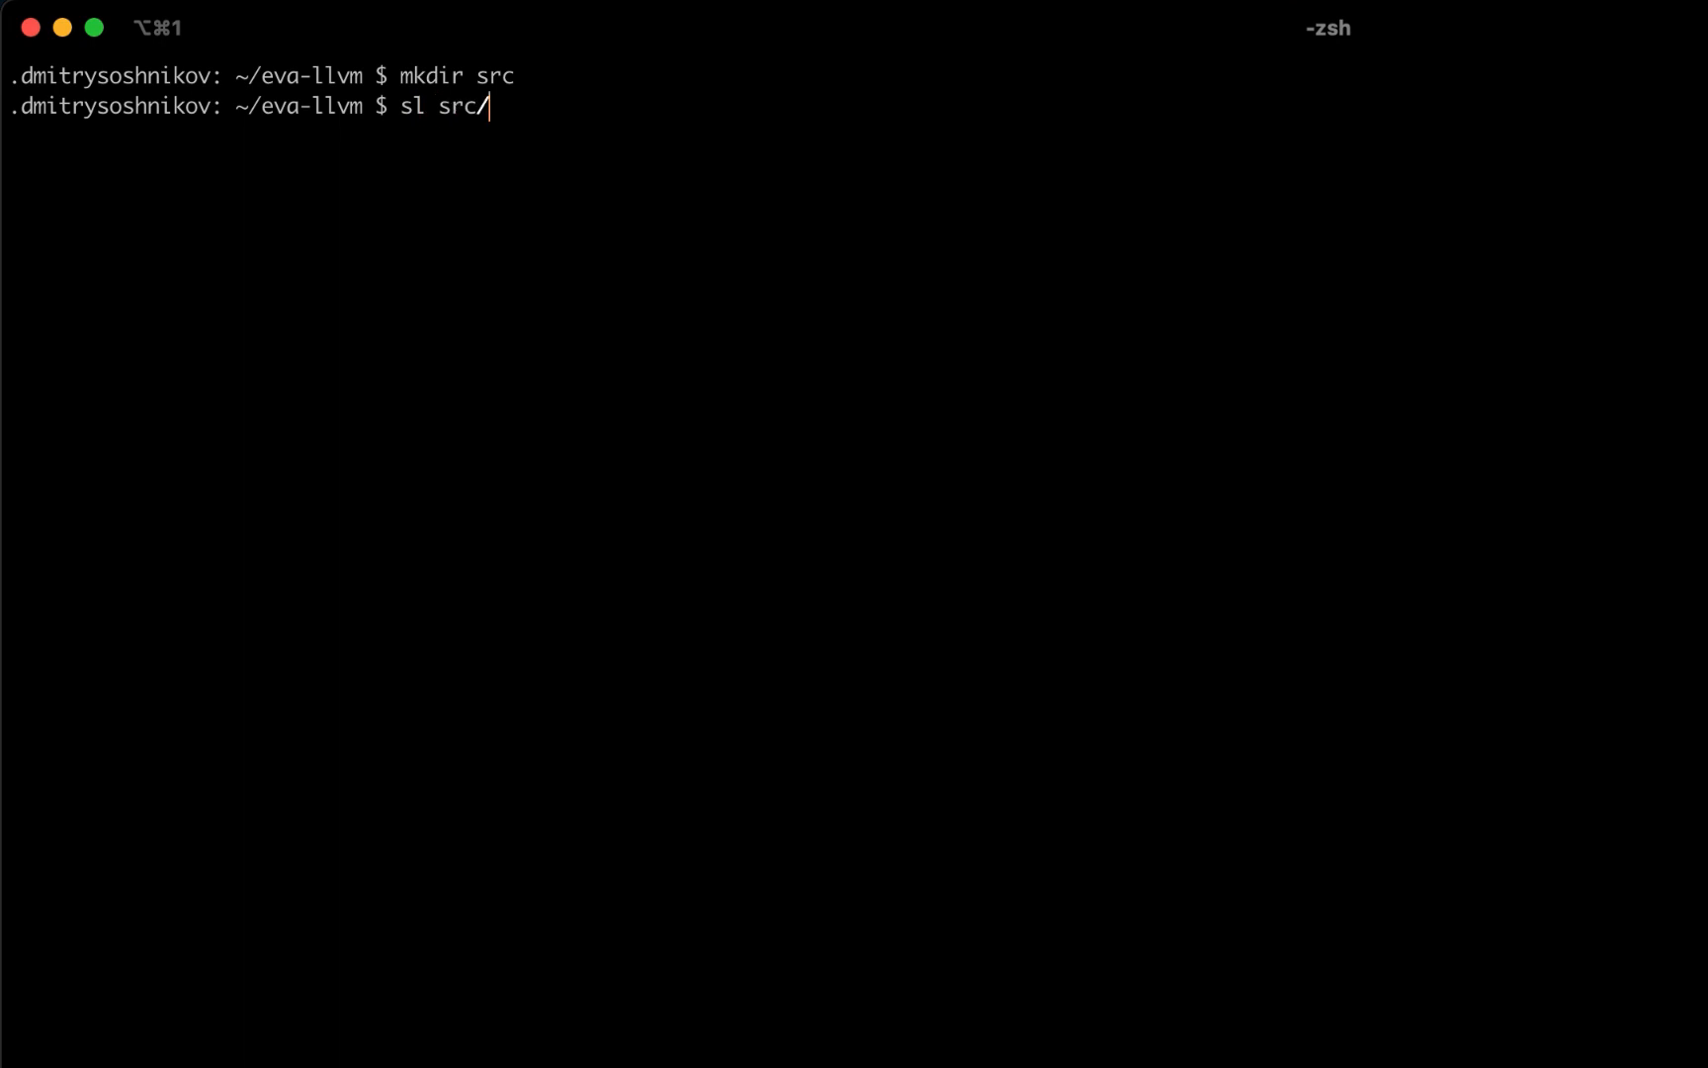
{"action": "type", "text": "EvaLLVM.h"}
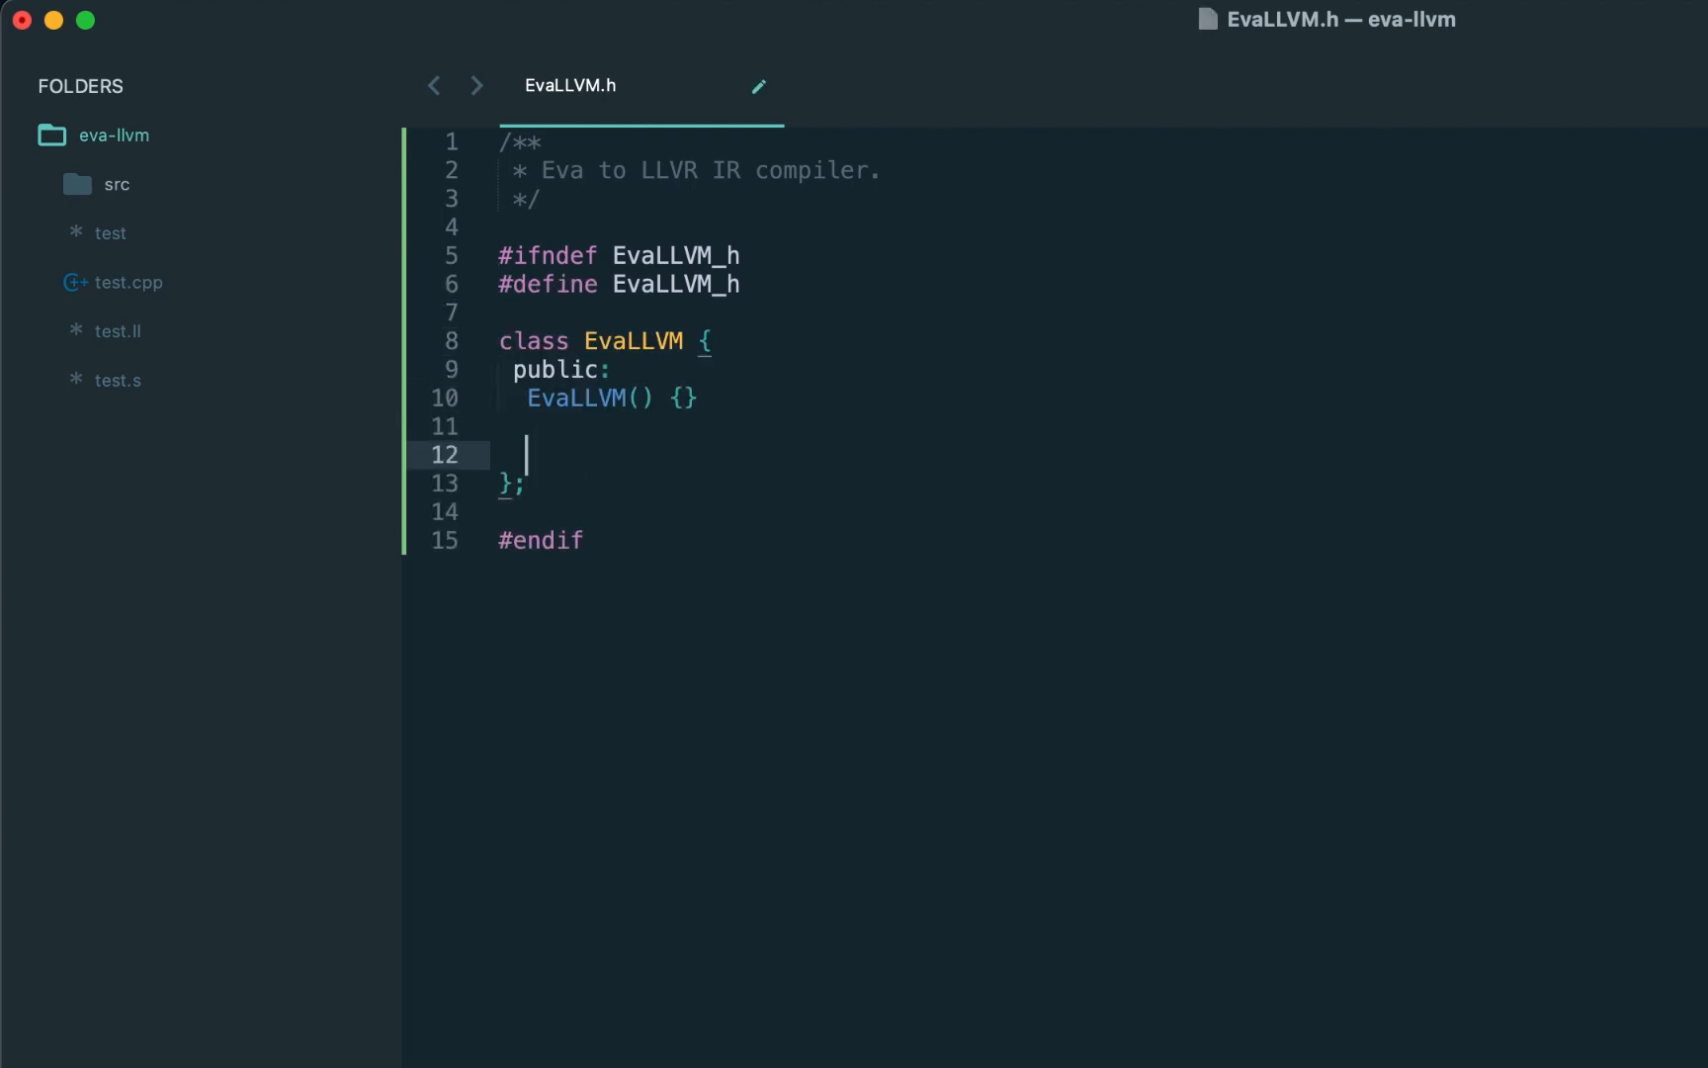
Add an exec(const std::string& program) method with step comments starting 'Parse the program'.
{"action": "type", "text": "/**"}
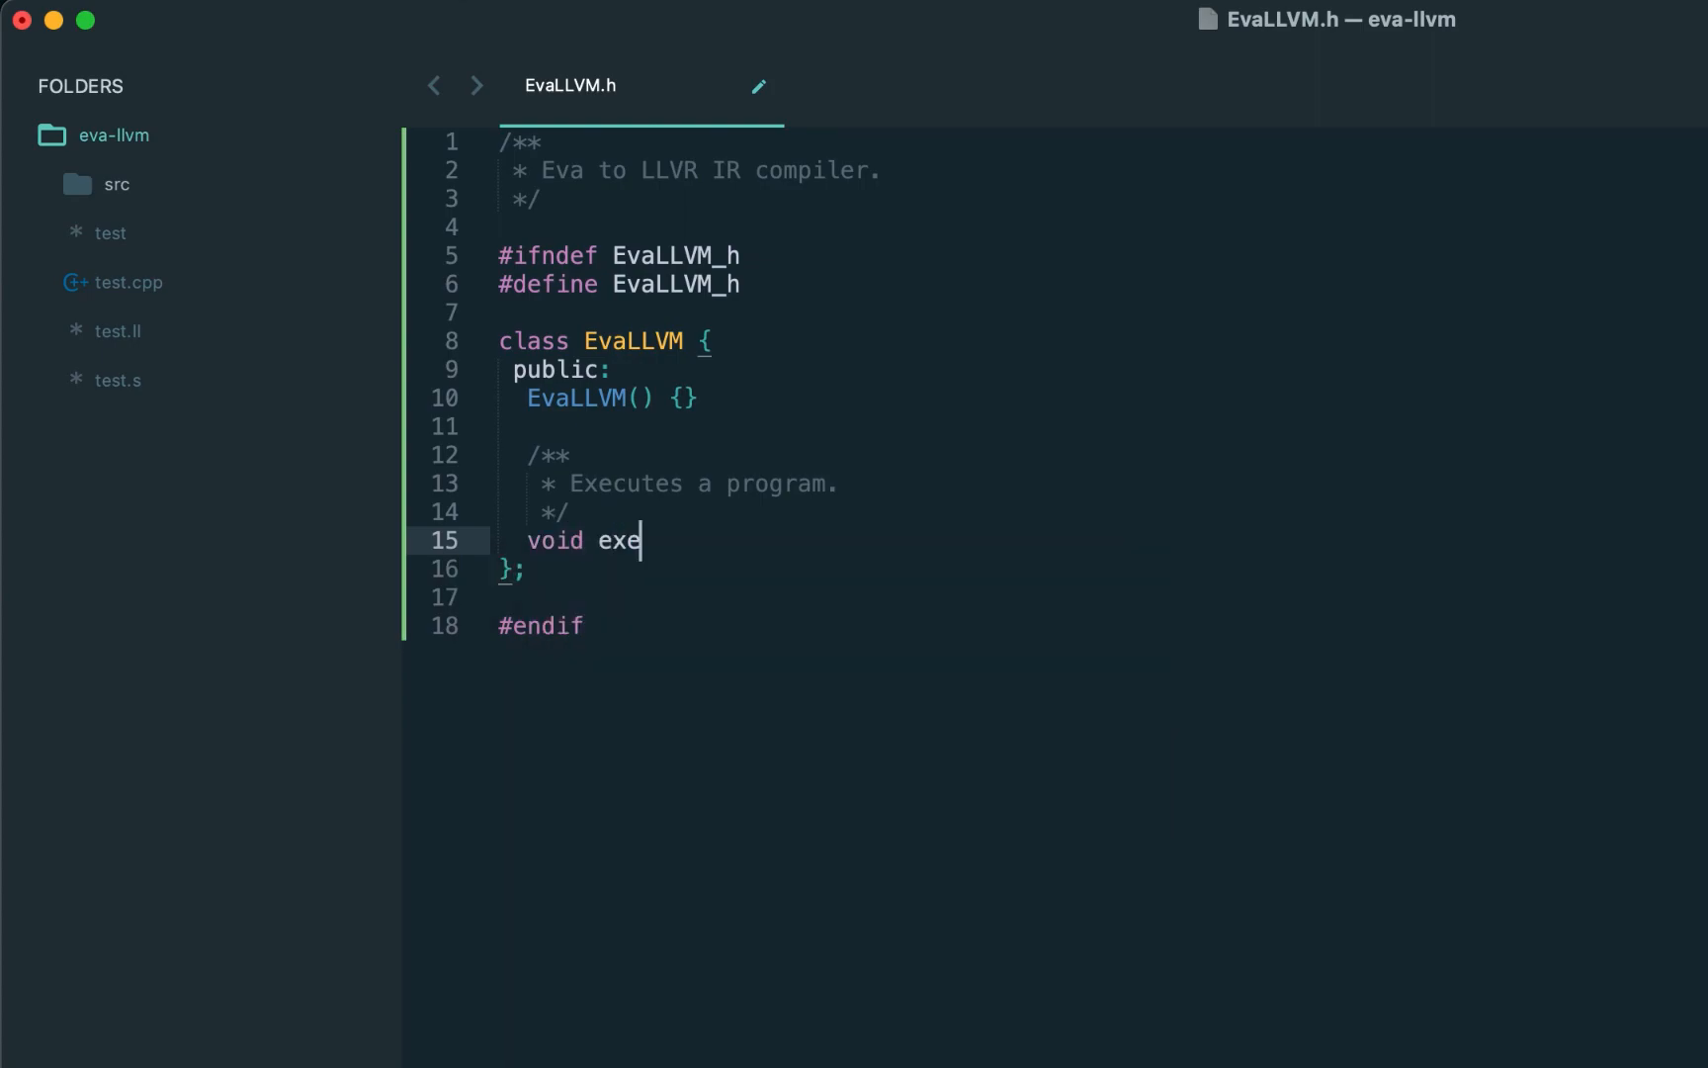
{"action": "type", "text": "c(const std::string& program) {"}
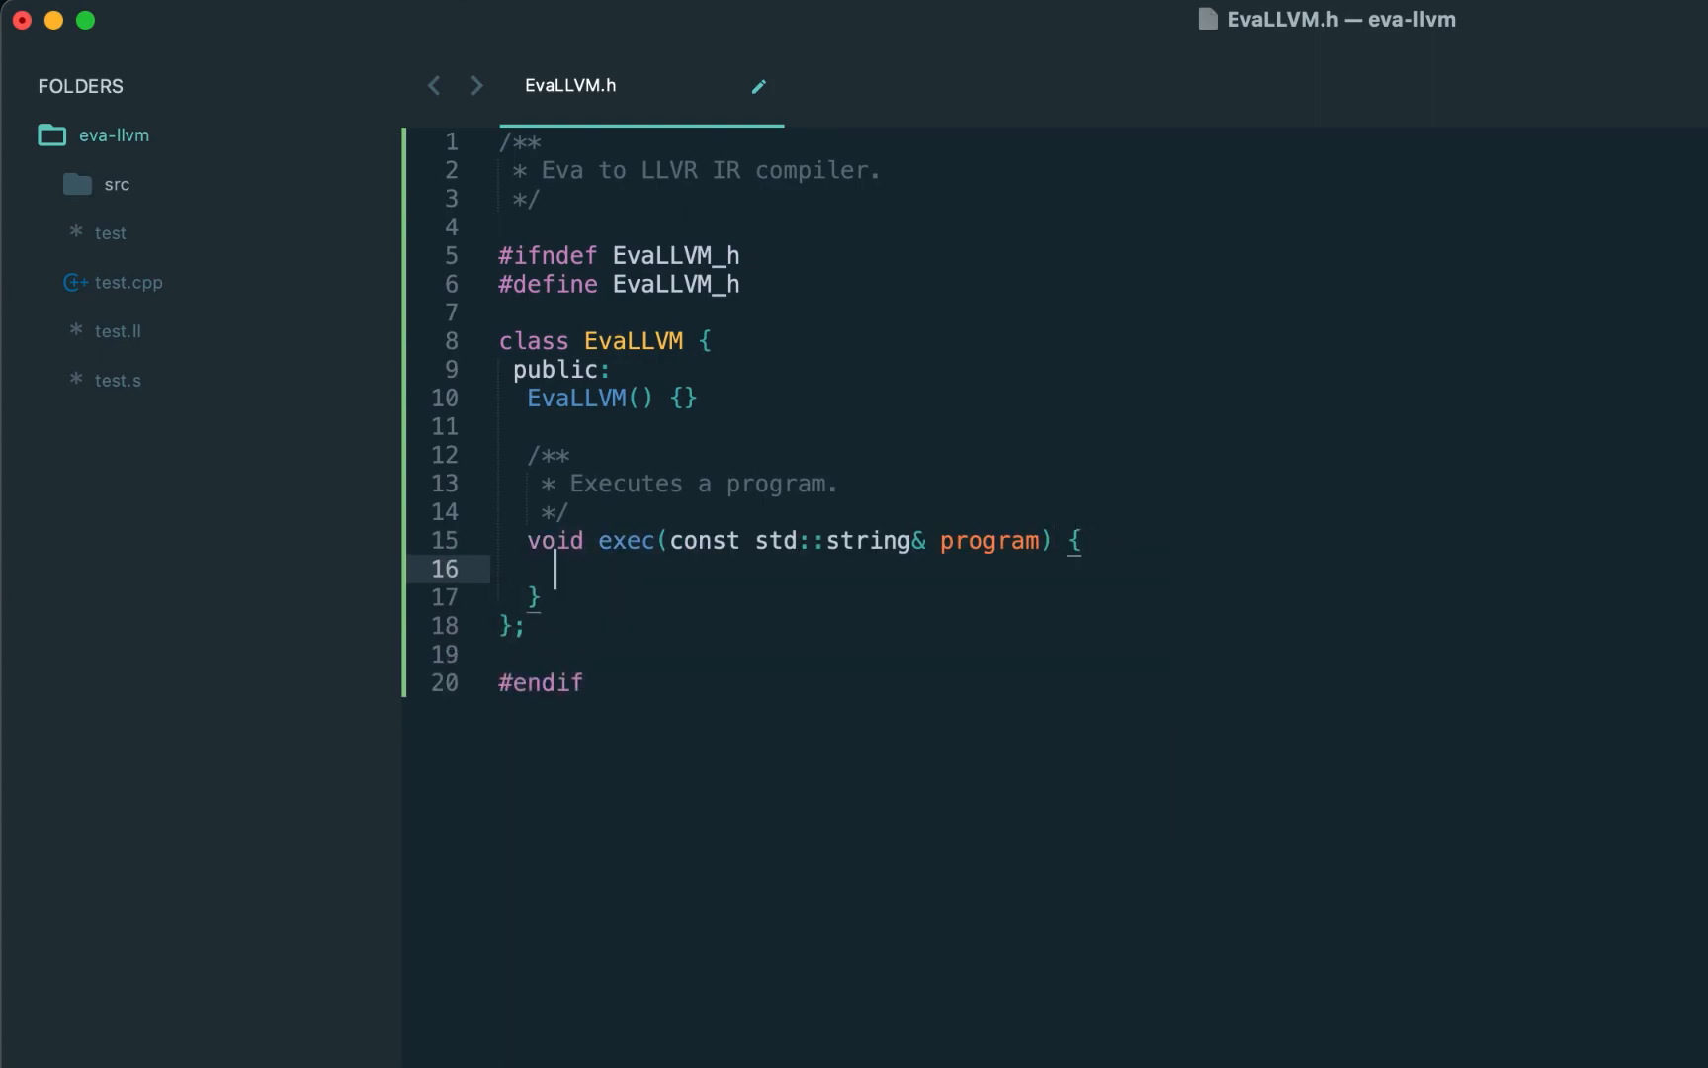
{"action": "type", "text": "//"}
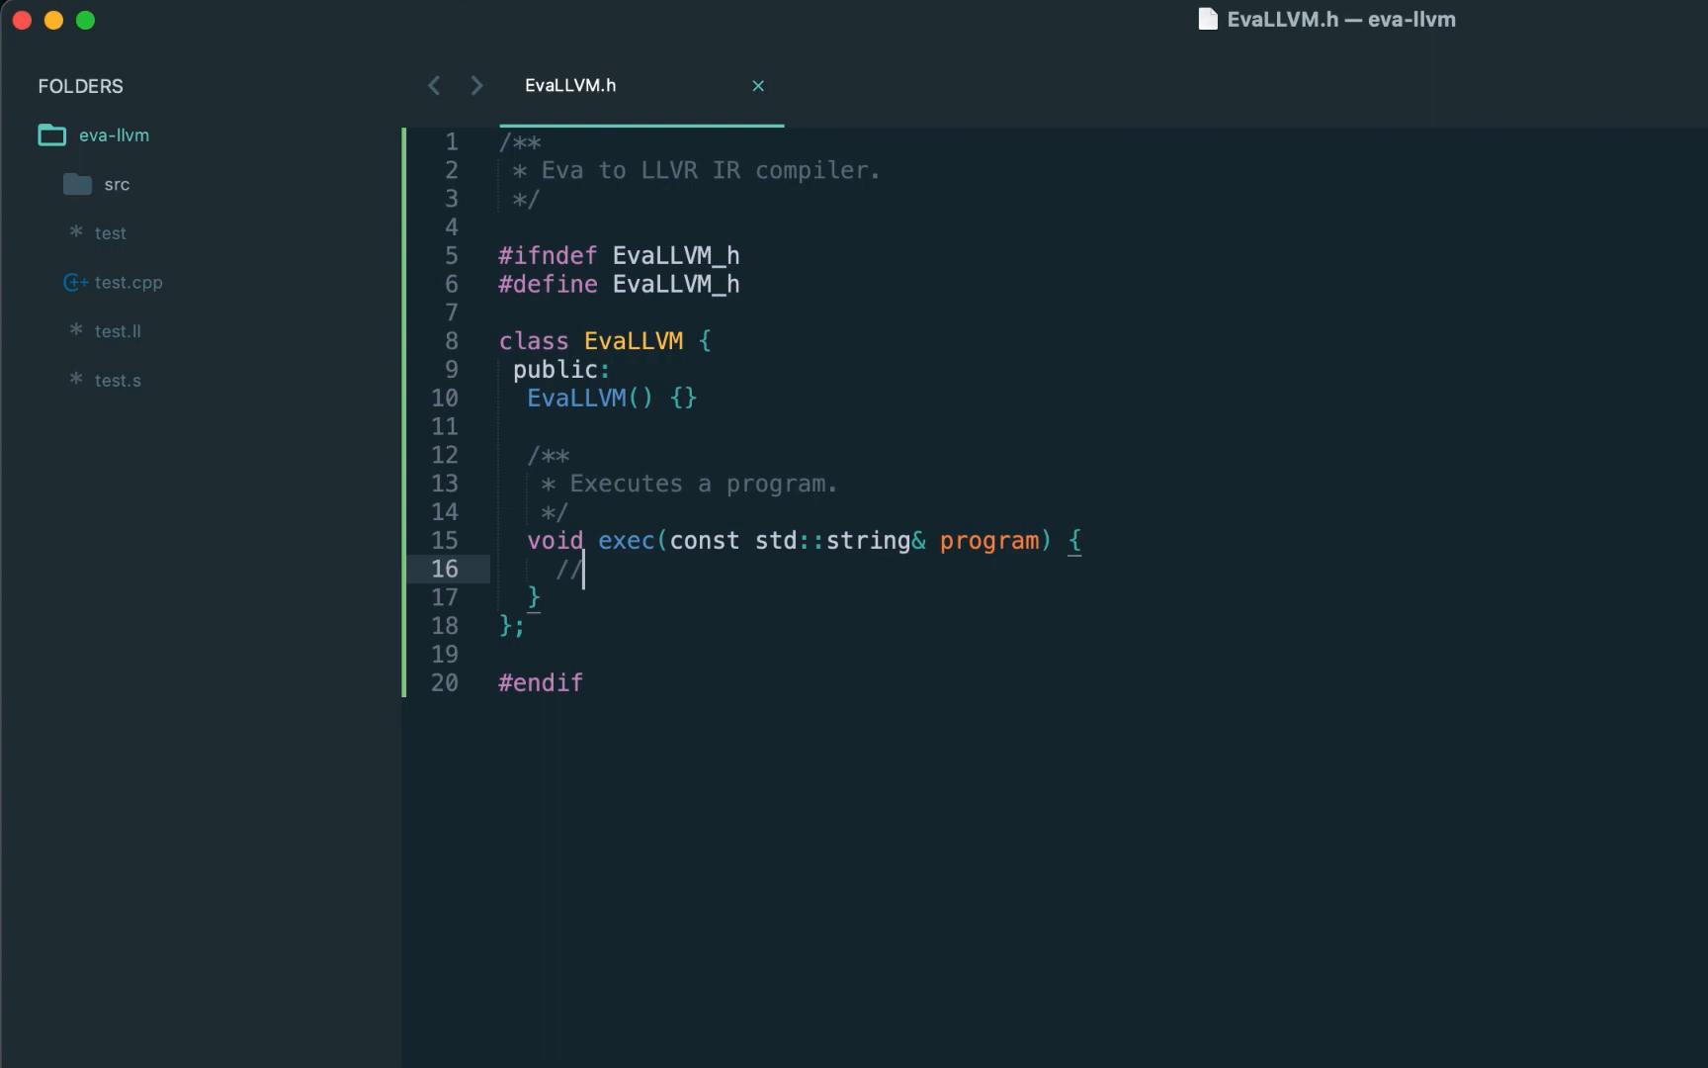
{"action": "type", "text": "1. Parse the program"}
{"action": "type", "text": "std::unique_ptr<>"}
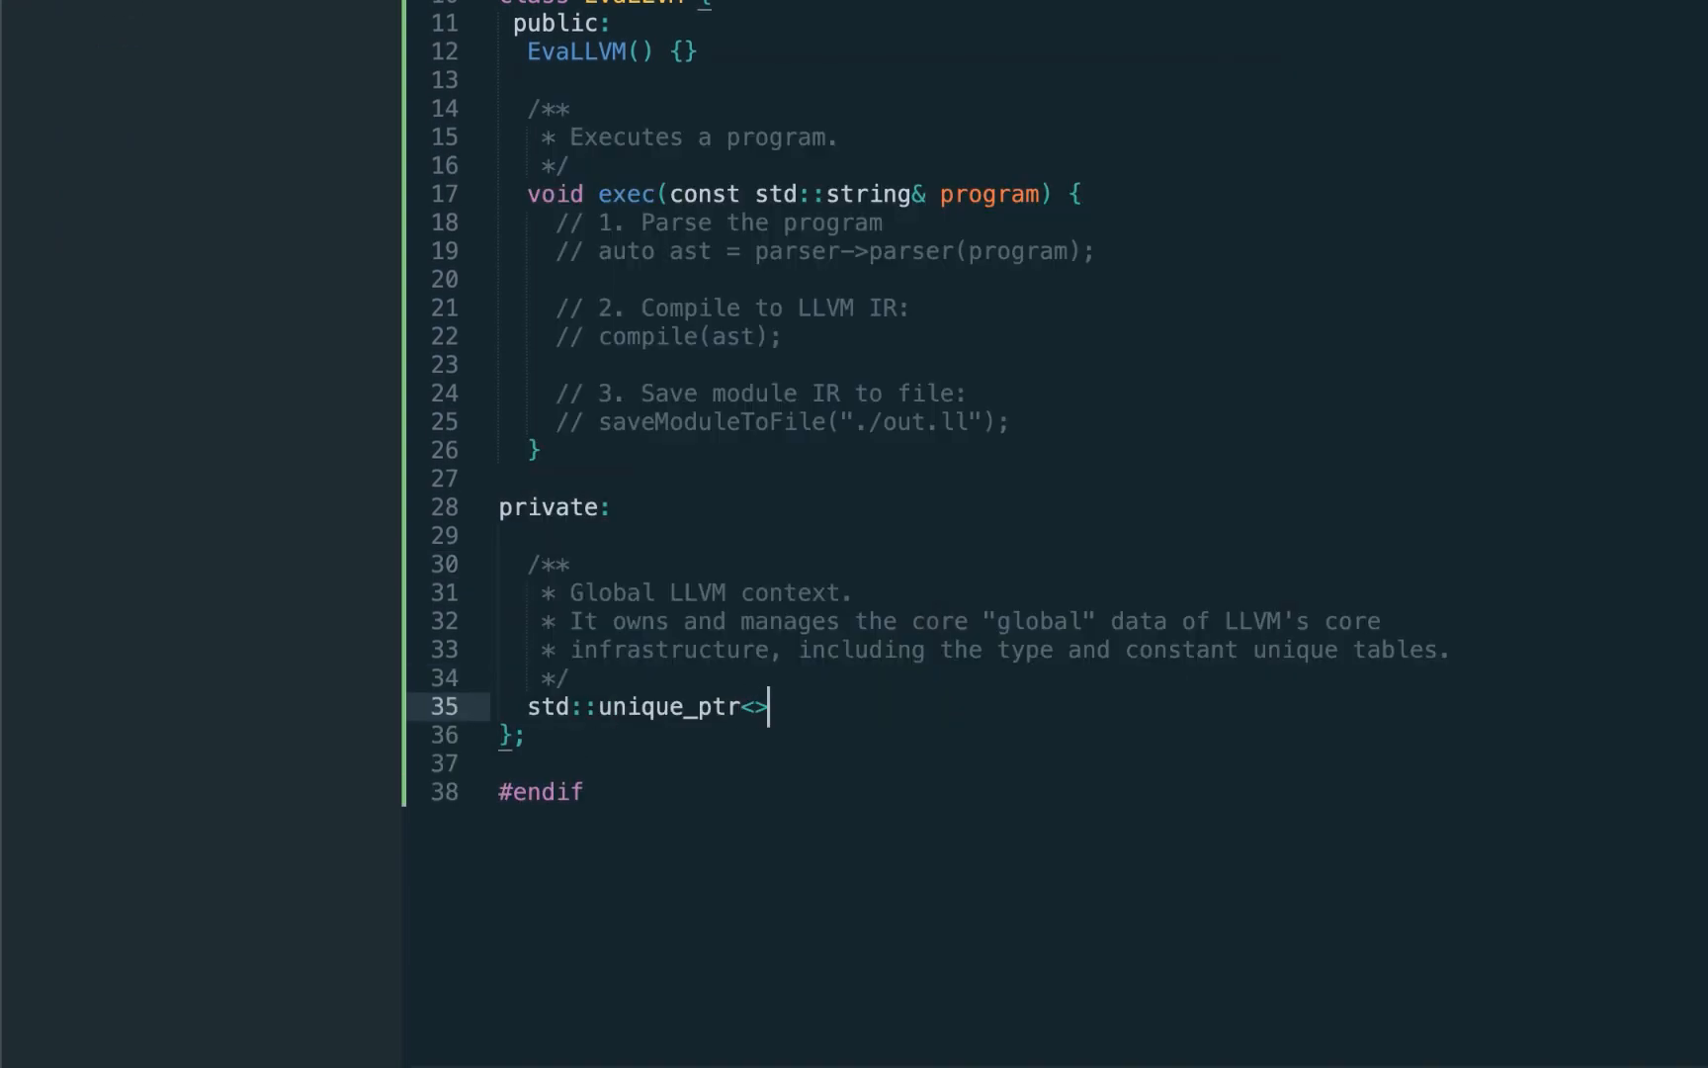
Declare private unique_ptr members for the LLVMContext ctx, Module module and IR builder.
{"action": "type", "text": "llvm::LLVMContext> ctx;"}
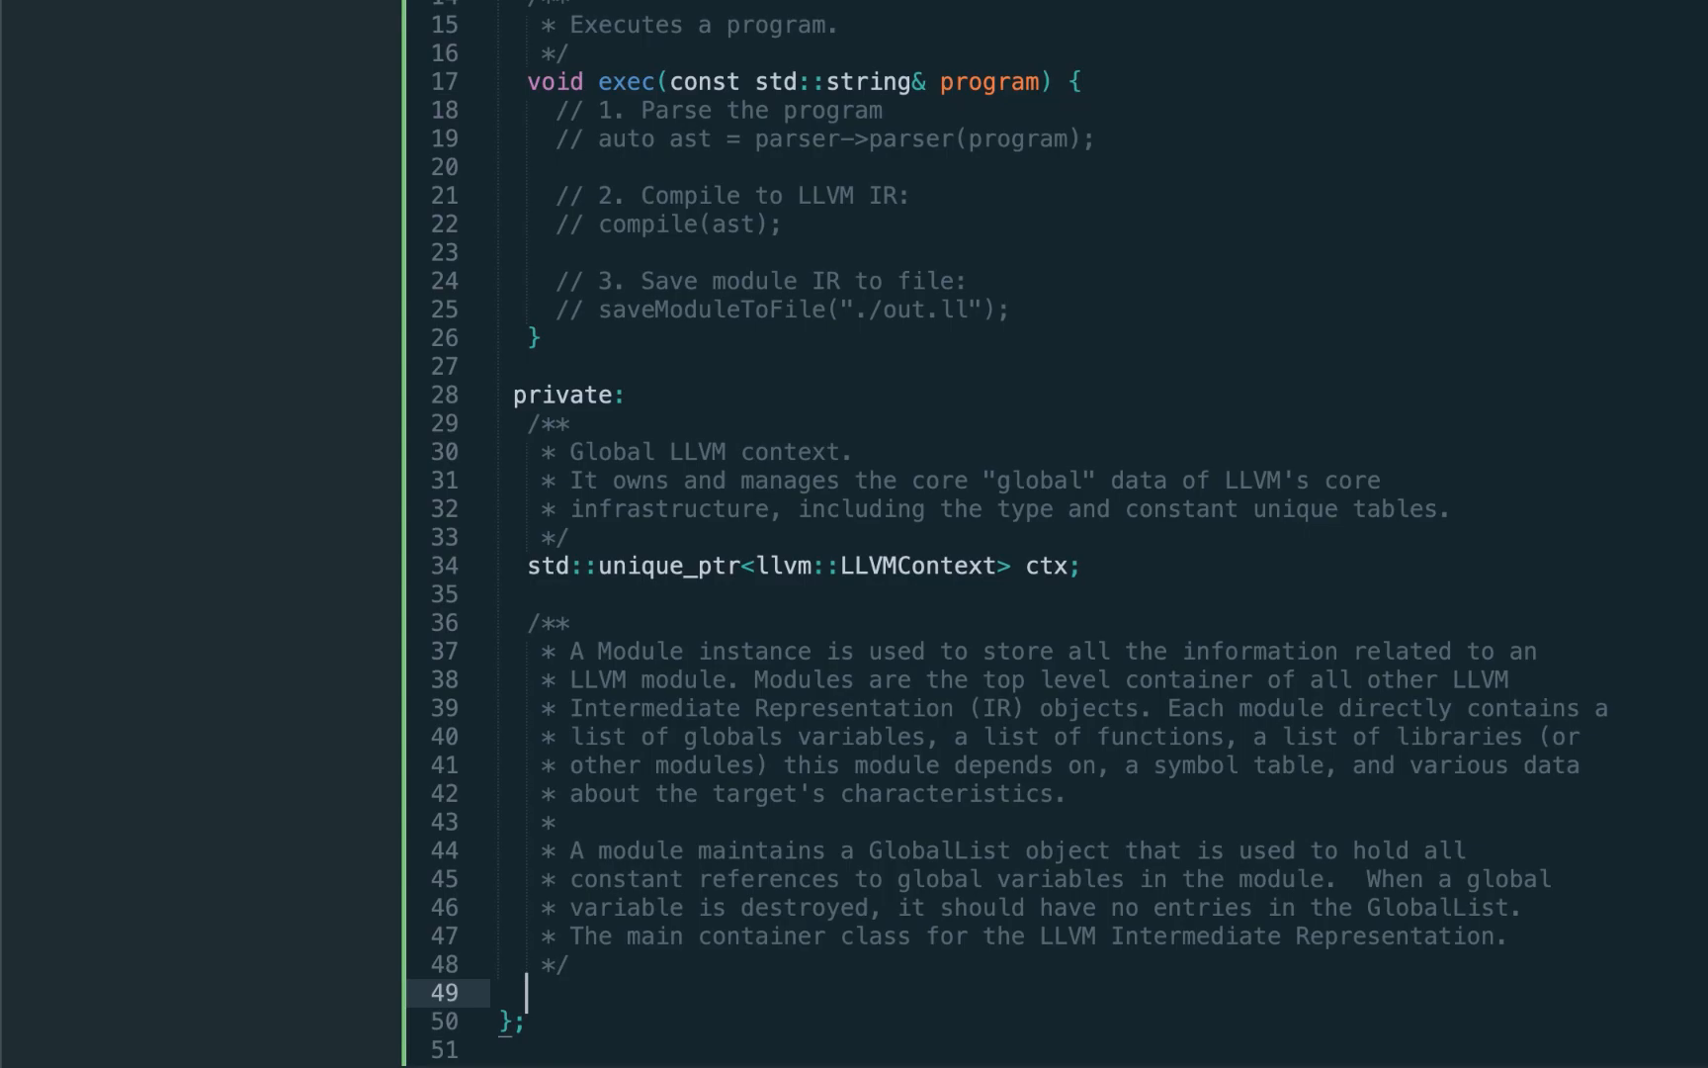
{"action": "scroll", "scroll_direction": "down", "scroll_amount": 3}
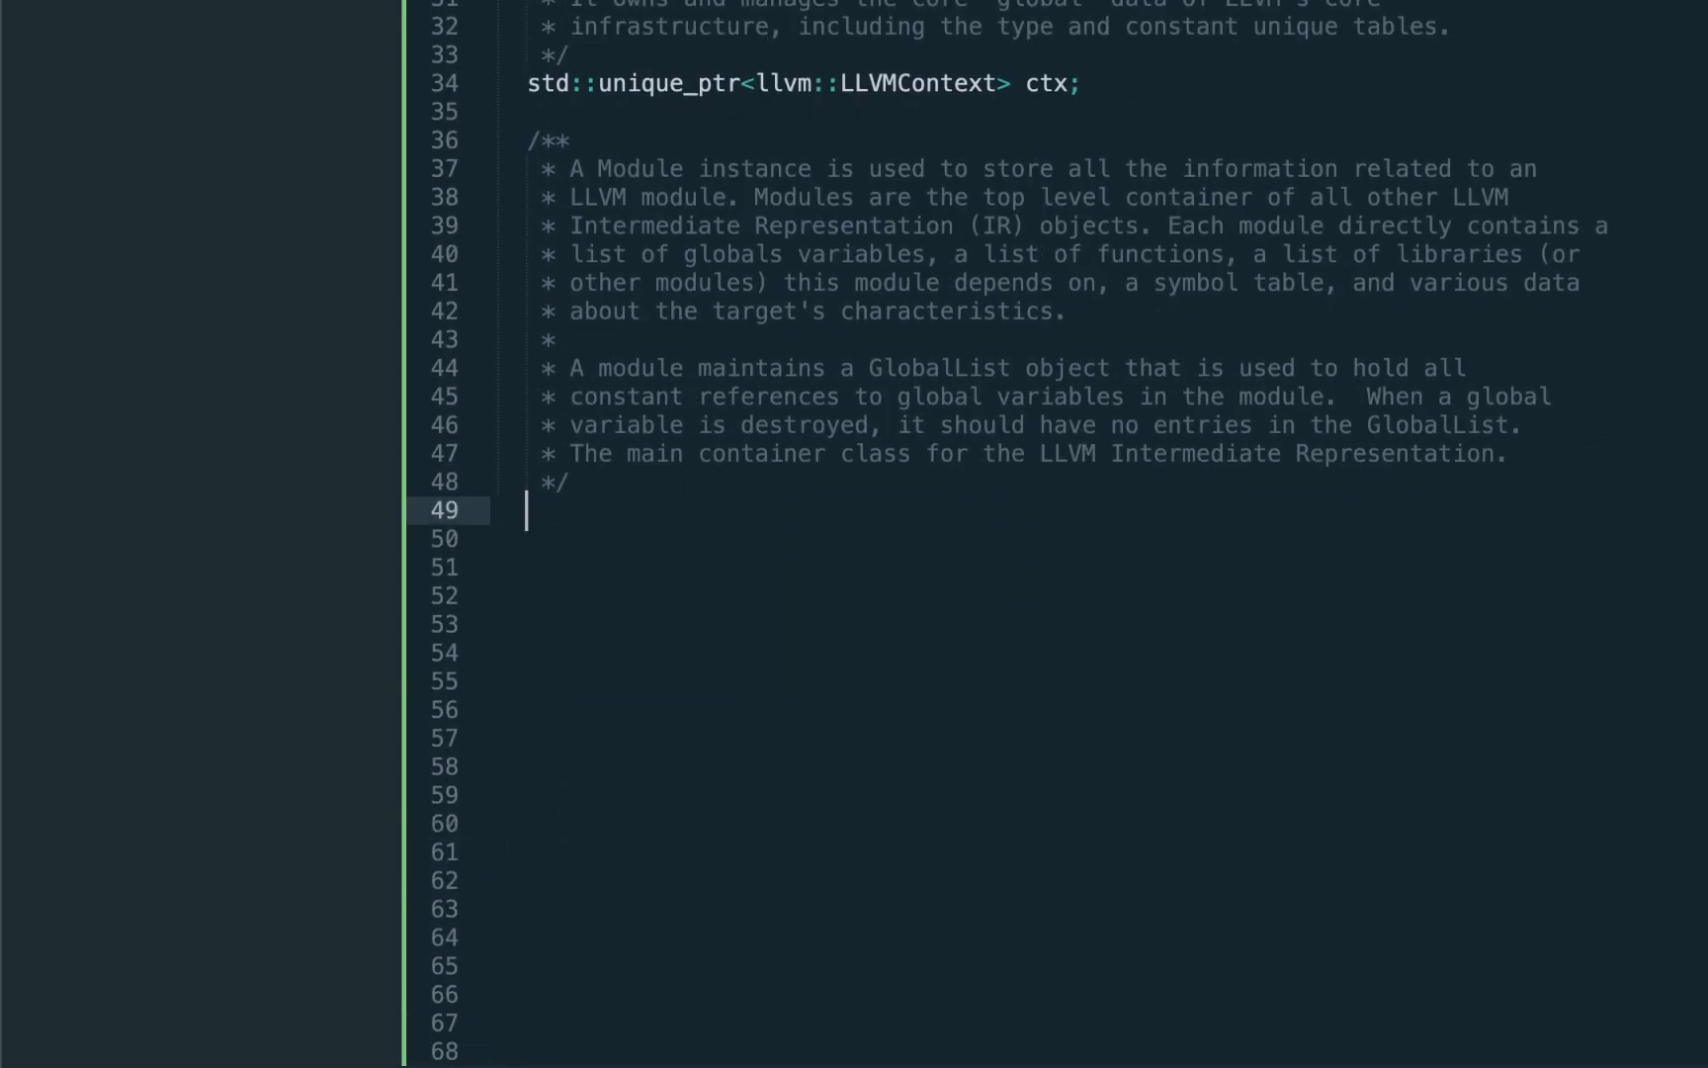
{"action": "type", "text": "std::unique_ptr<llvm::Module> module;"}
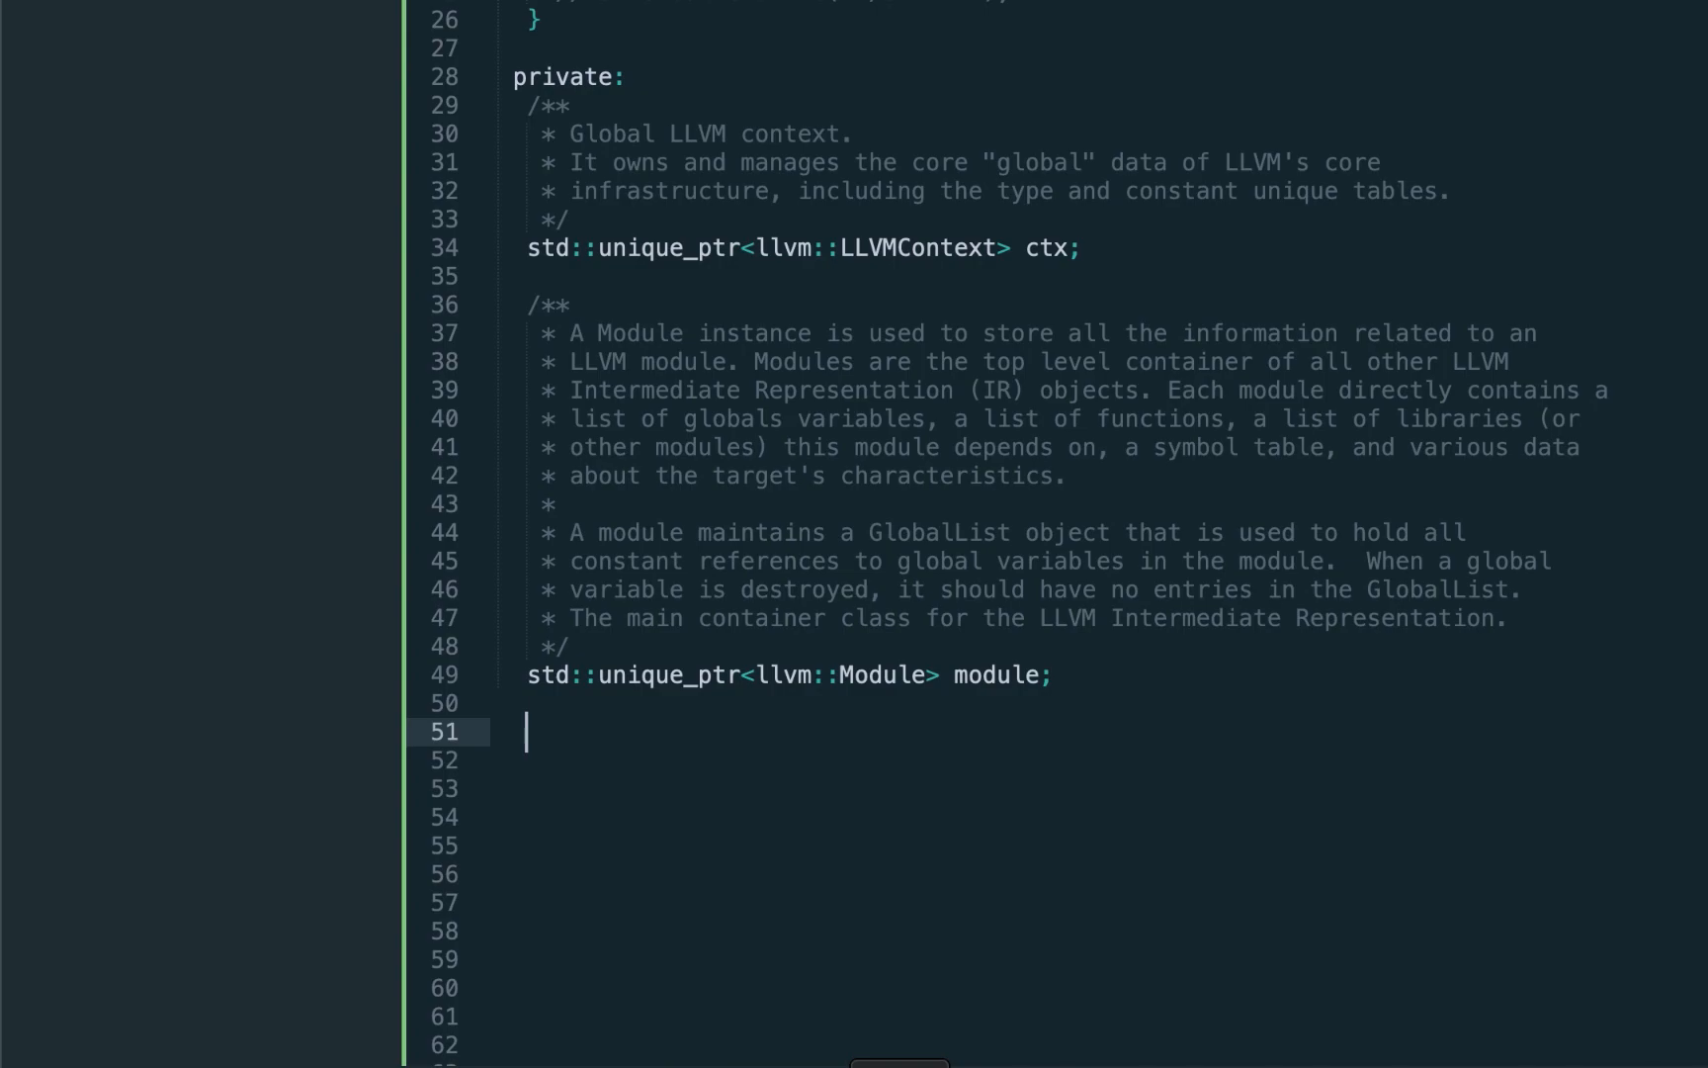
{"action": "scroll", "scroll_direction": "down", "scroll_amount": 3}
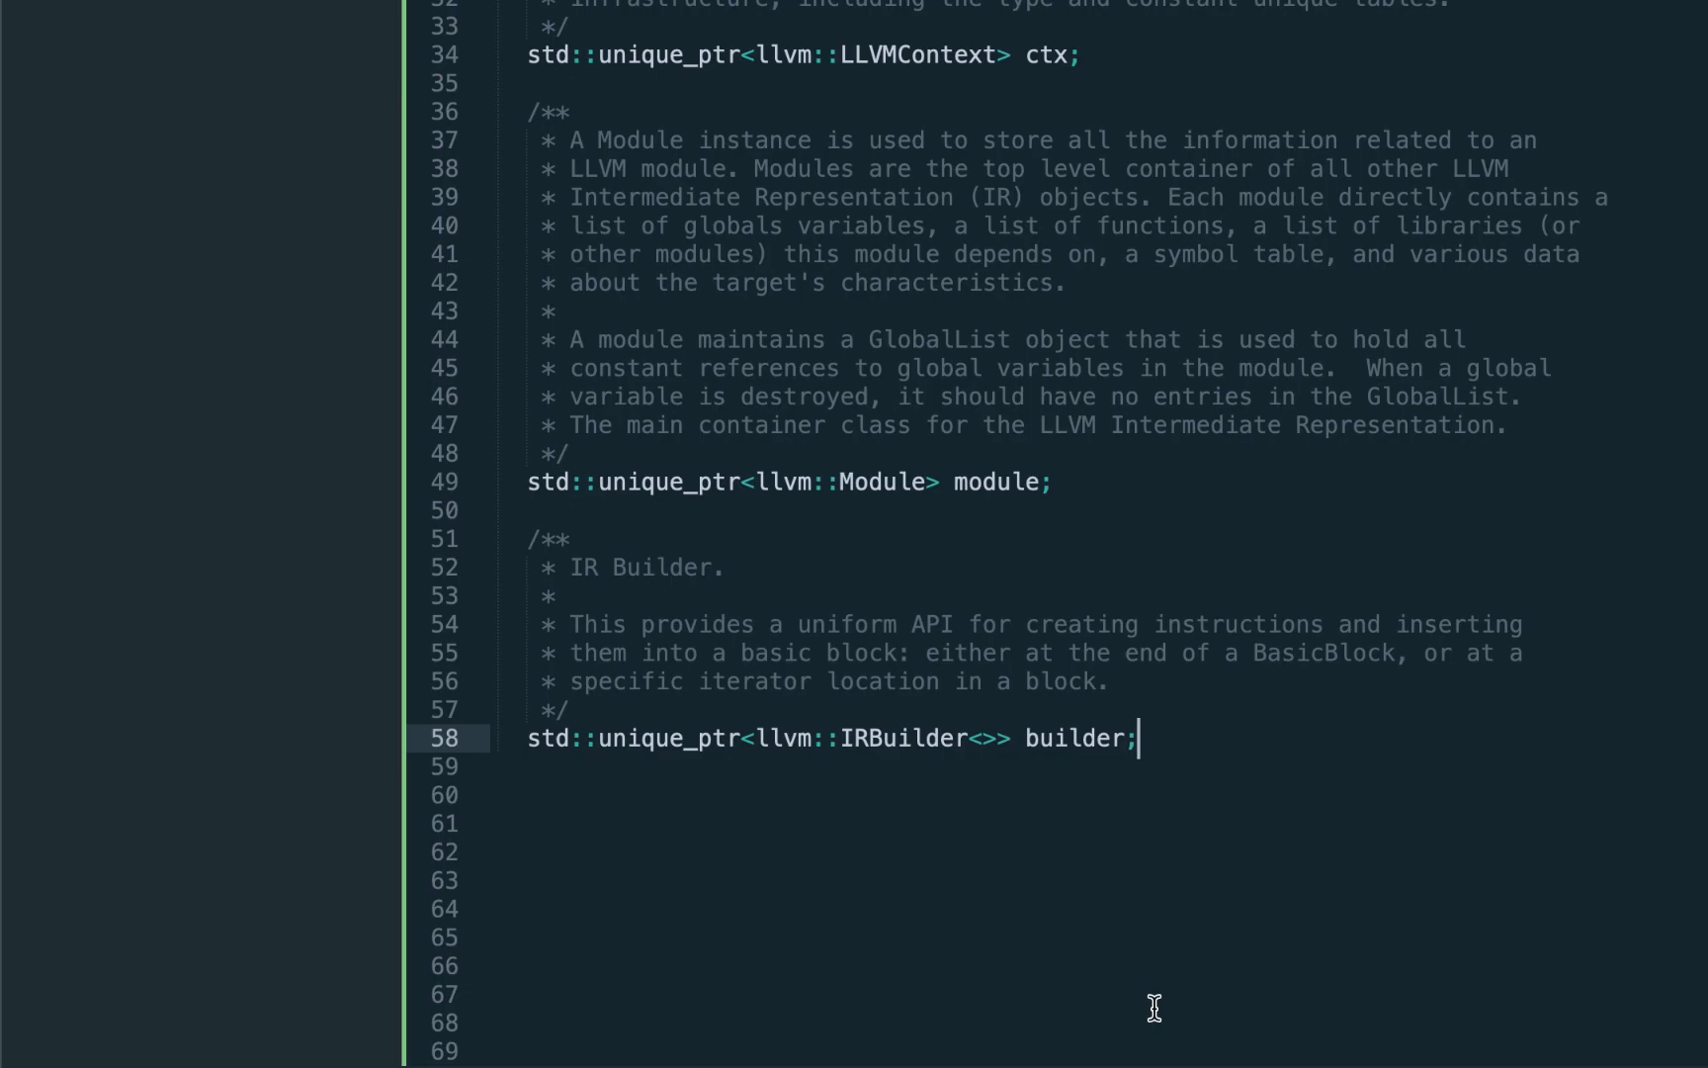
{"action": "scroll", "scroll_direction": "up", "scroll_amount": 3}
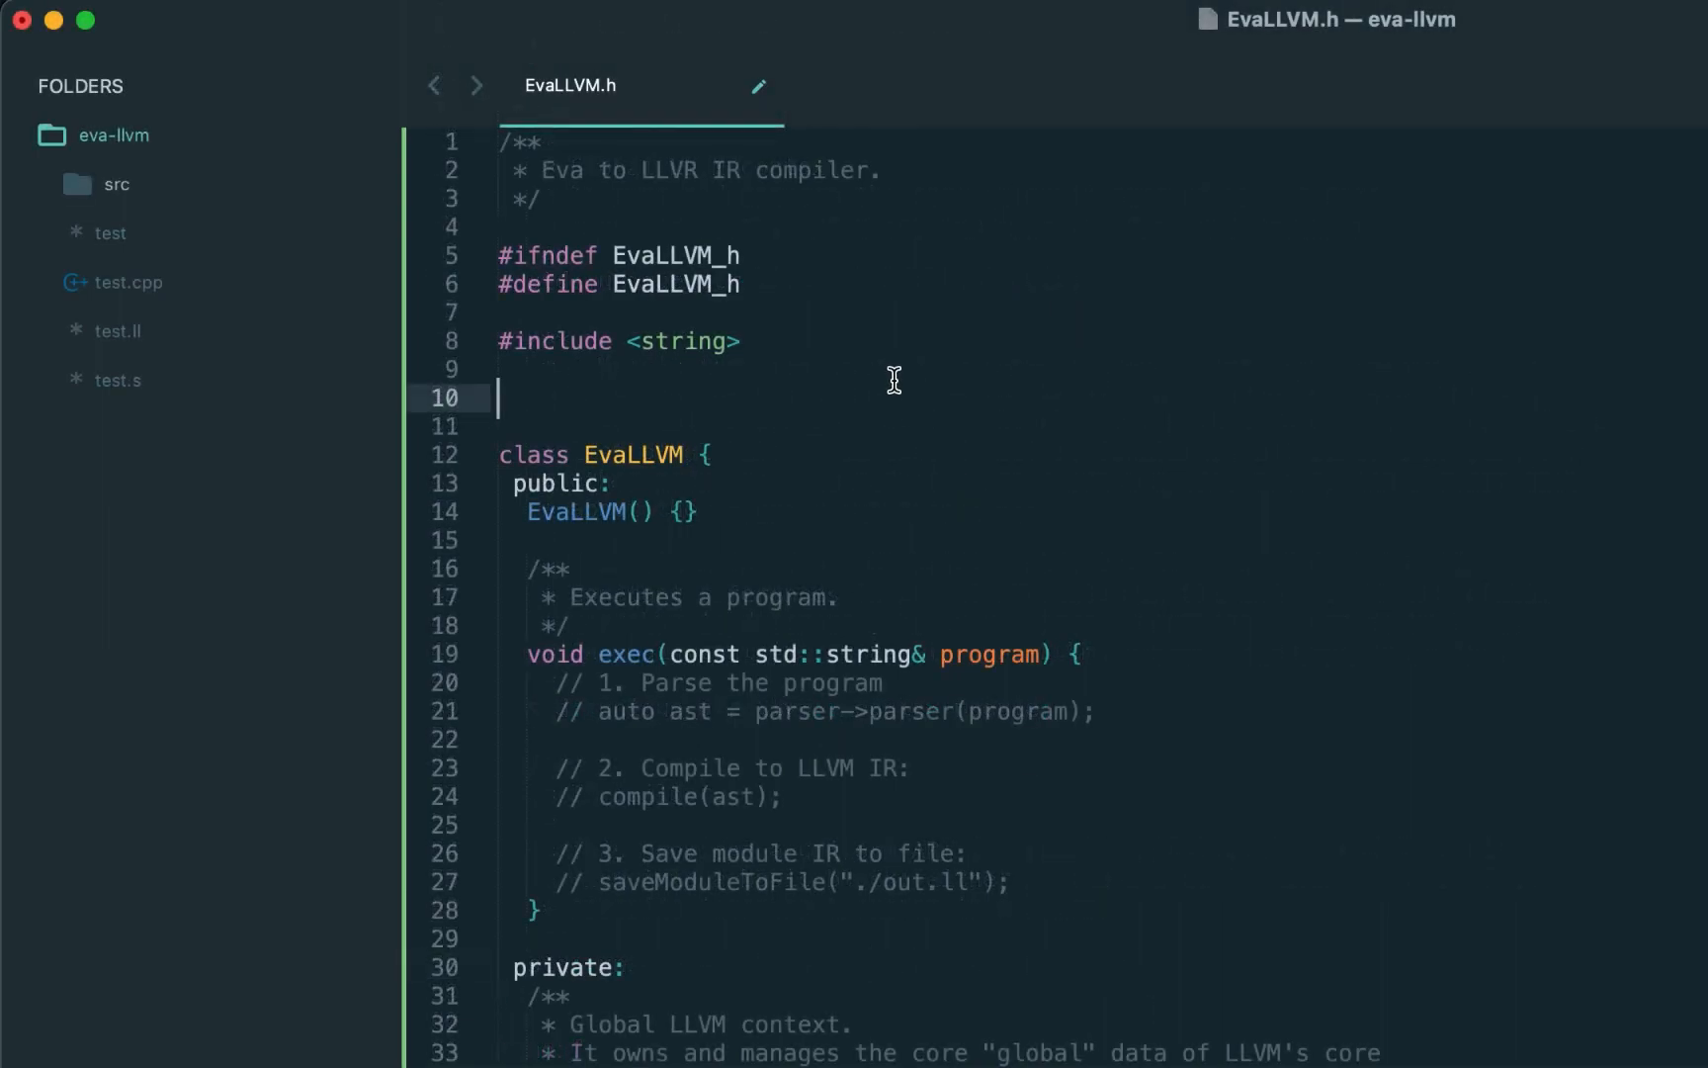
Include the LLVM IR headers; the constructor calls moduleInit(), creating the context and 'EvaLLVM' module.
{"action": "type", "text": "#include \"llvm/IR/IRBuilder.h\""}
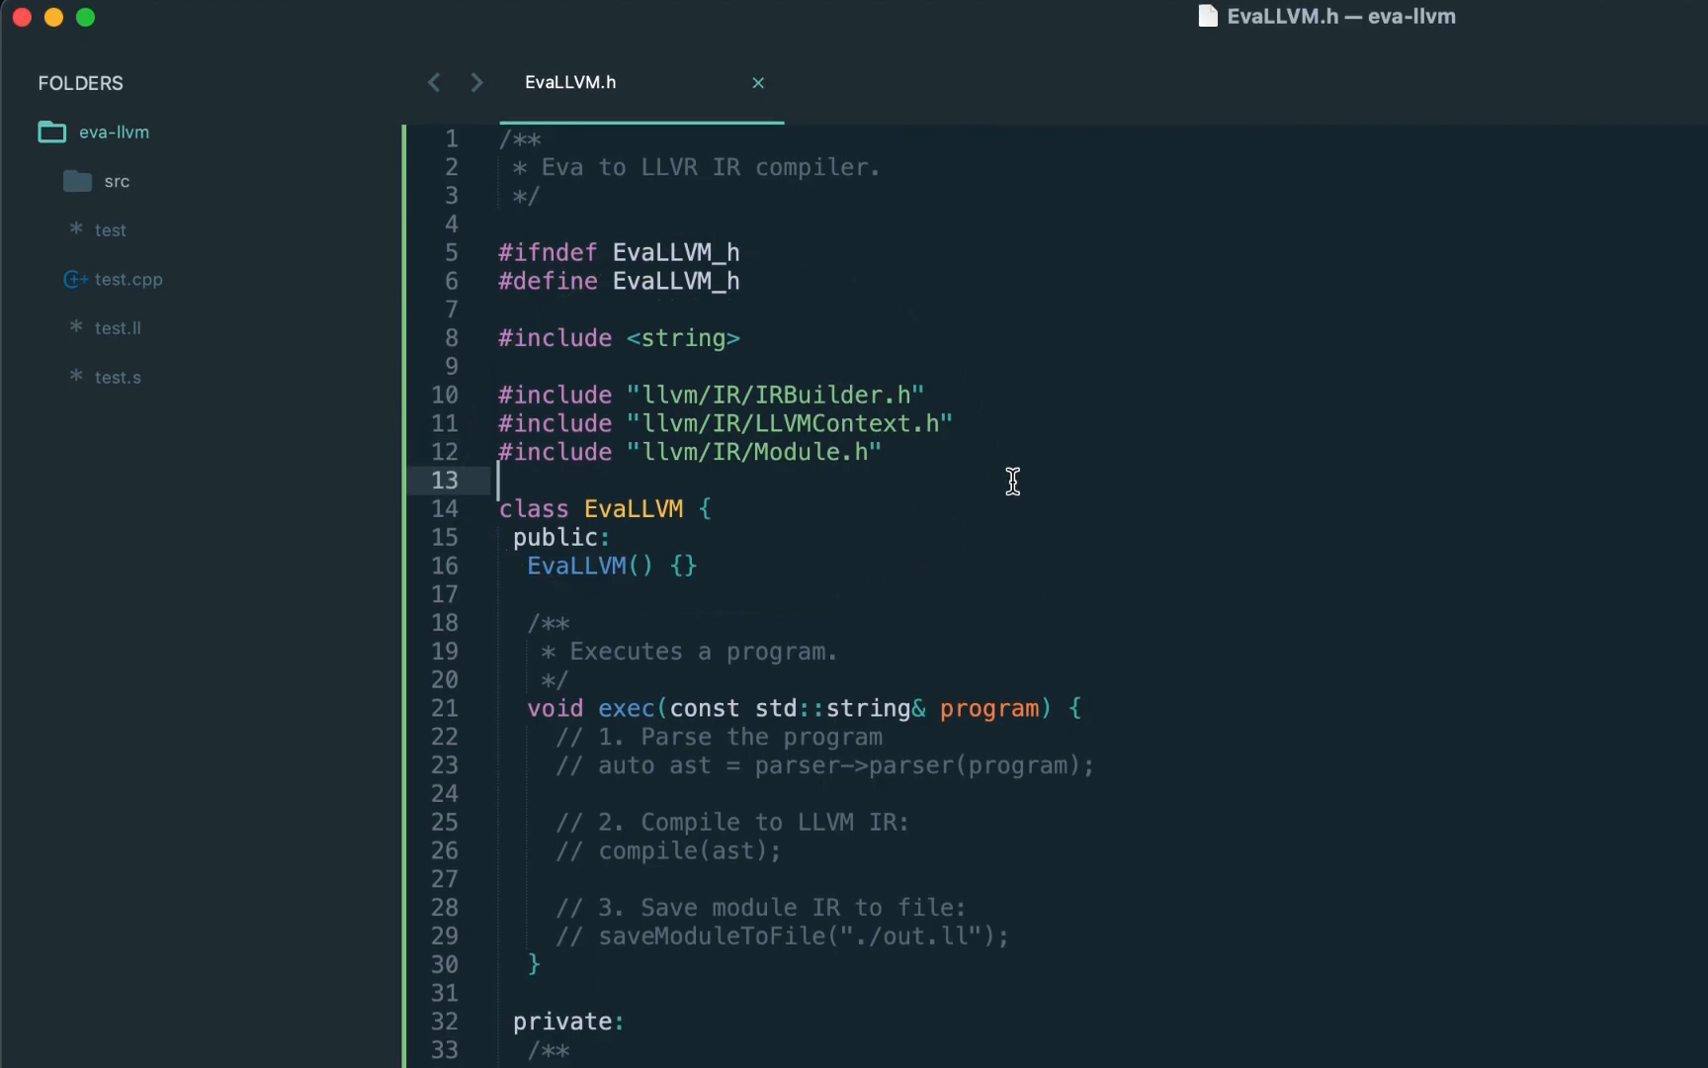
{"action": "type", "text": "moduleInit();"}
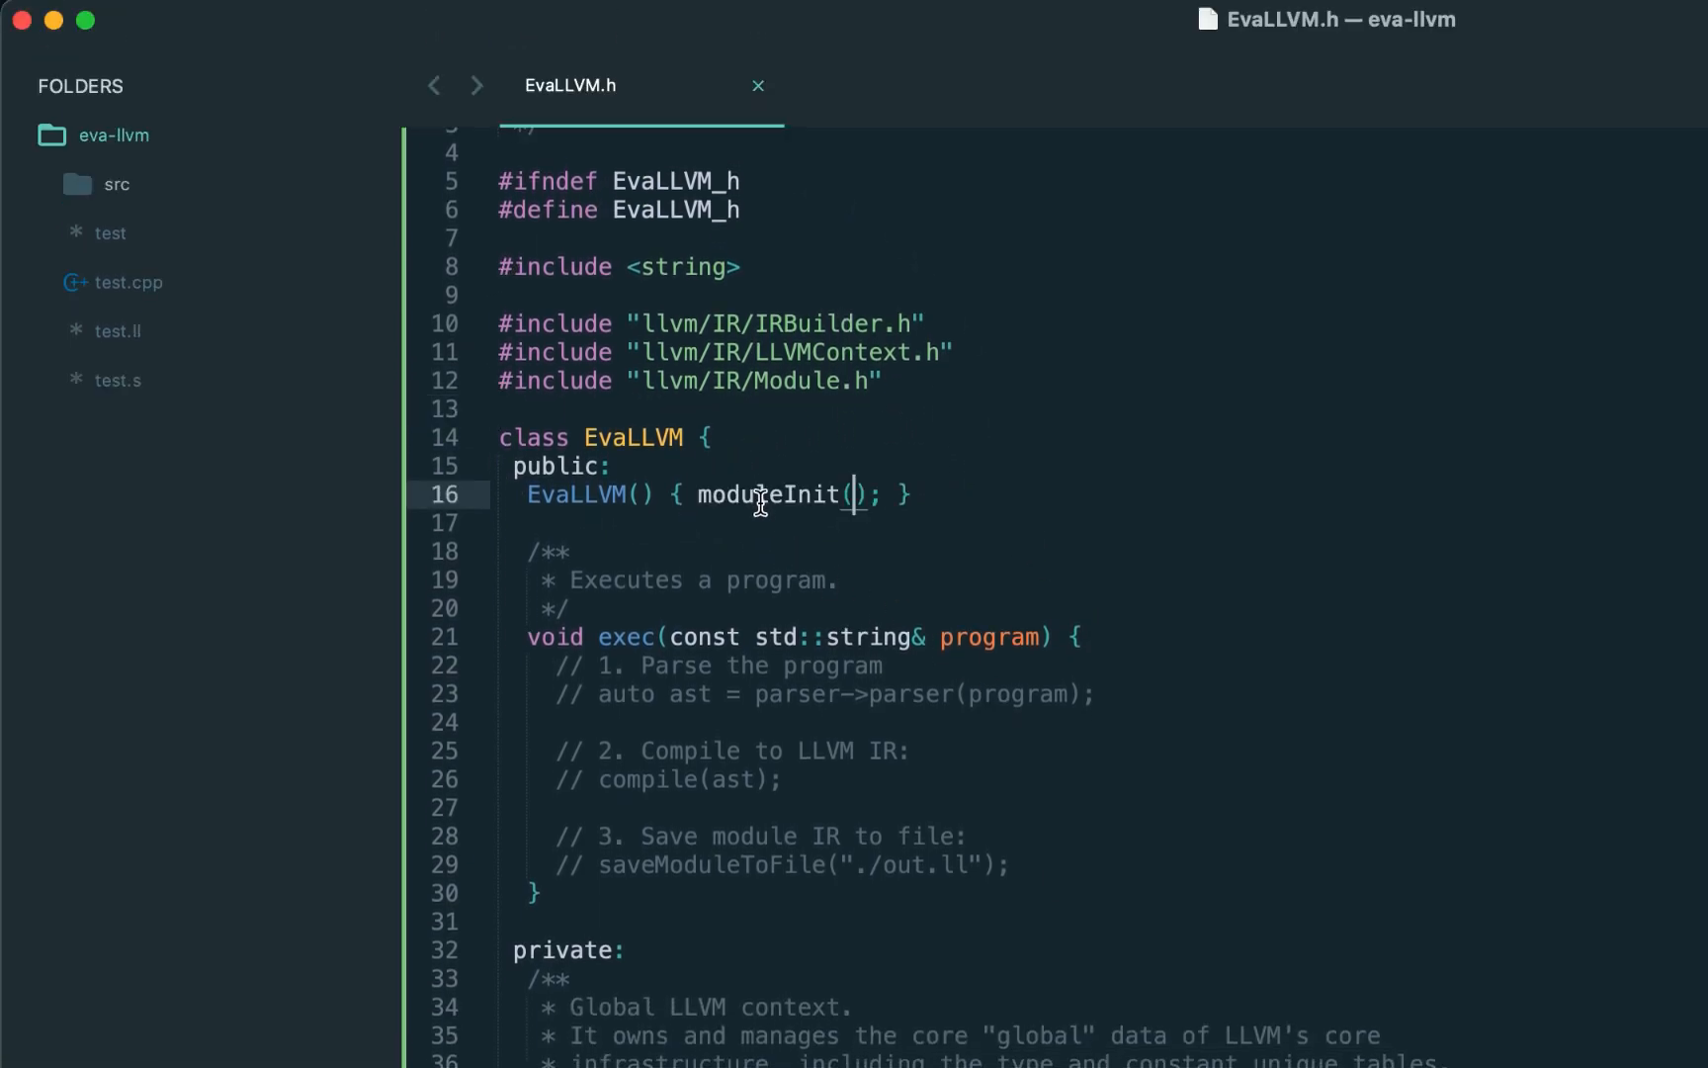
{"action": "scroll", "scroll_direction": "down", "scroll_amount": 3}
{"action": "type", "text": "void moduleInit() {"}
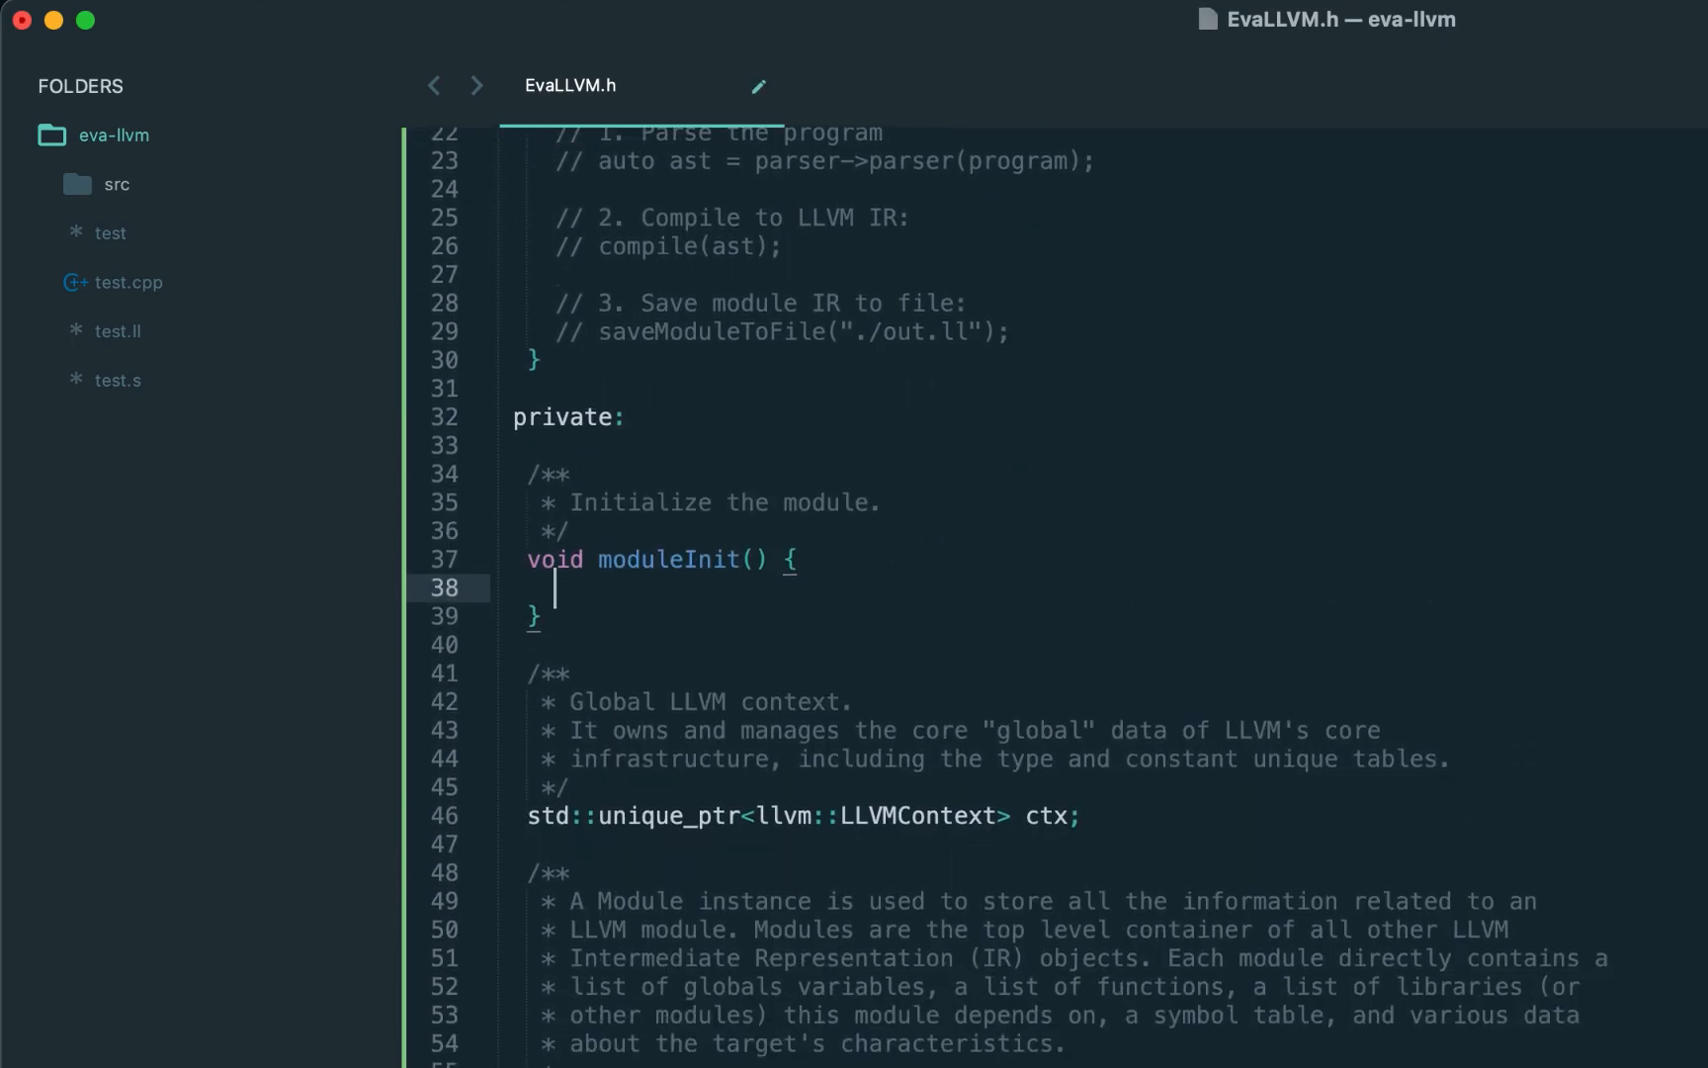
{"action": "type", "text": "// Open a new context and module."}
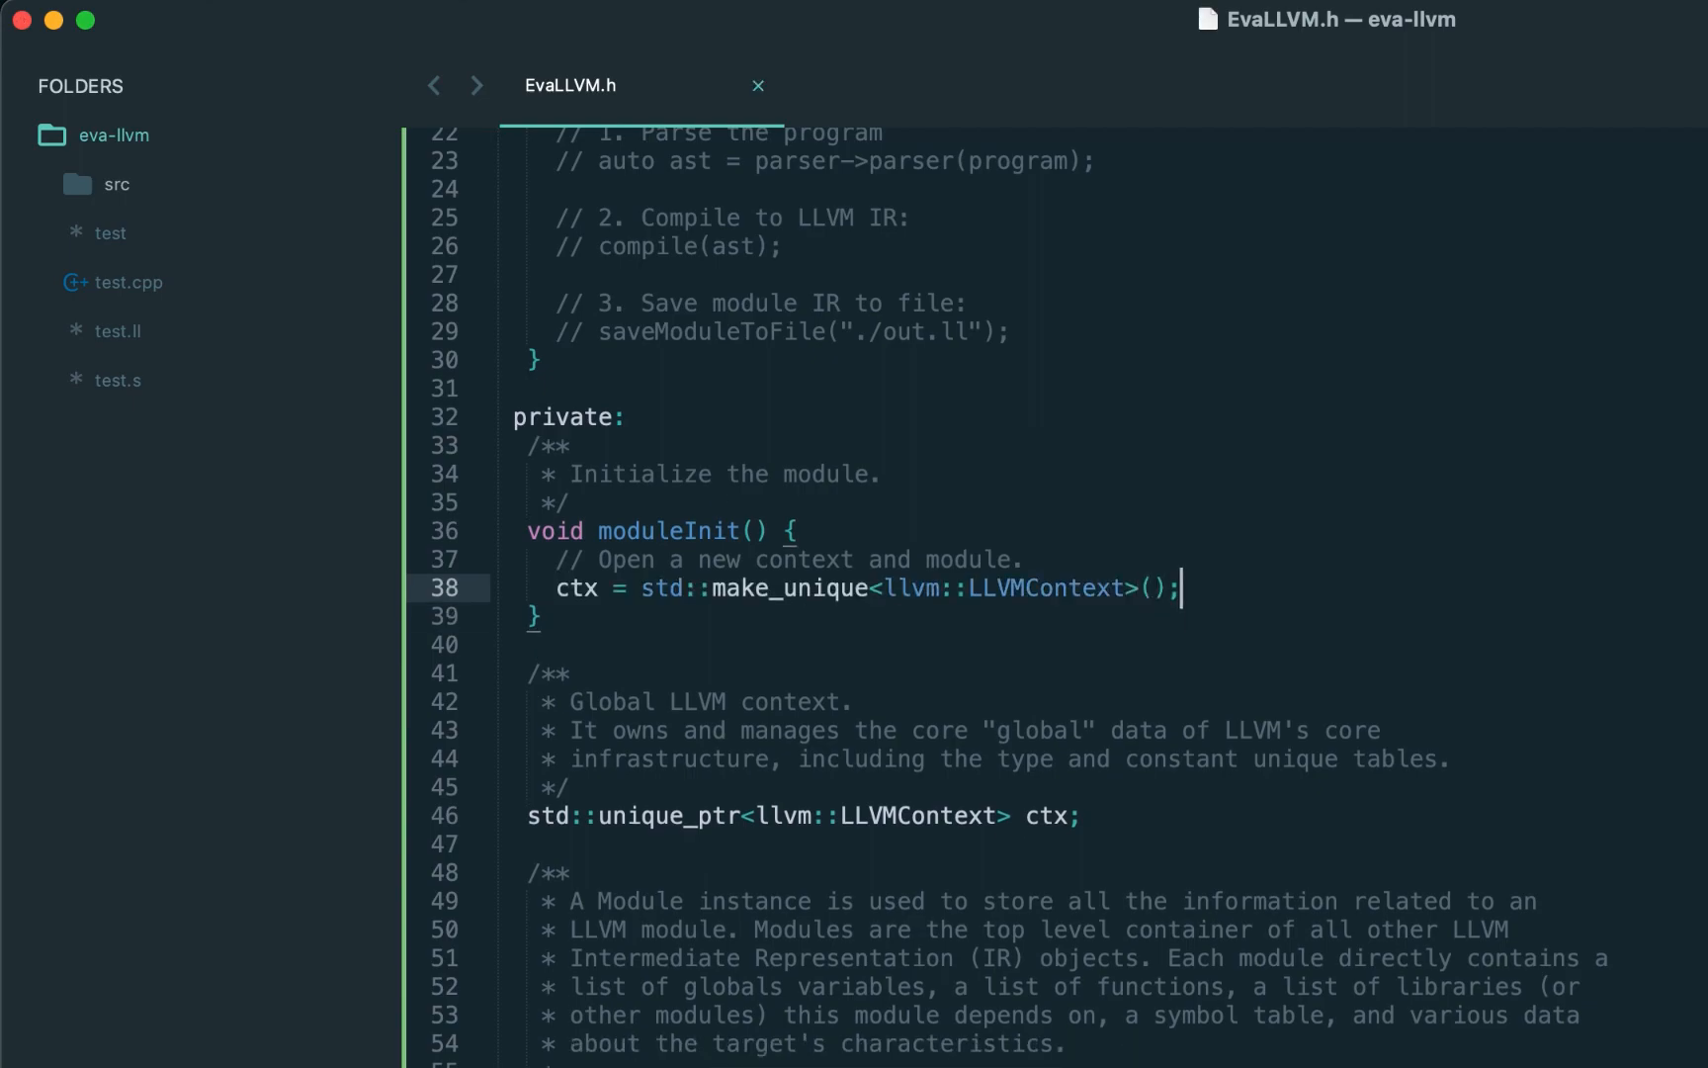
{"action": "type", "text": "module = std::make_unique<llvm::Module>(\"EvaLLVM\", *ctx);"}
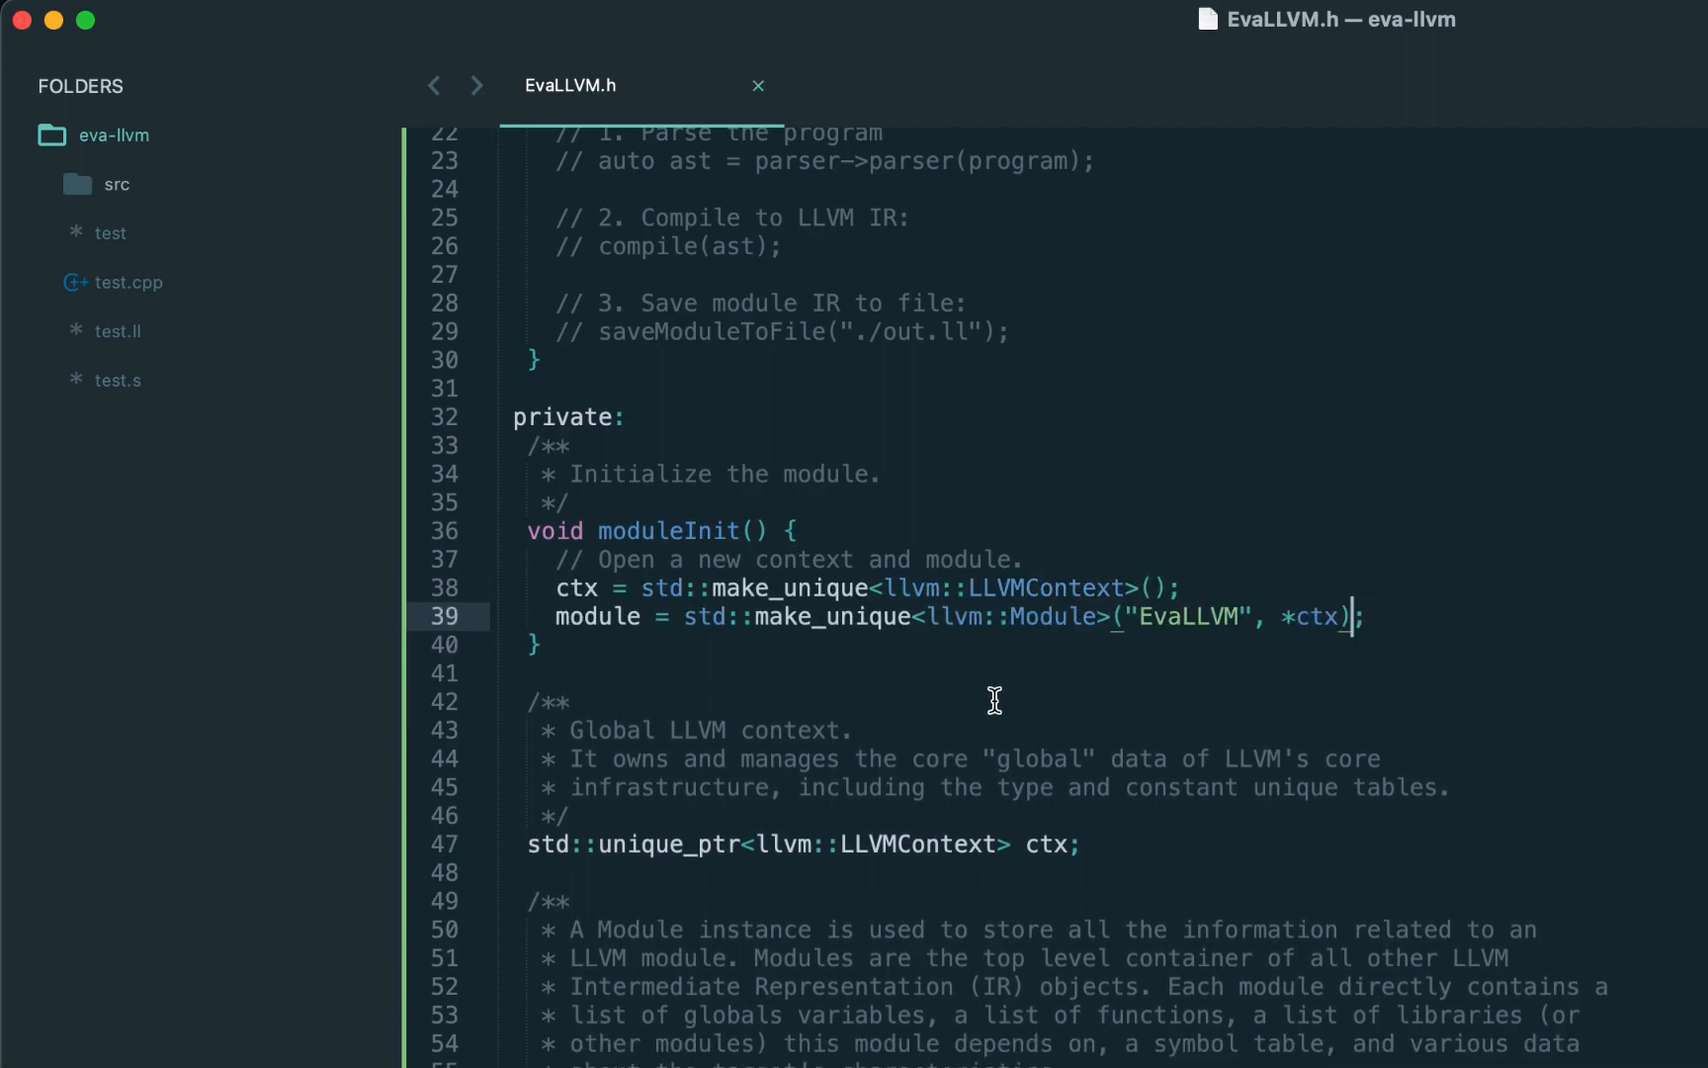
{"action": "double_click", "coordinate": [1188, 616]}
{"action": "type", "text": "void saveModuleToFile(const std::string& fileName) {"}
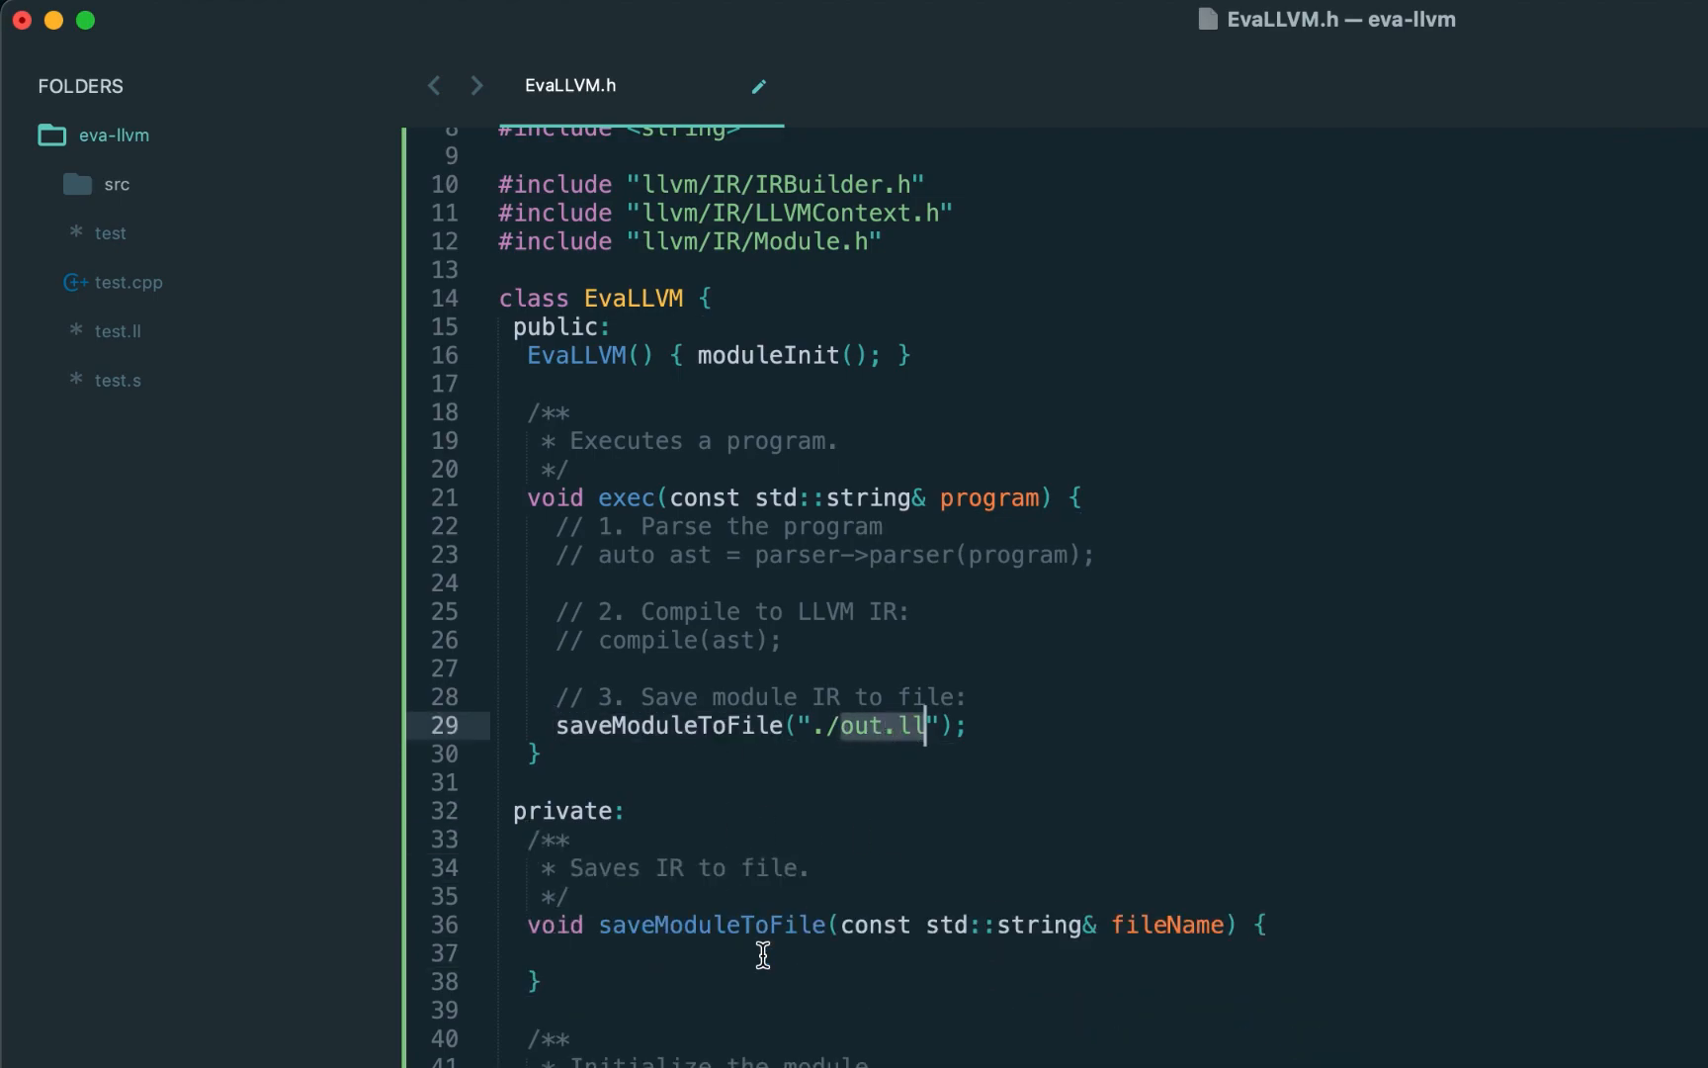
In saveModuleToFile, open a raw_fd_ostream outLL on fileName with a std::error_code errorCode.
{"action": "type", "text": "llvm::raw_fd_ostream outLL("}
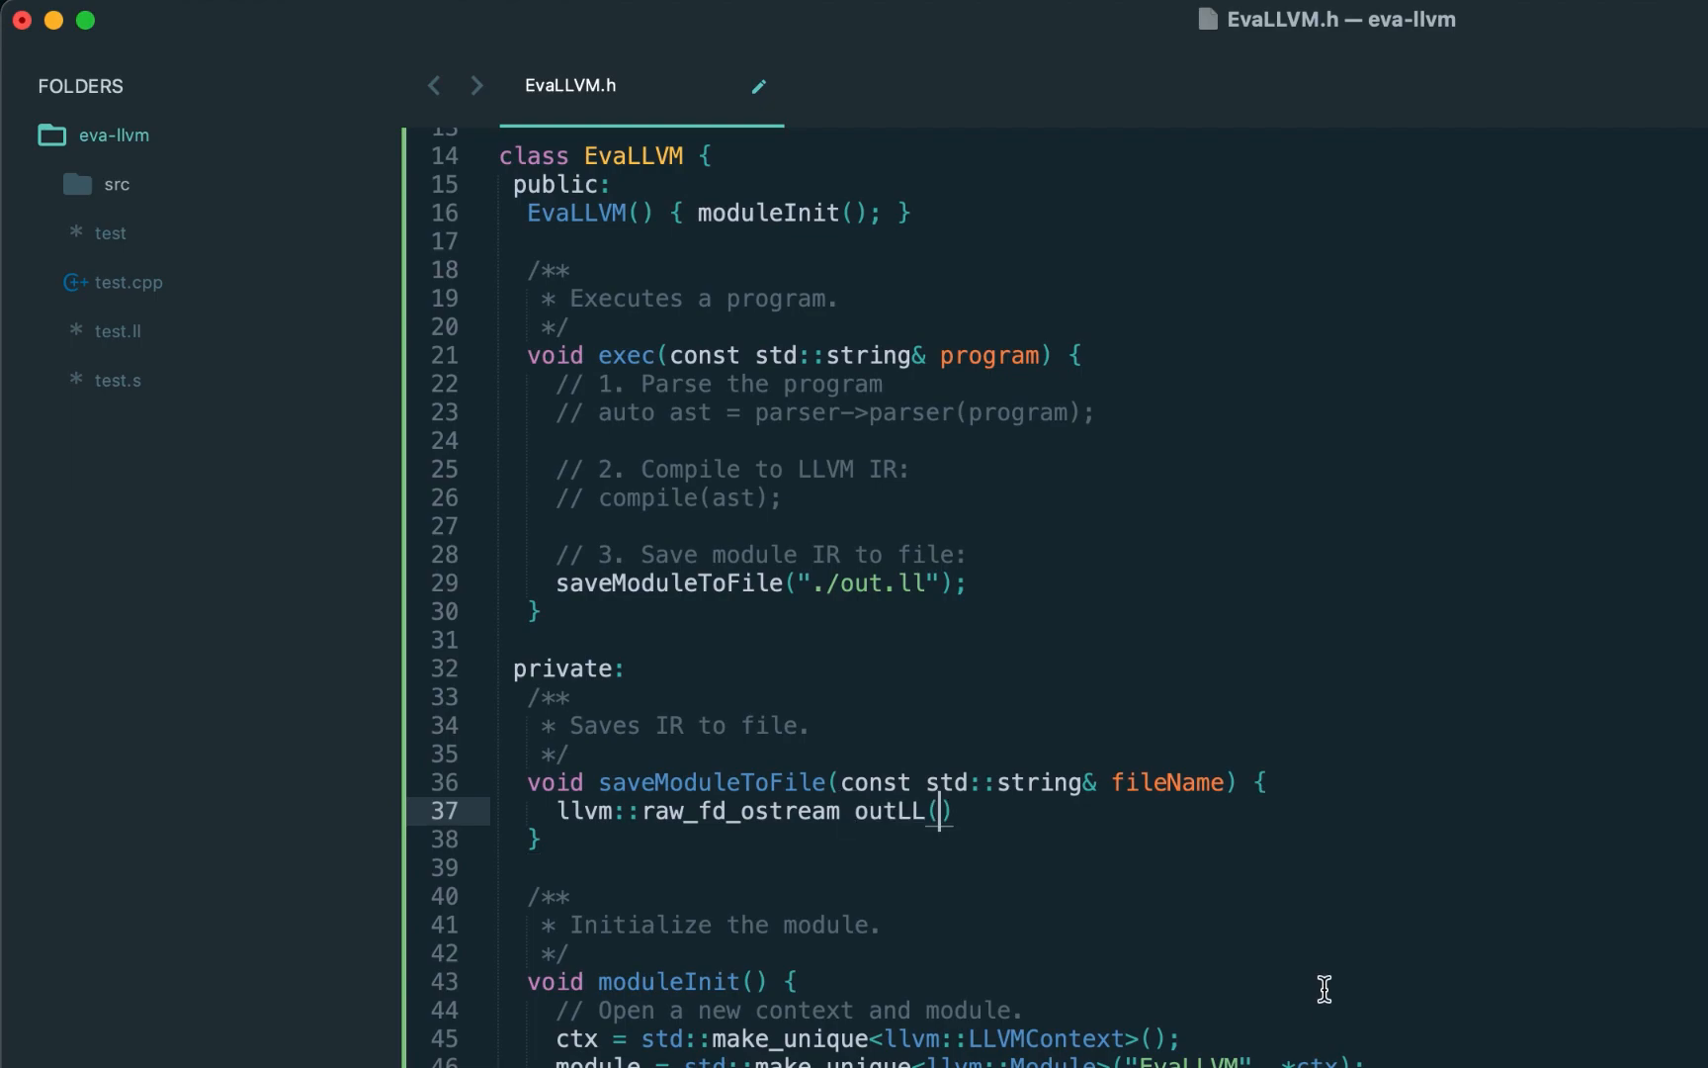
{"action": "type", "text": "fileName"}
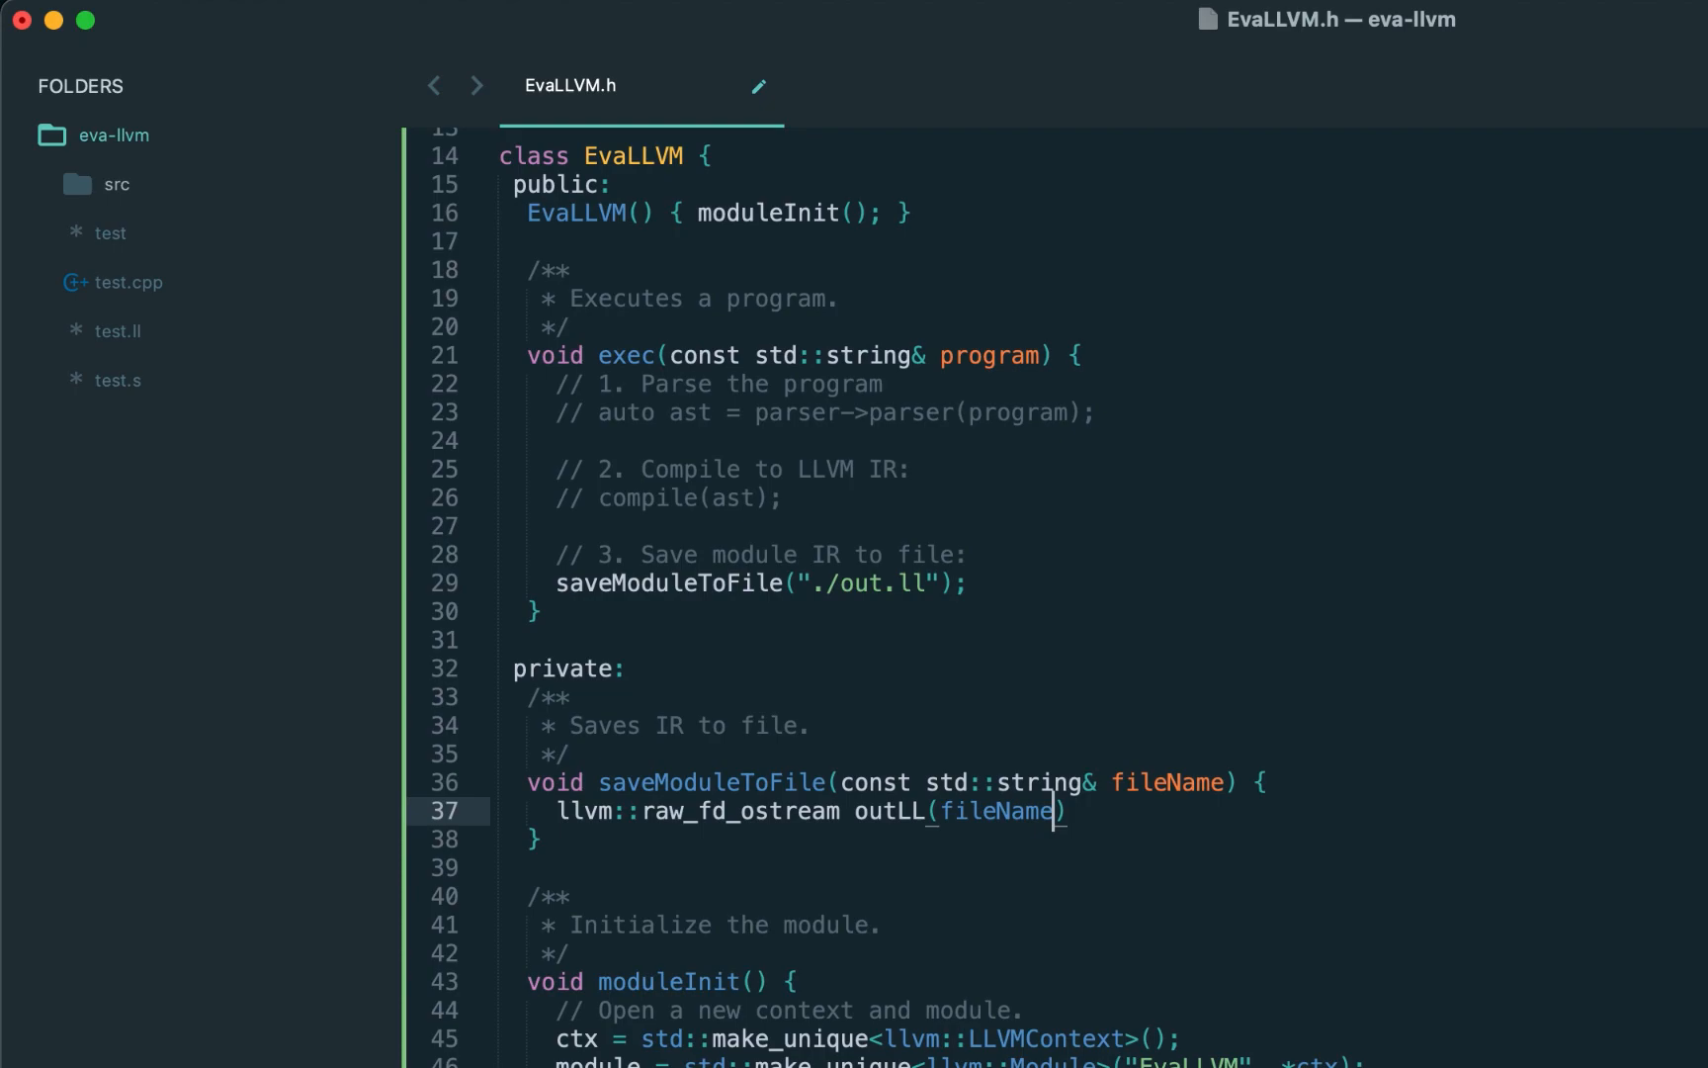
{"action": "type", "text": ", errorCode);"}
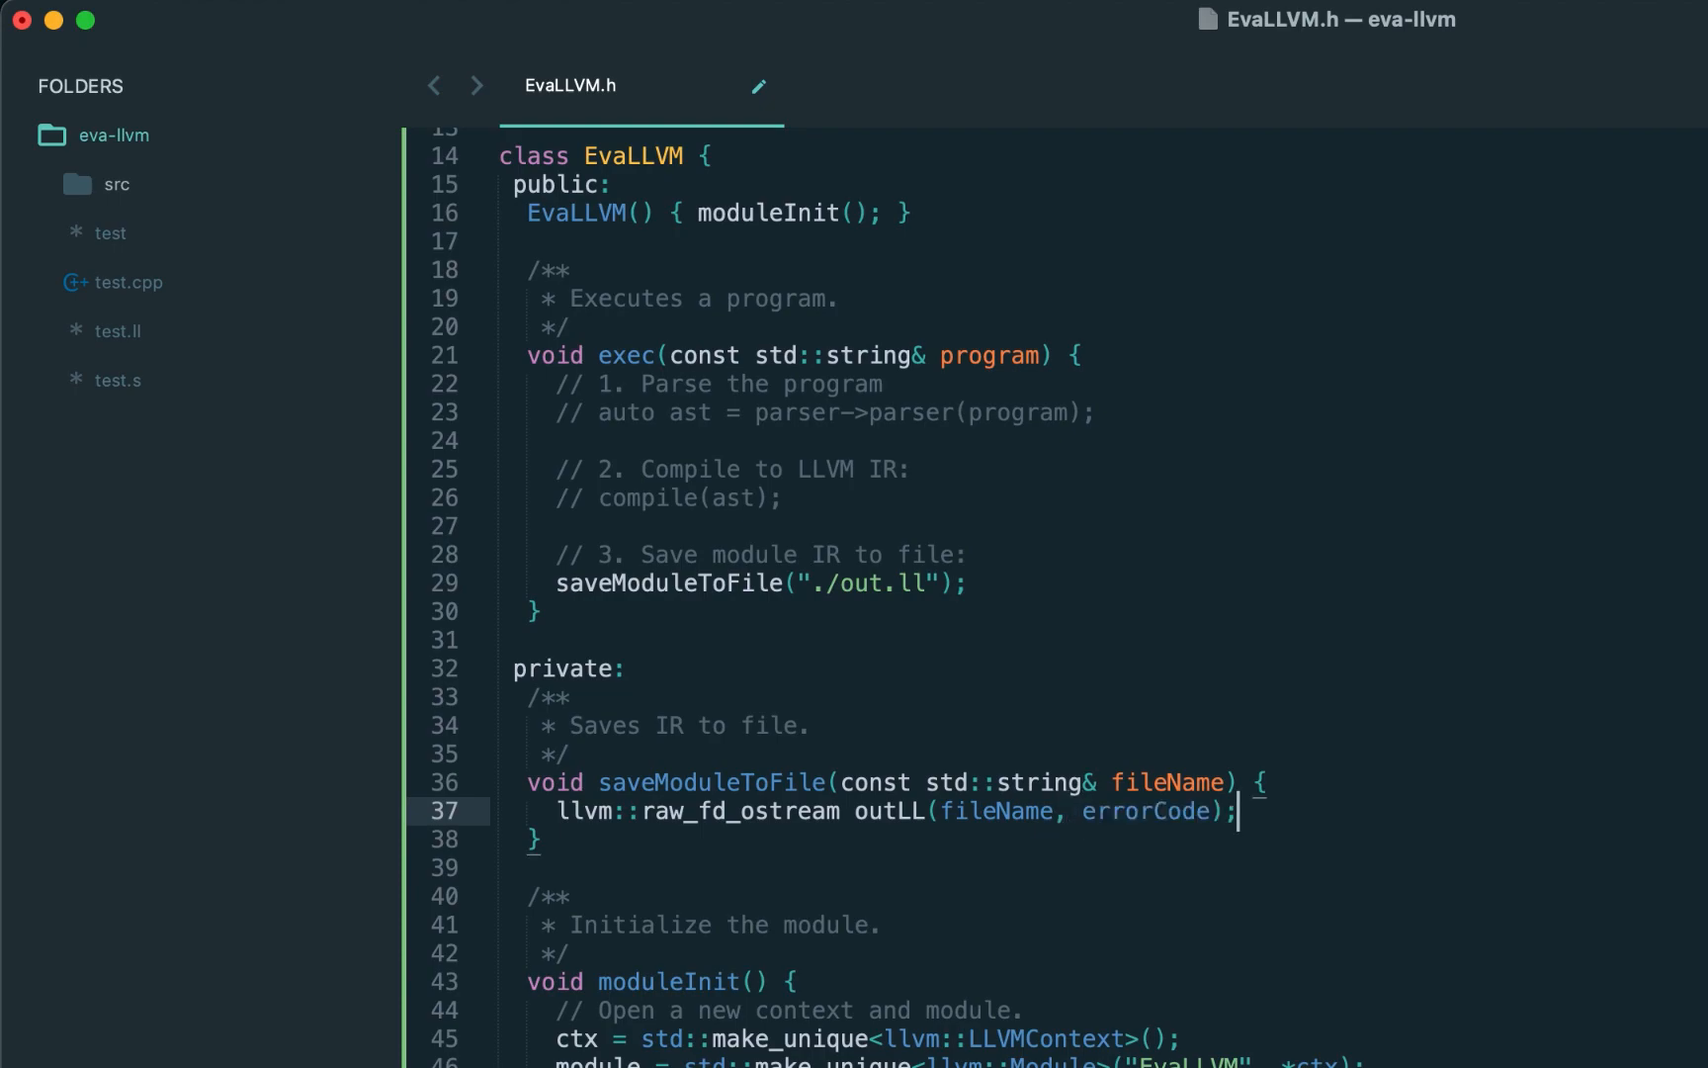
{"action": "type", "text": "std::error_code errorCode;"}
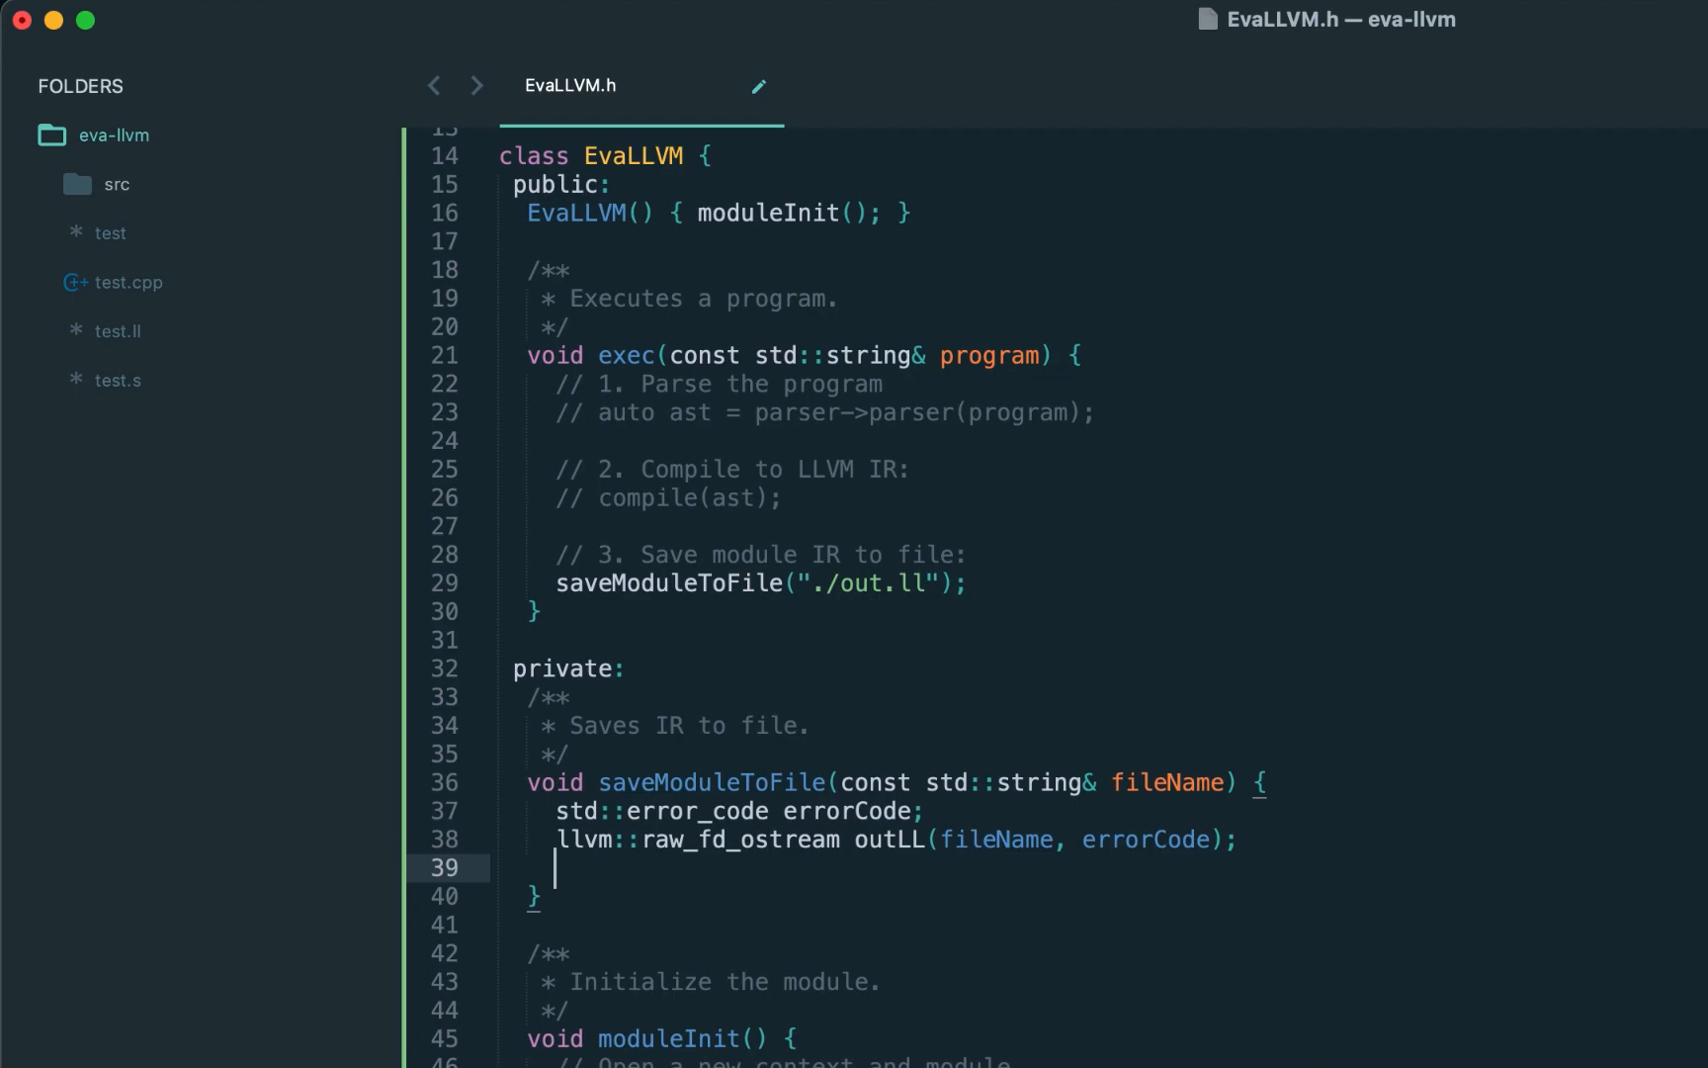
Print the module into outLL with module->print(outLL, nullptr).
{"action": "type", "text": "module->print("}
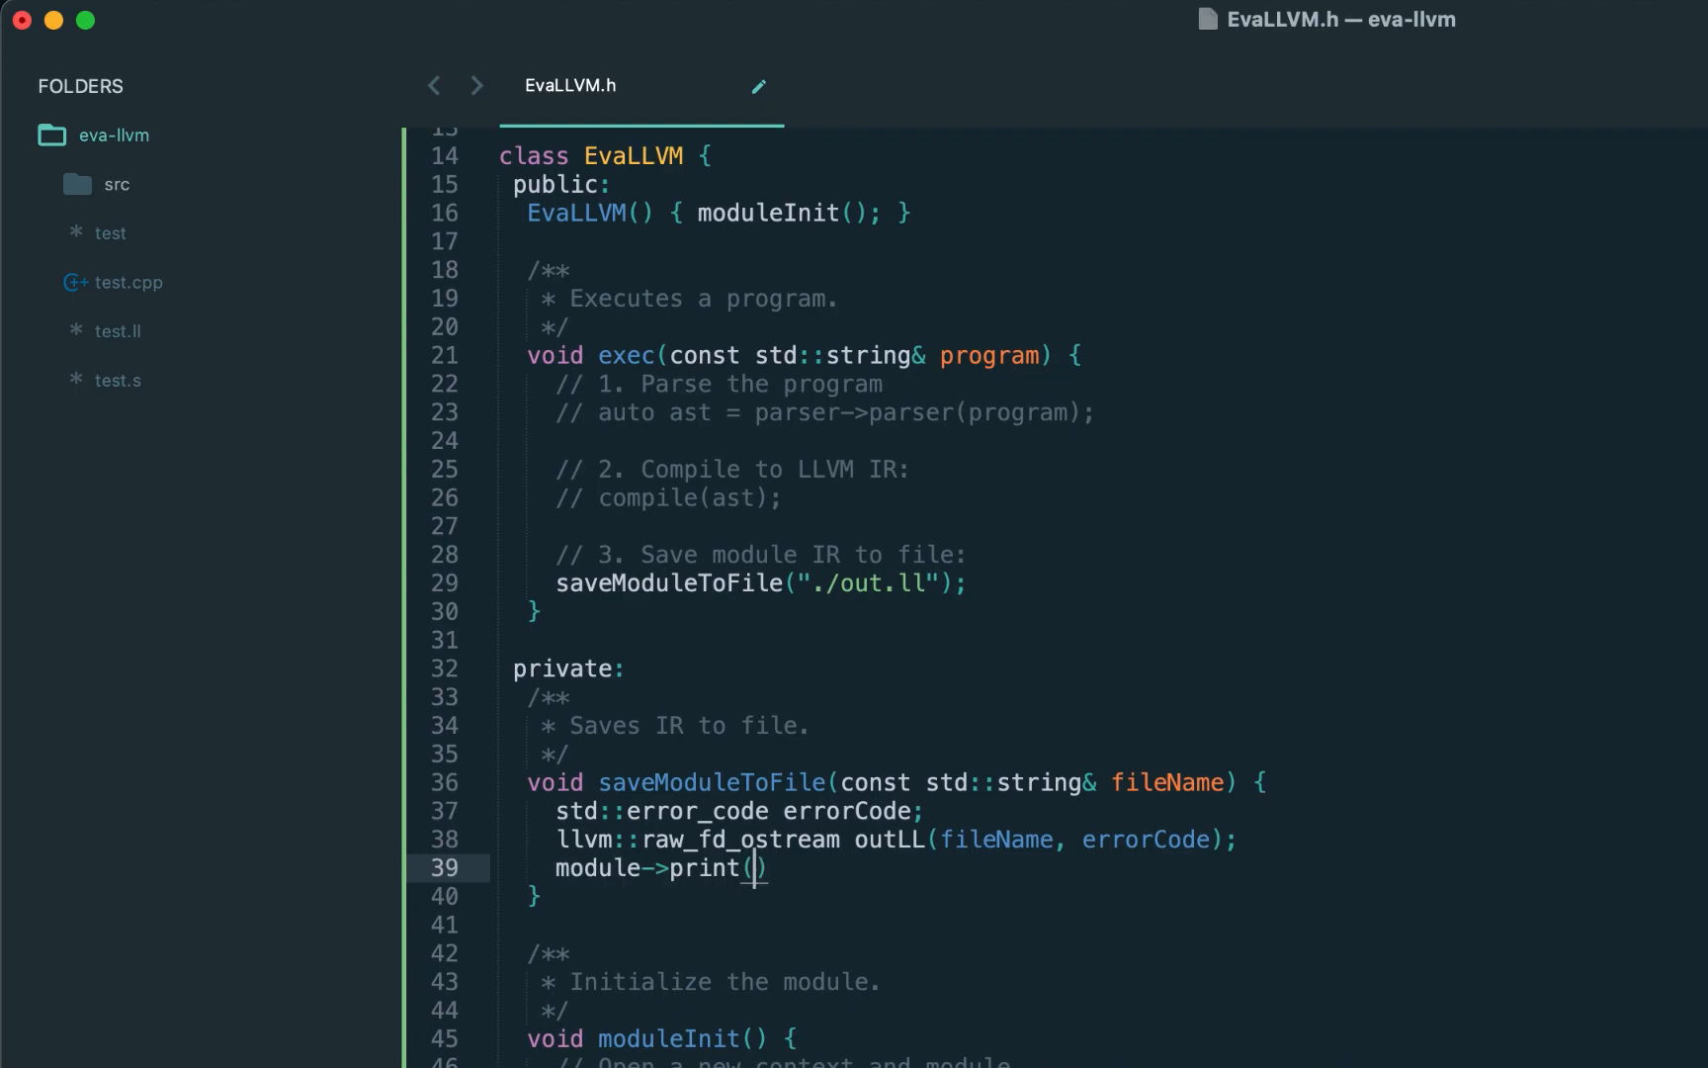
{"action": "double_click", "coordinate": [887, 840]}
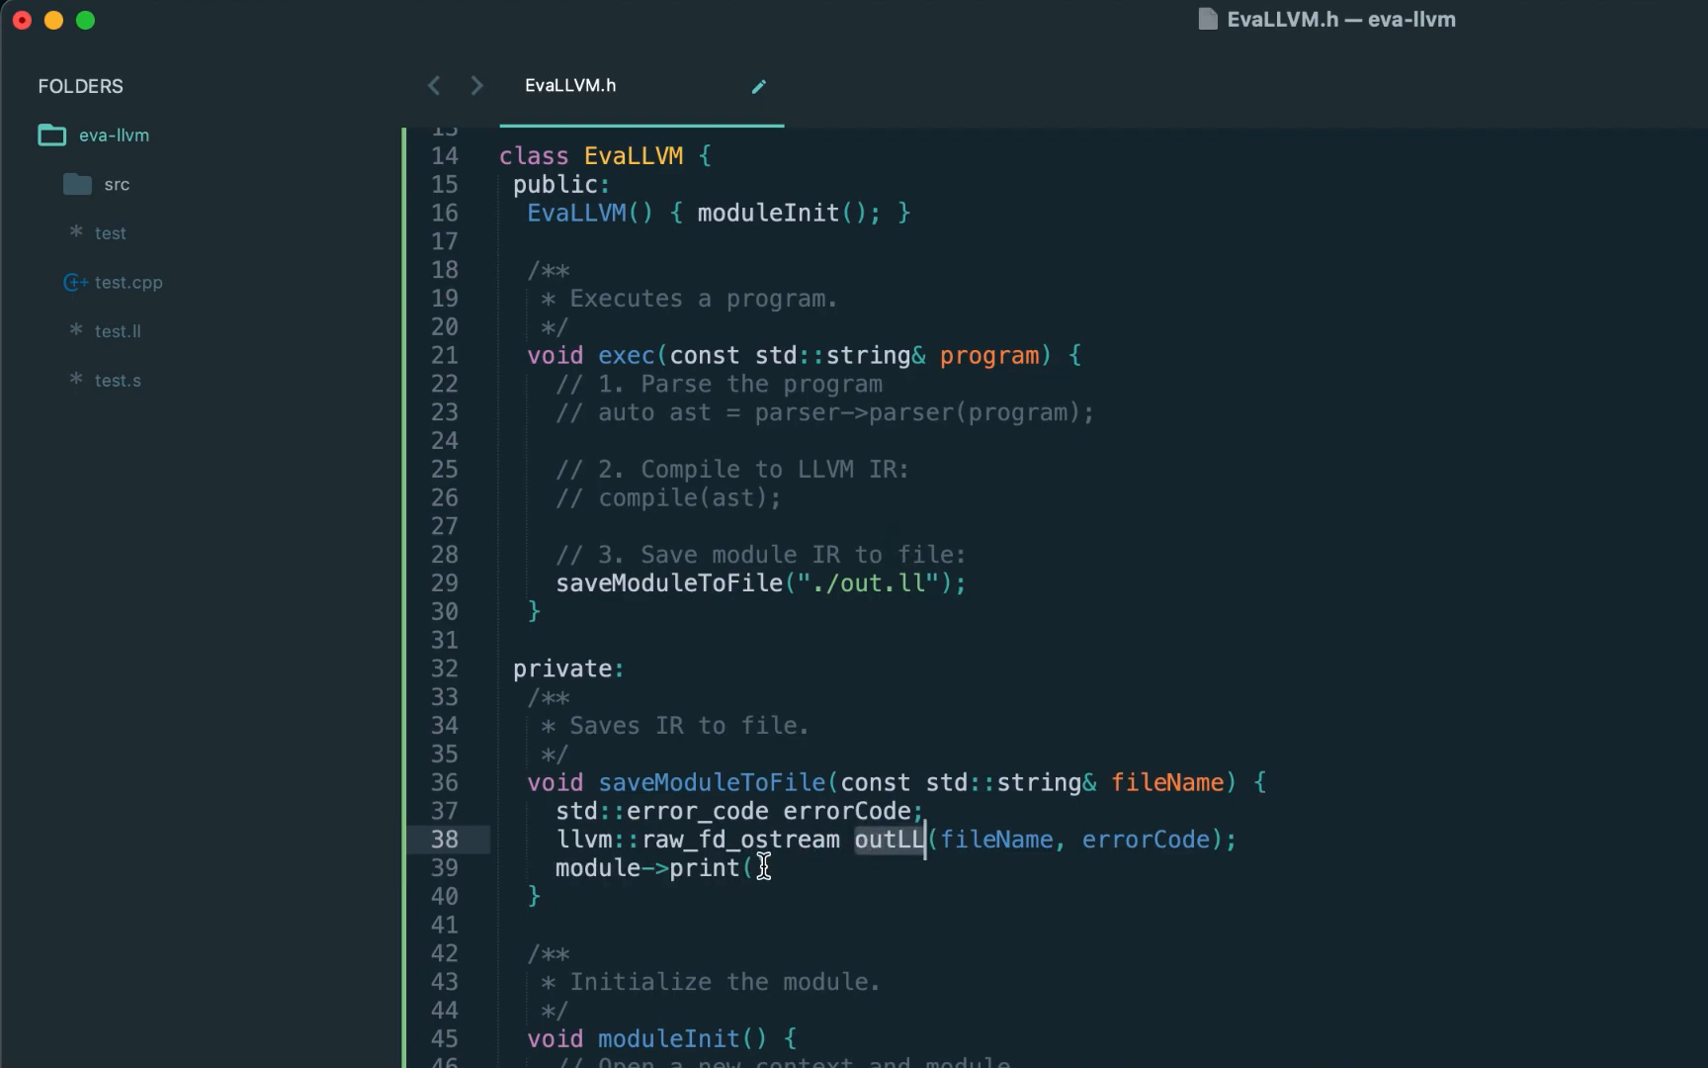
{"action": "type", "text": "outLL, null)"}
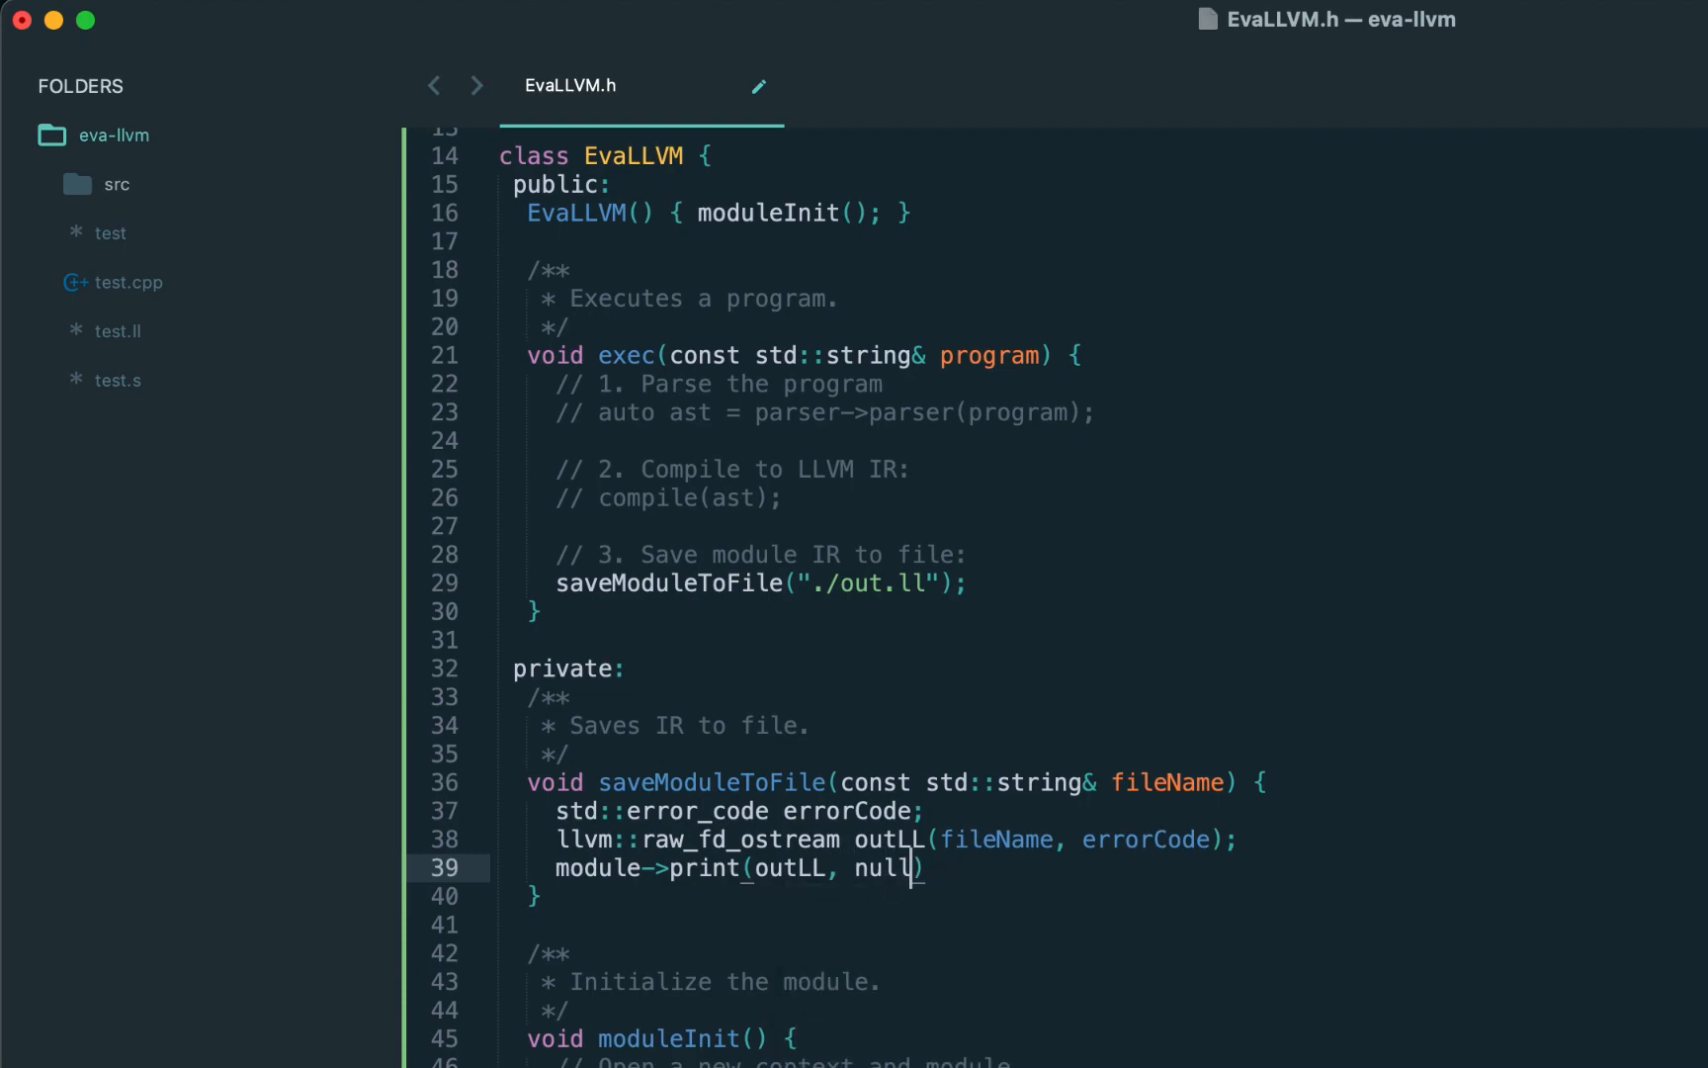
{"action": "type", "text": "ptr;"}
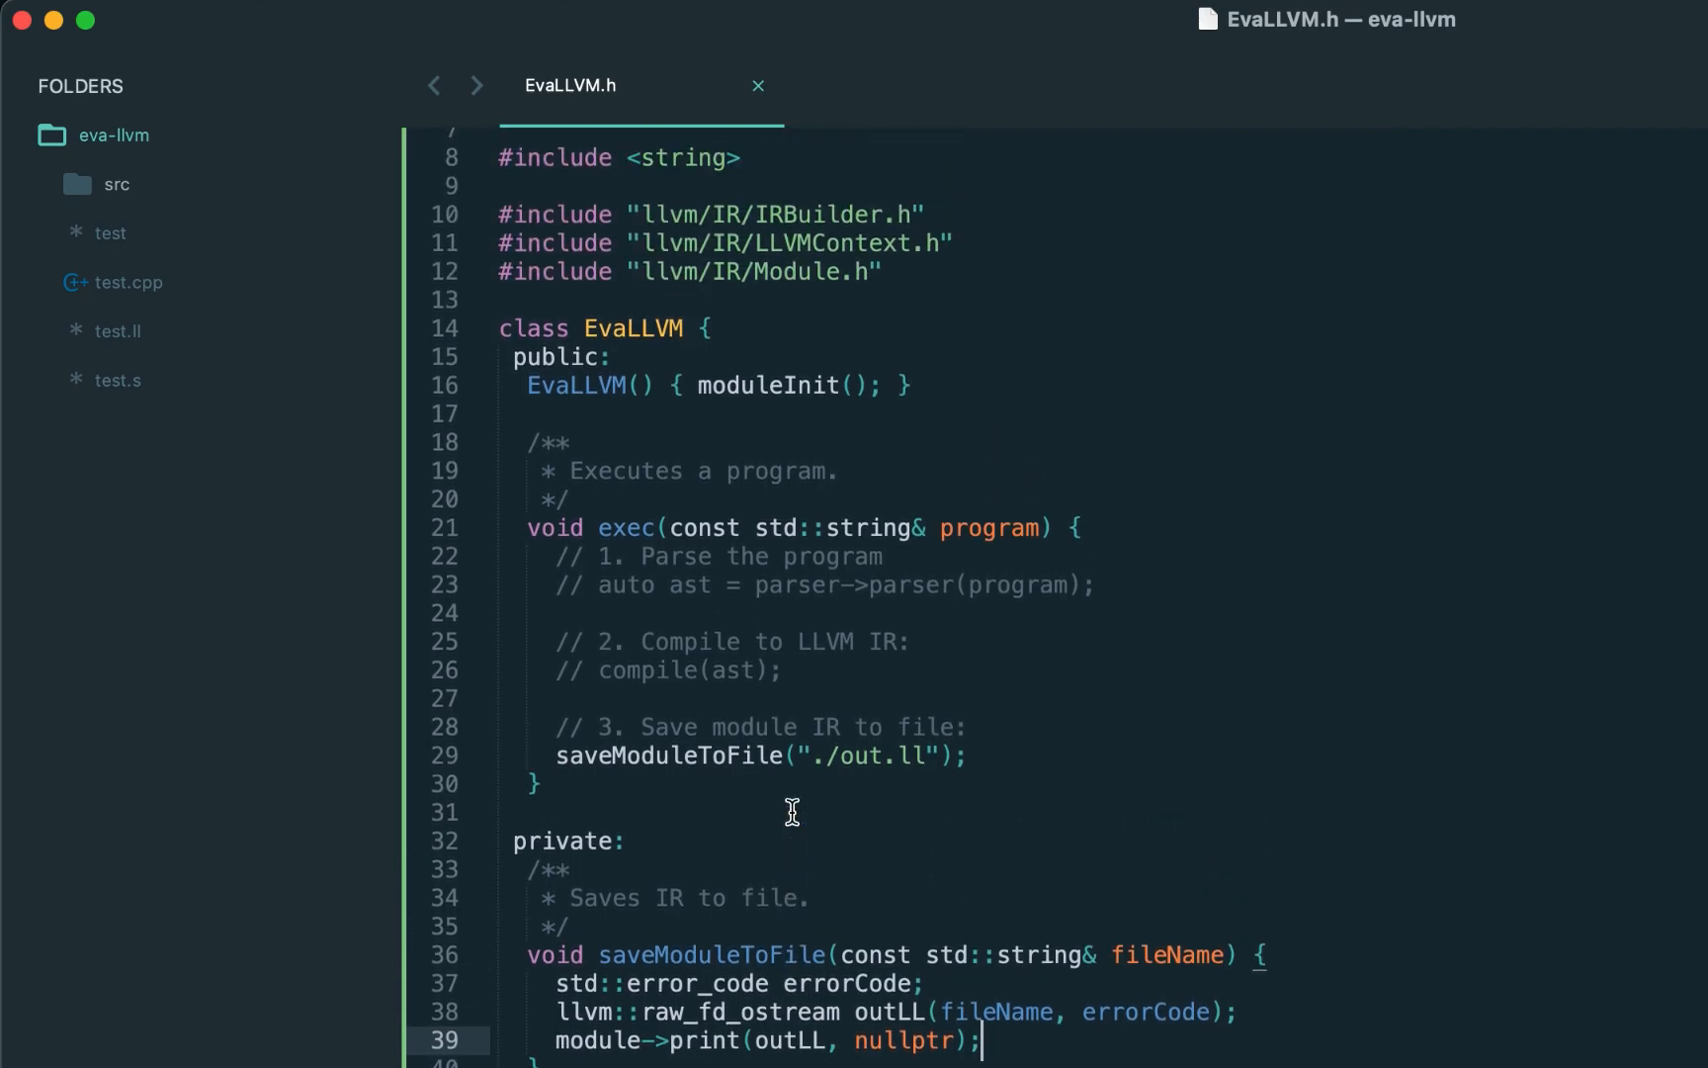
{"action": "scroll", "scroll_direction": "down", "scroll_amount": 3}
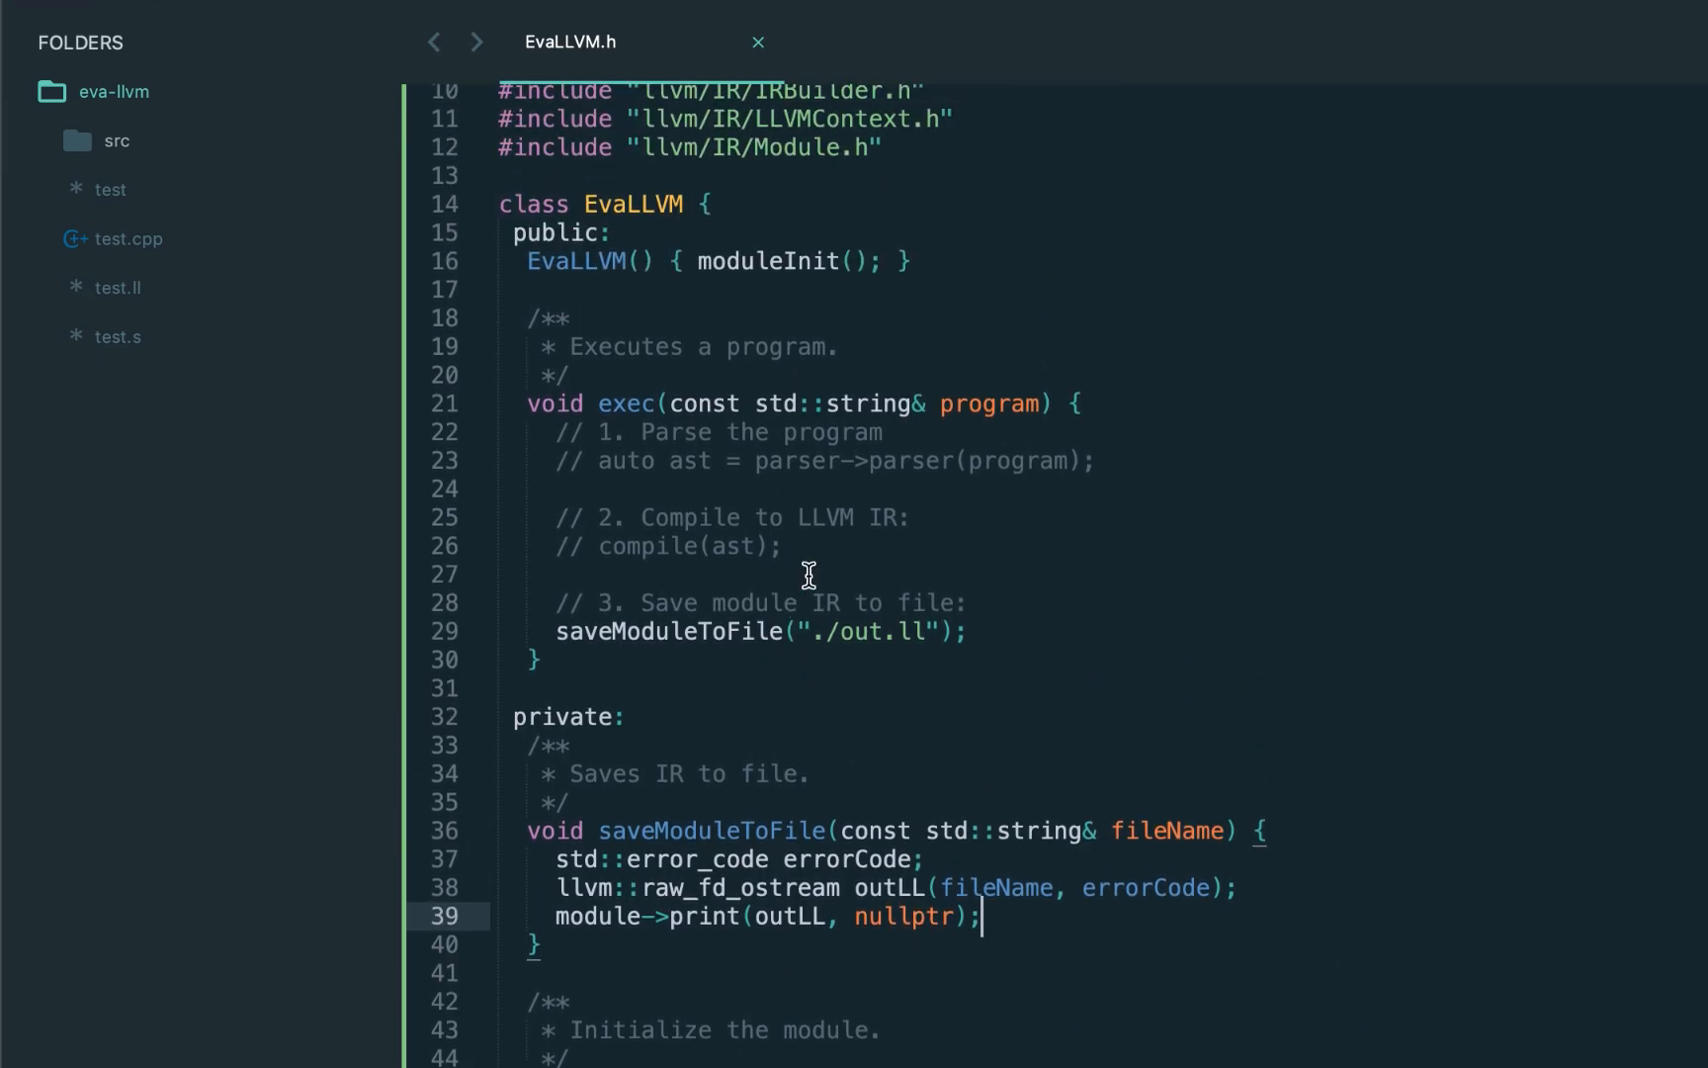
{"action": "left_click", "coordinate": [781, 546]}
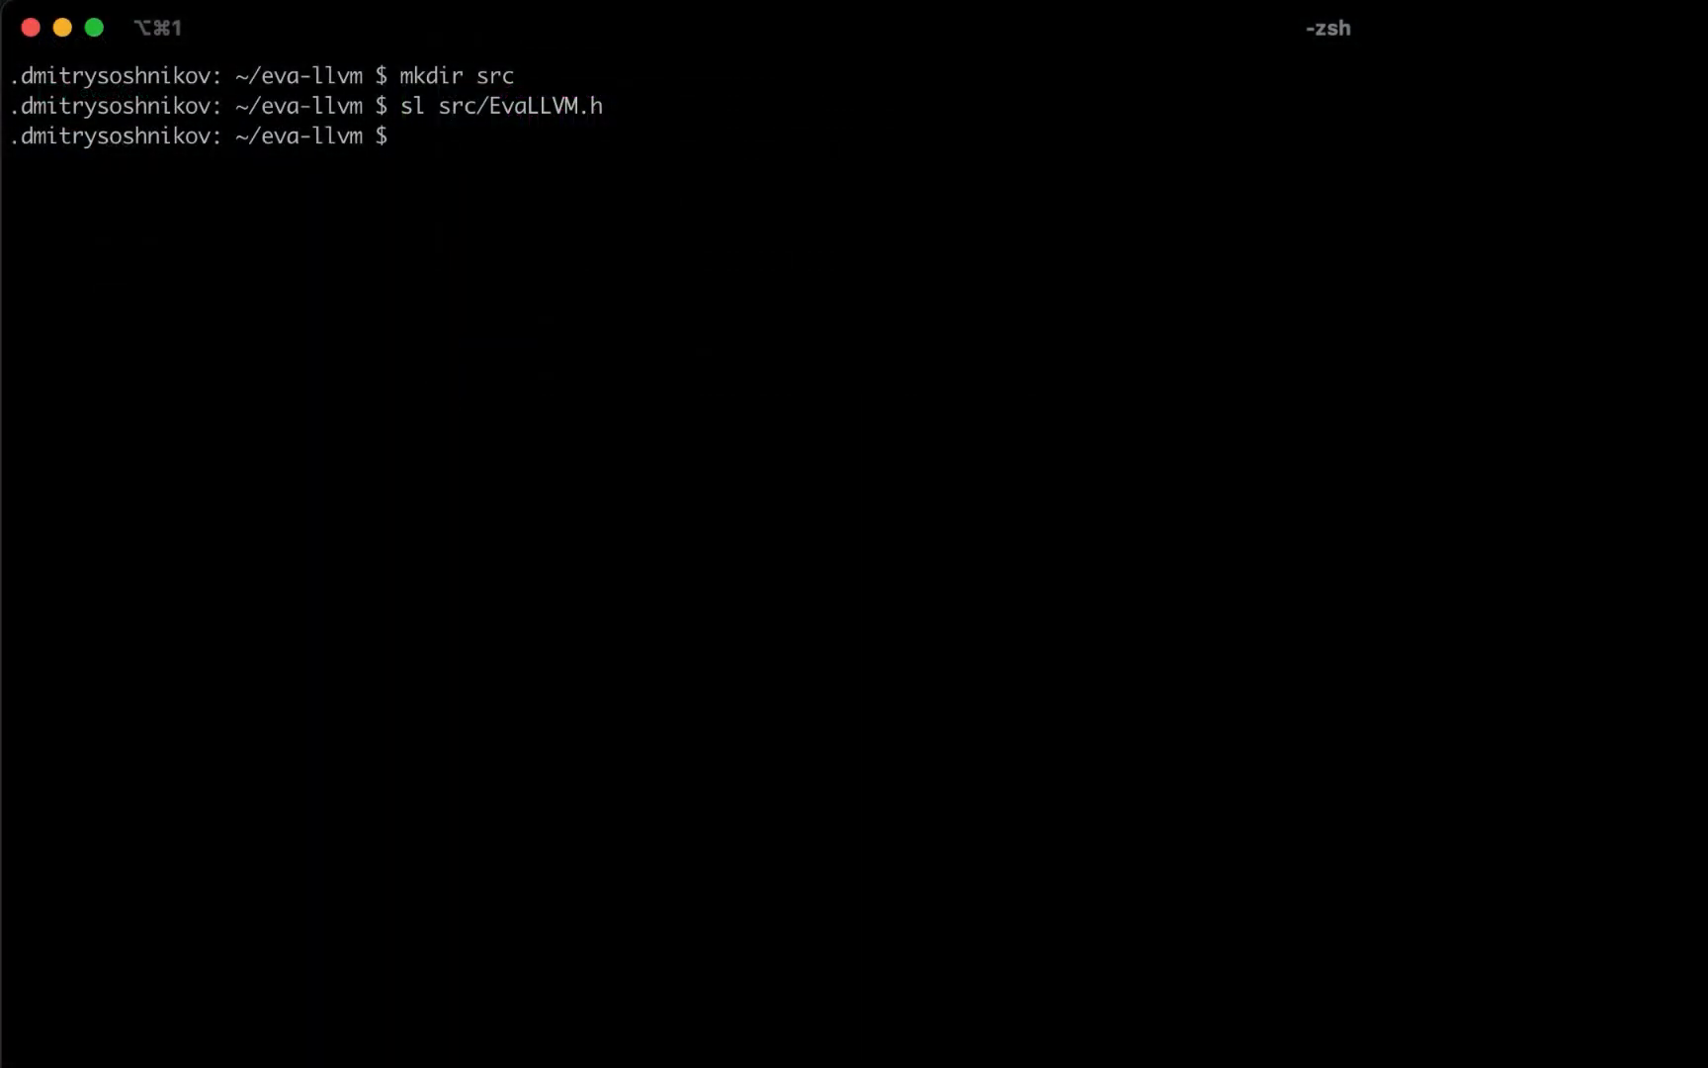
Open eva-llvm.cpp with sl and write main running EvaLLVM exec on the '42' program.
{"action": "type", "text": "sl eva-ll"}
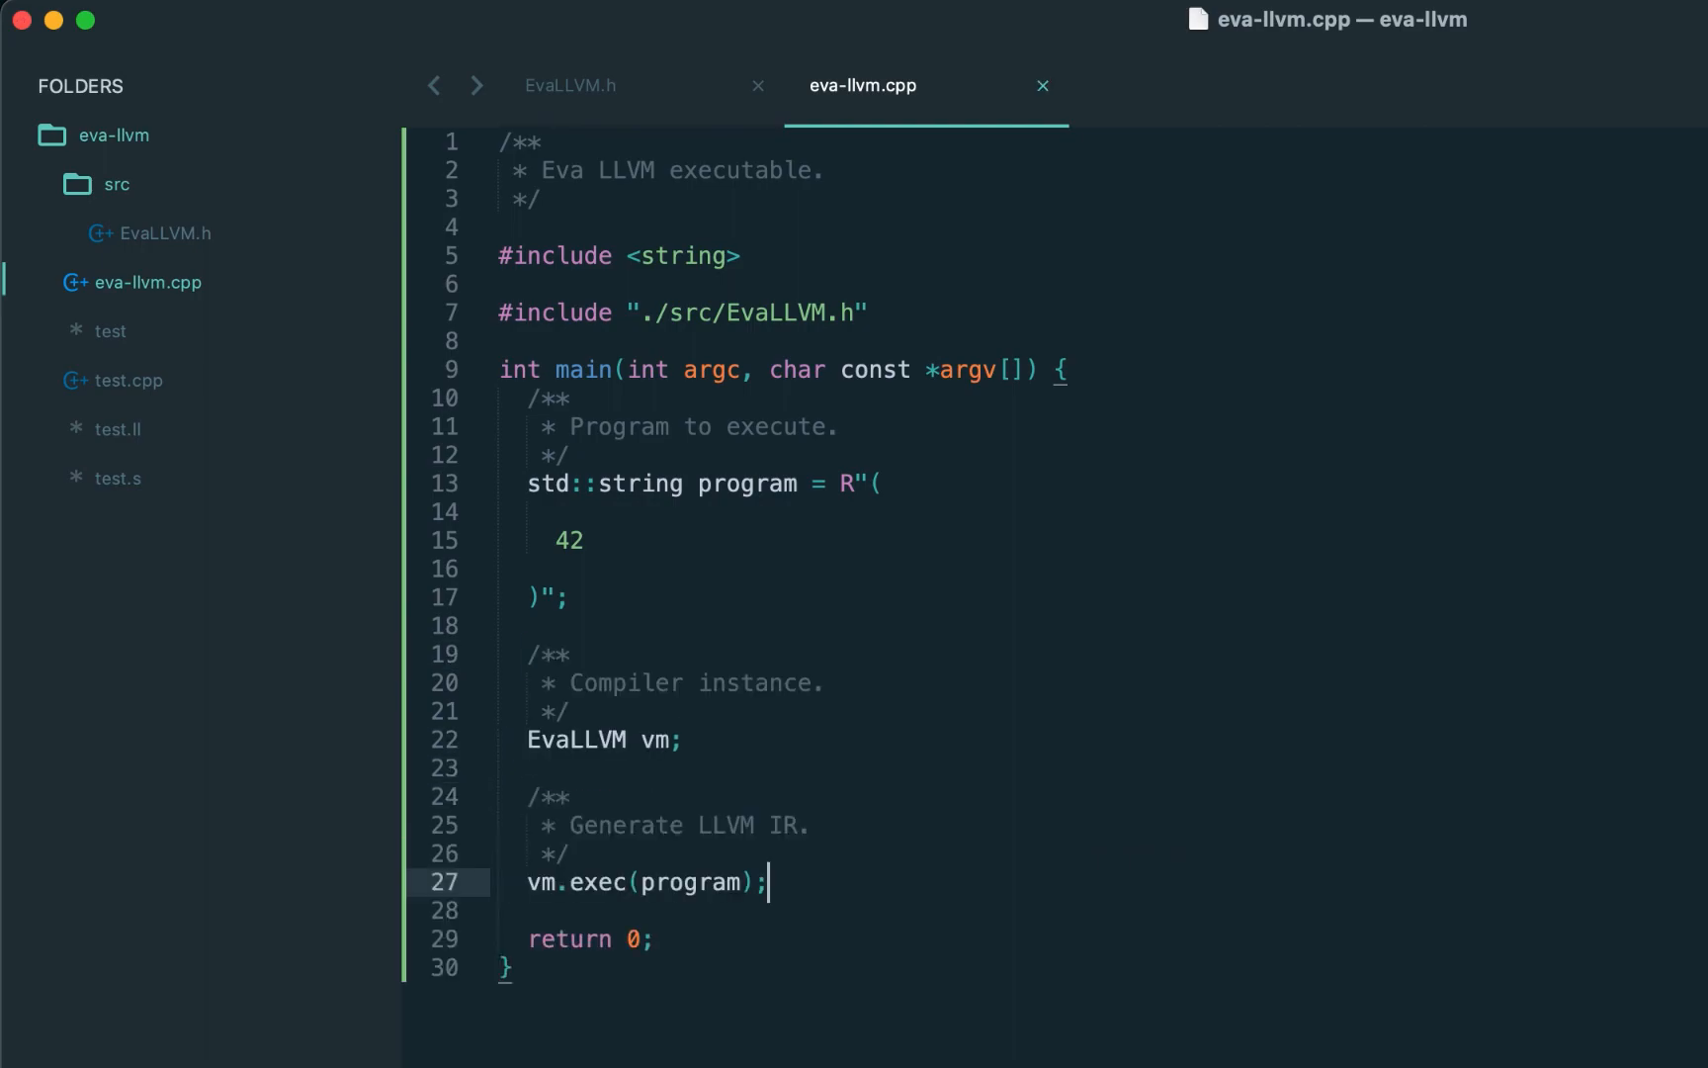
{"action": "left_click", "coordinate": [569, 85]}
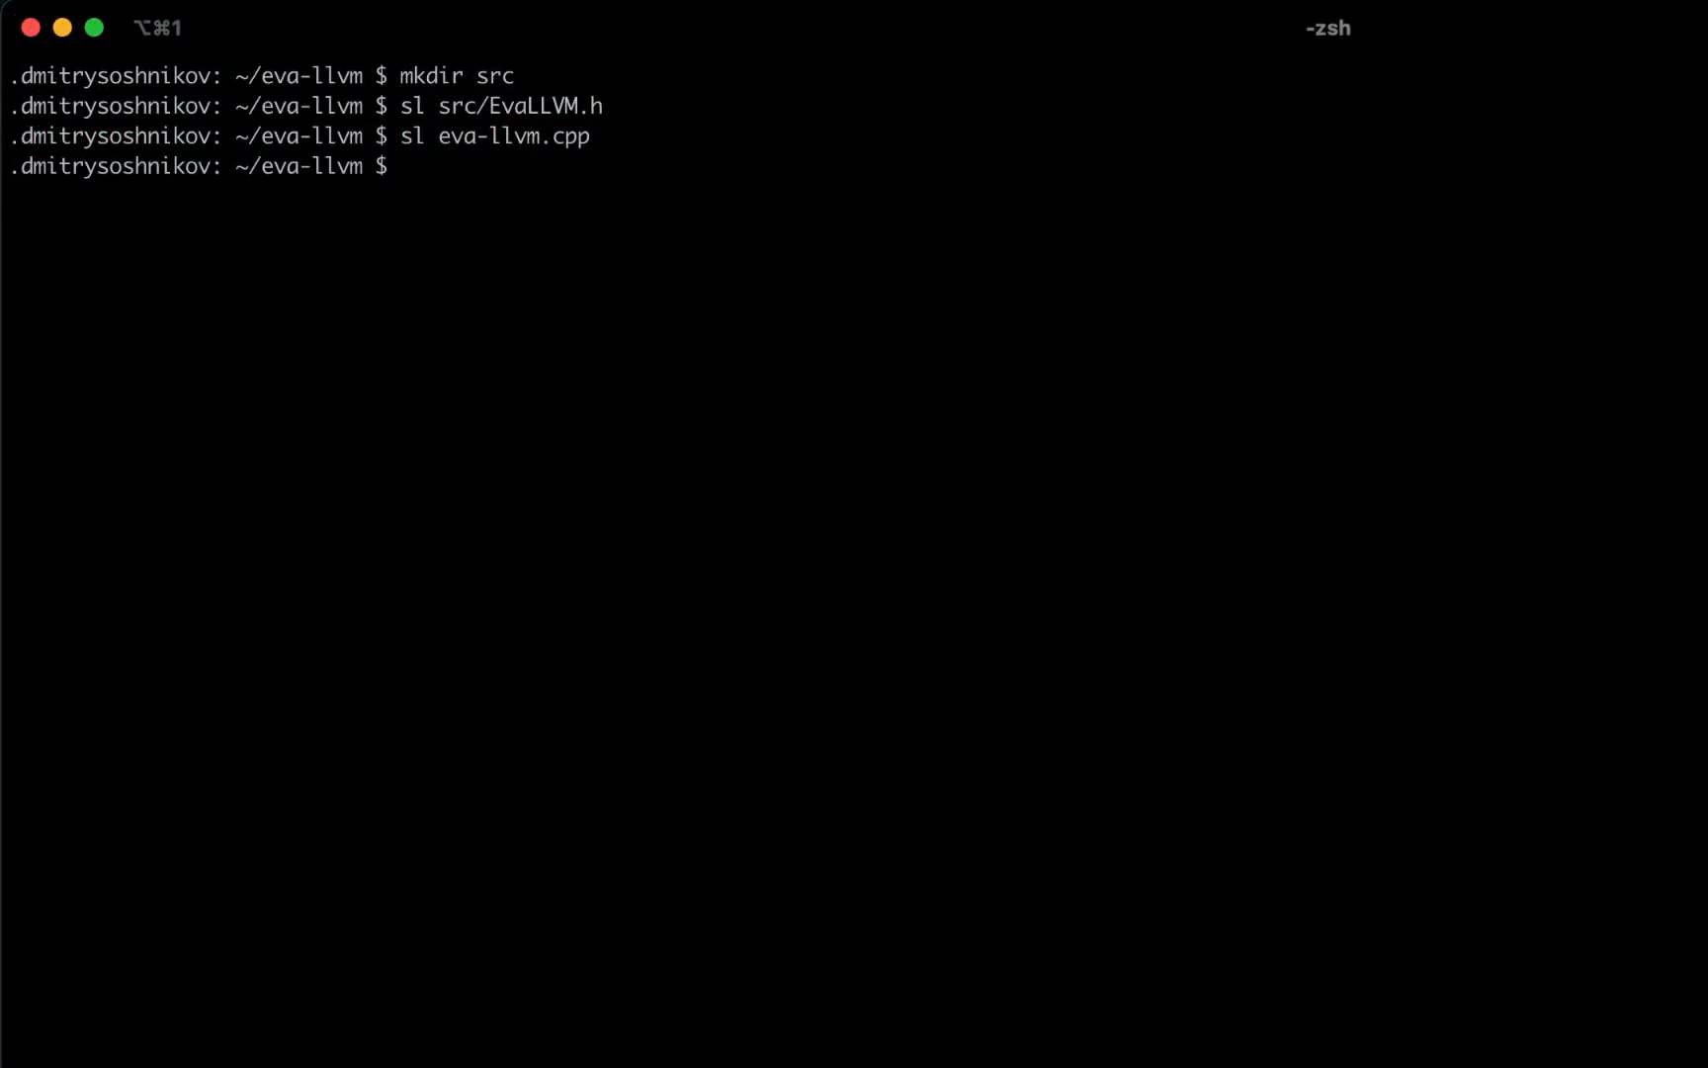
Run llvm-config to list its options and check the --cxxflags include path.
{"action": "type", "text": "llvm-config"}
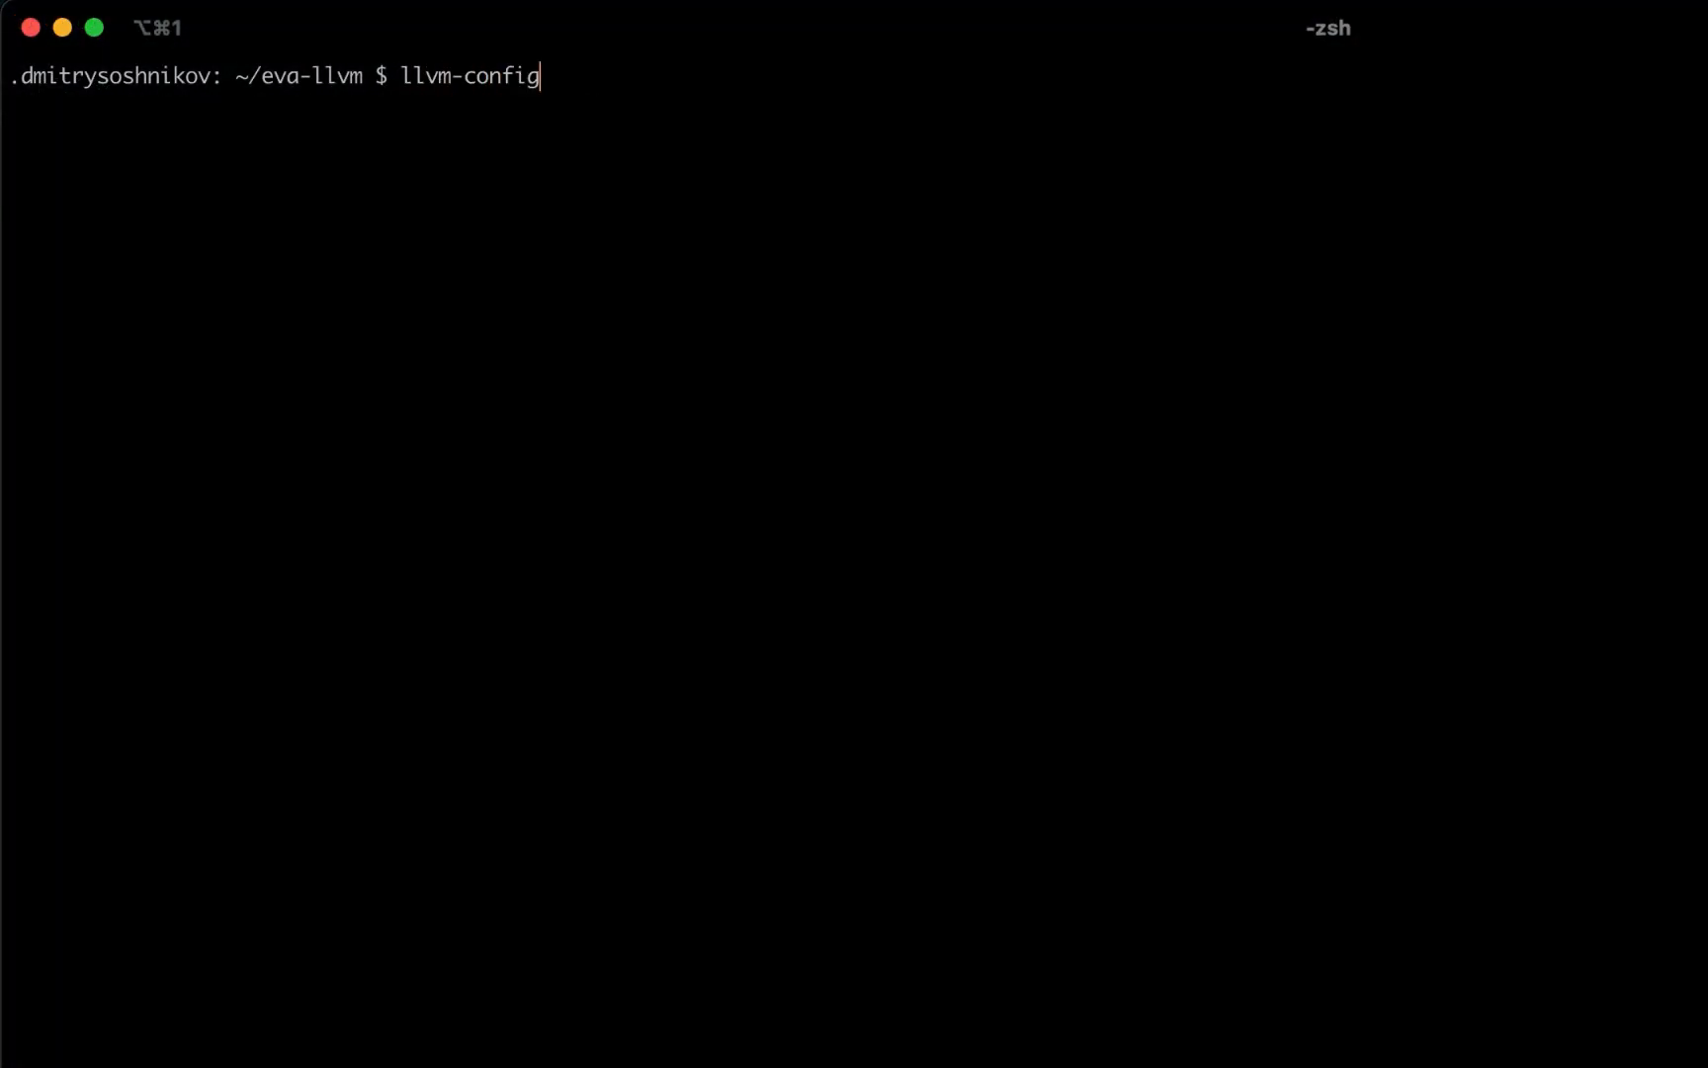
{"action": "key", "text": "Return"}
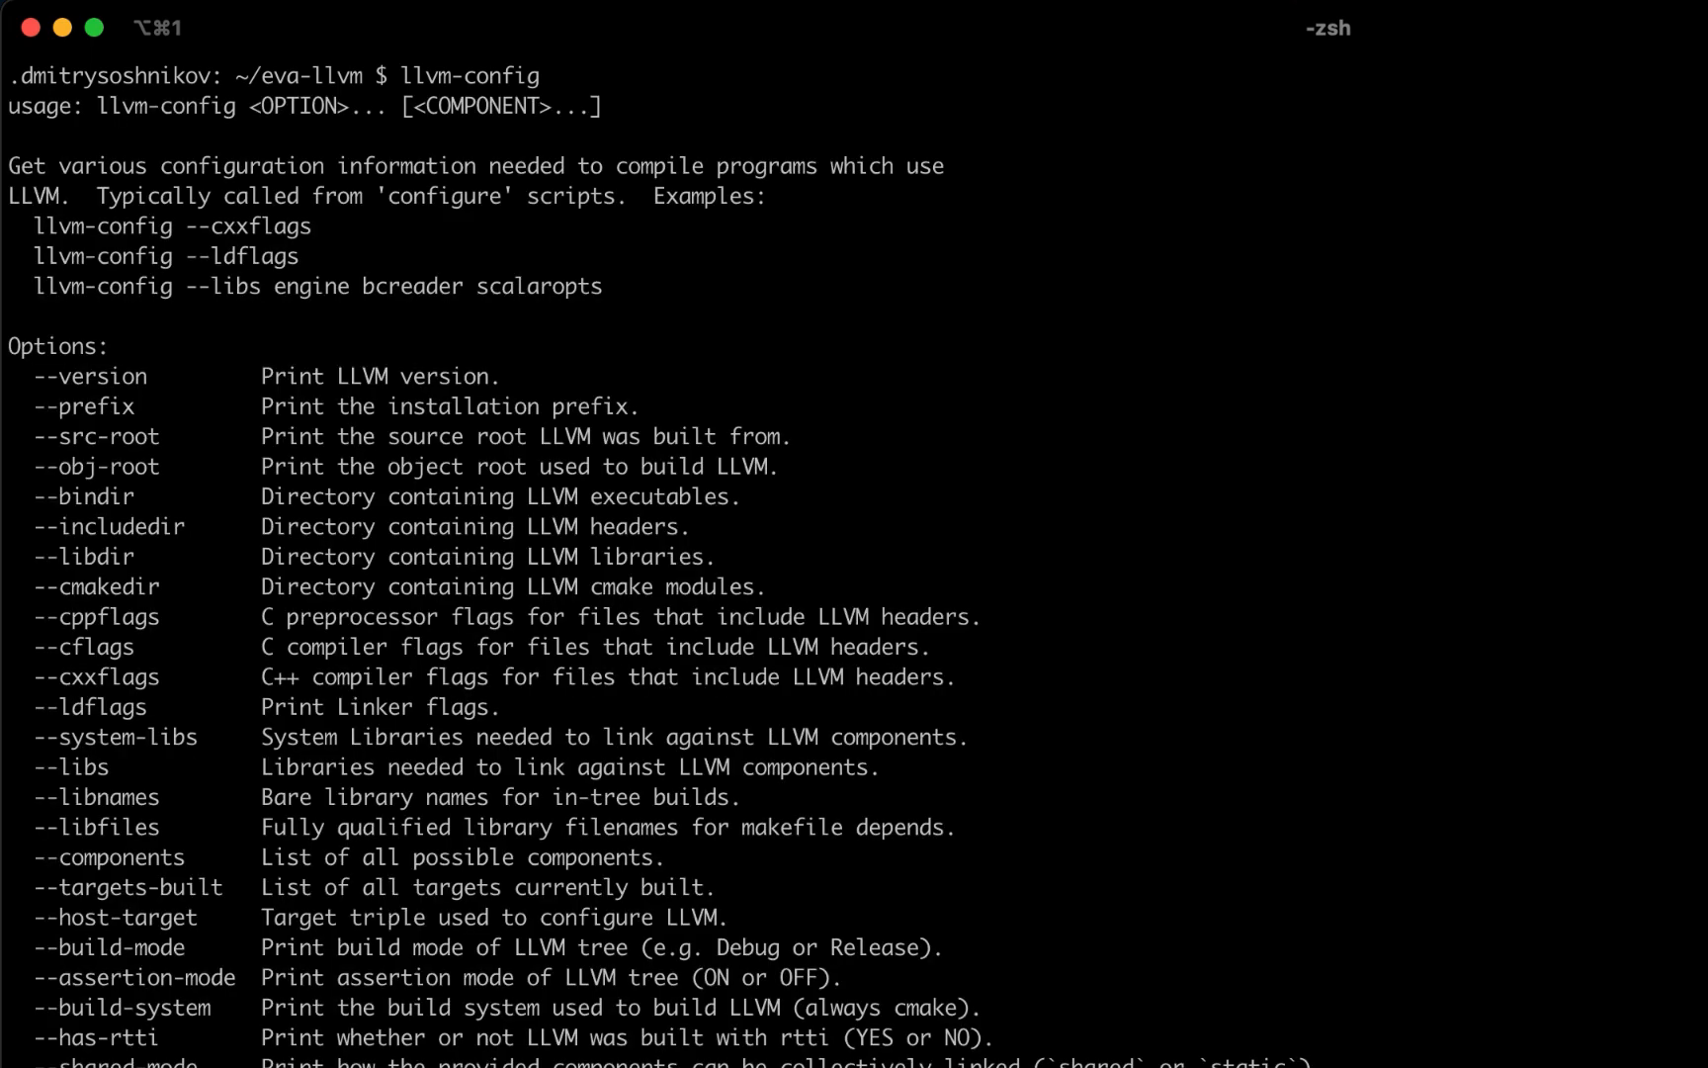
{"action": "mouse_move", "coordinate": [93, 662]}
{"action": "type", "text": "llvm-config --cxxflags"}
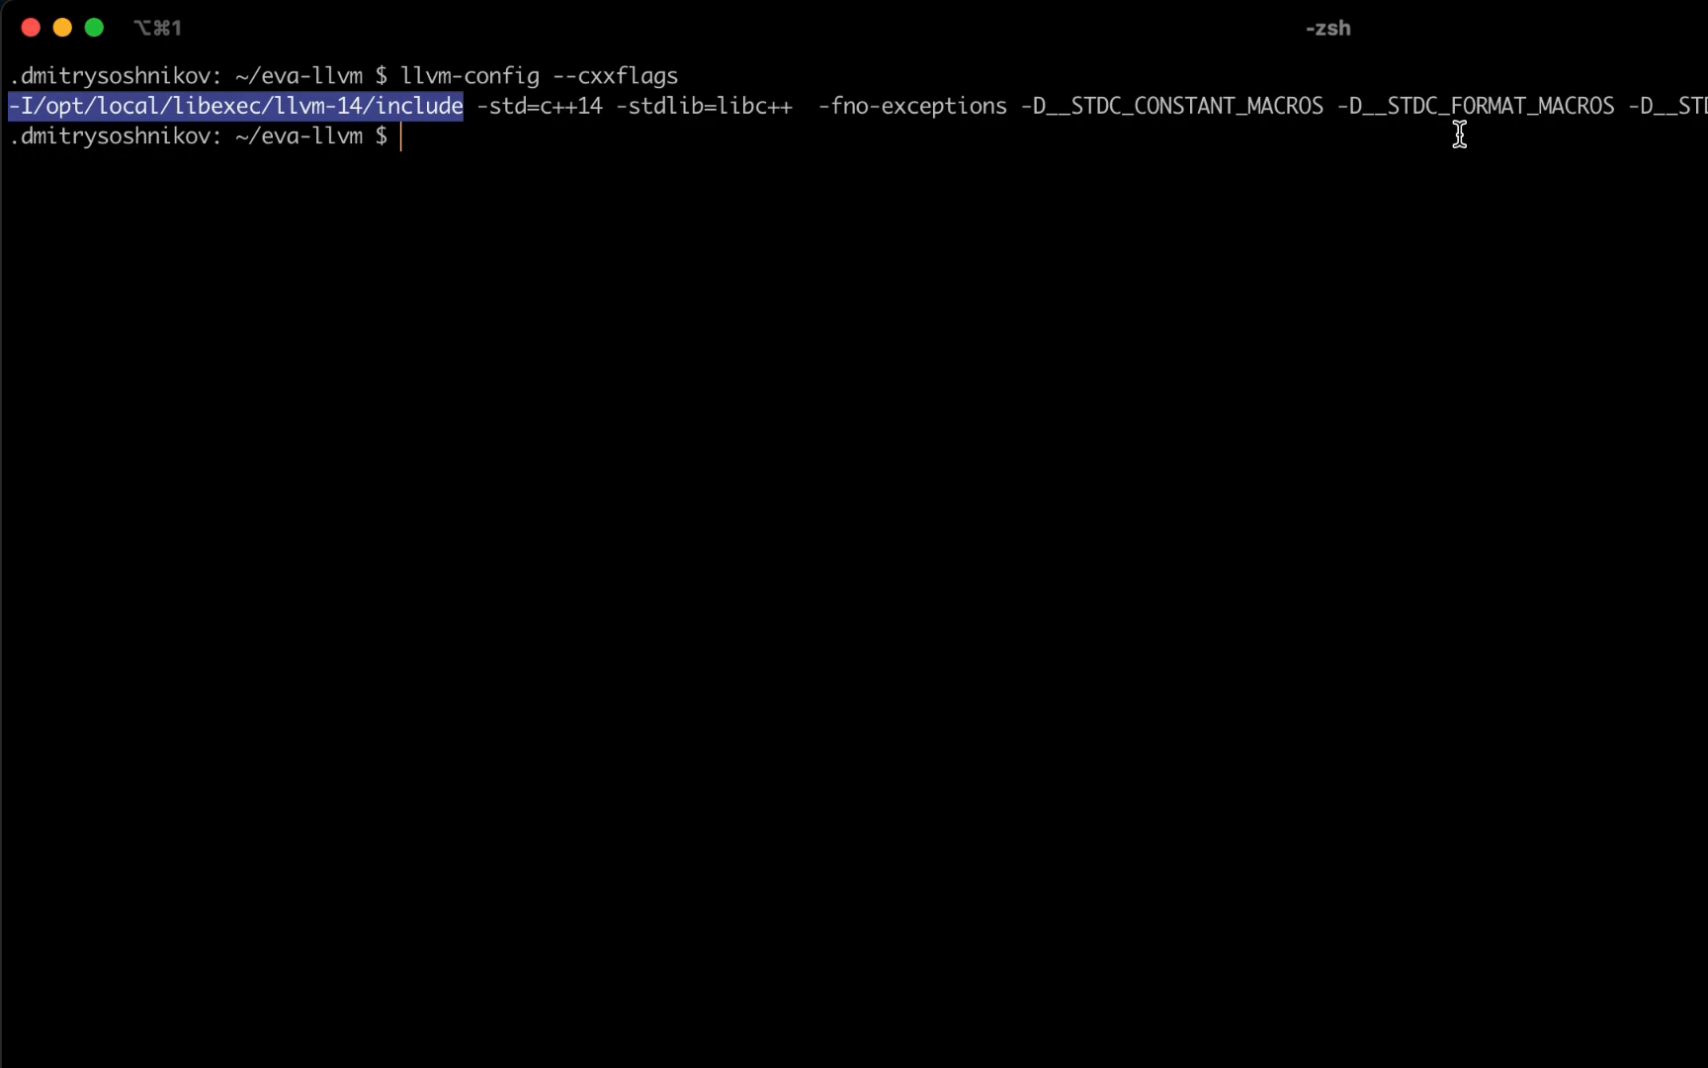
{"action": "type", "text": "clang++ -o eva-llvm `"}
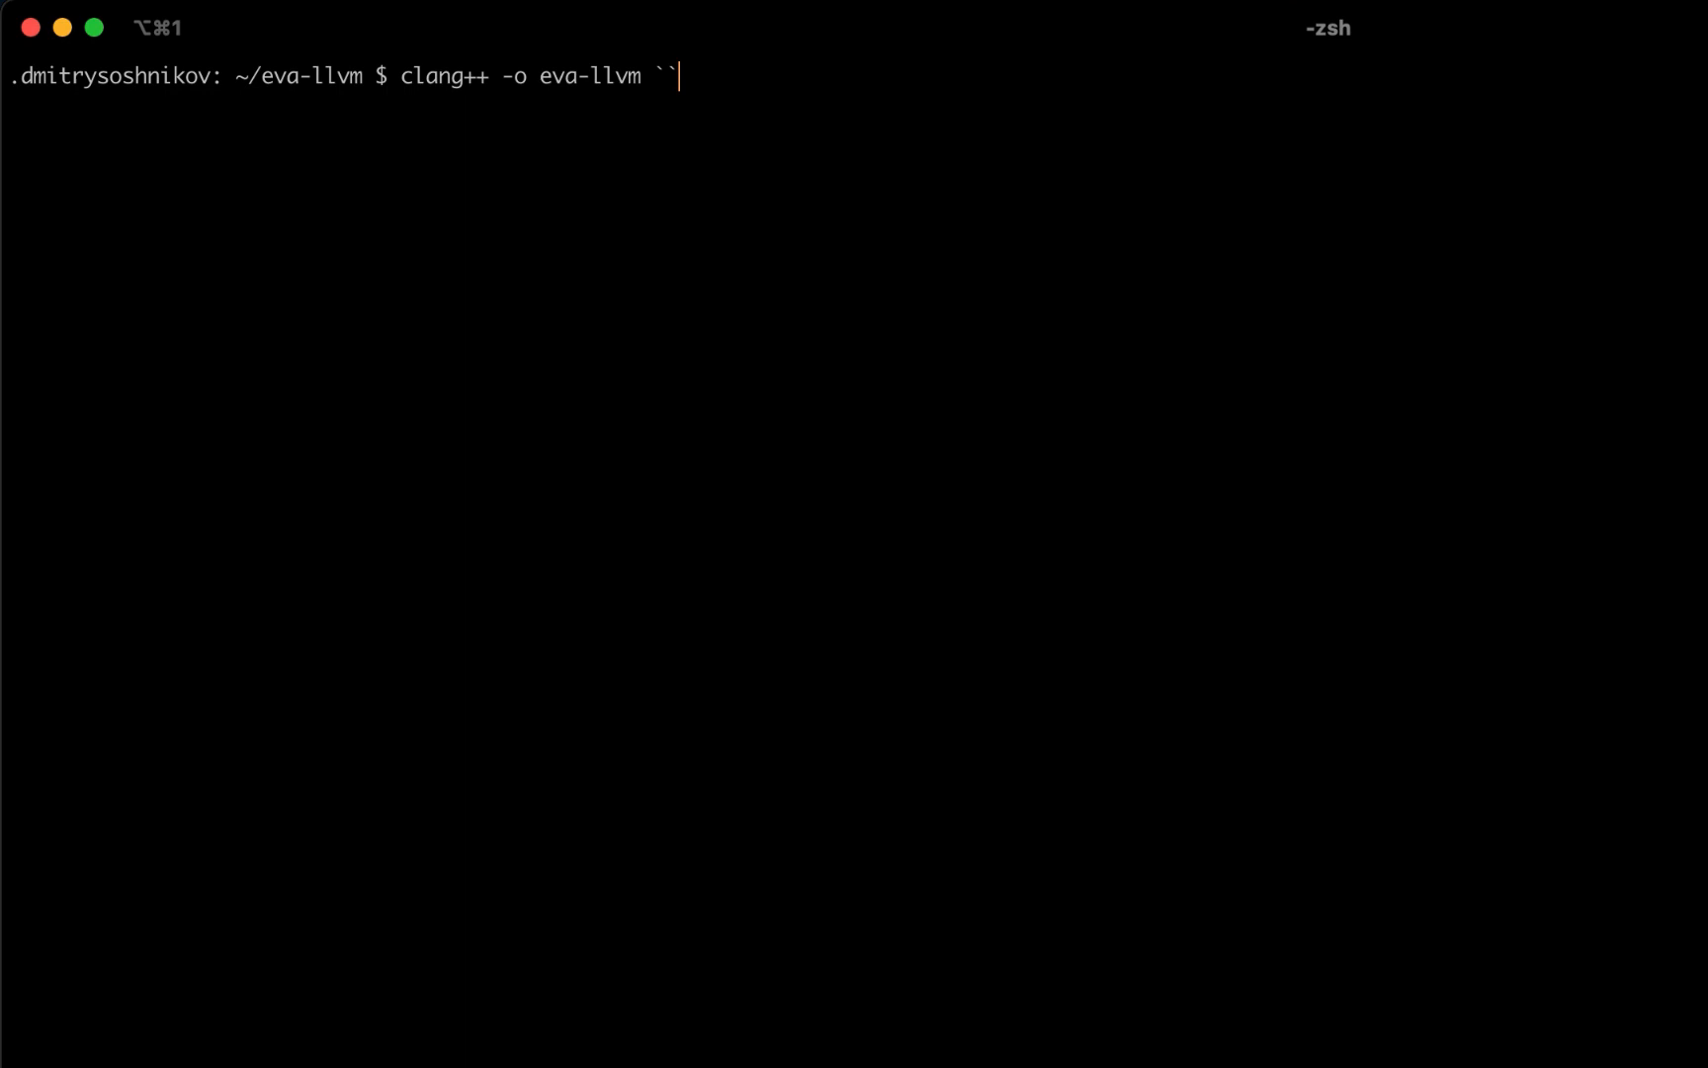
Build eva-llvm.cpp with clang++ using llvm-config --cxxflags --ldflags --system-libs --libs core.
{"action": "type", "text": "llvm-"}
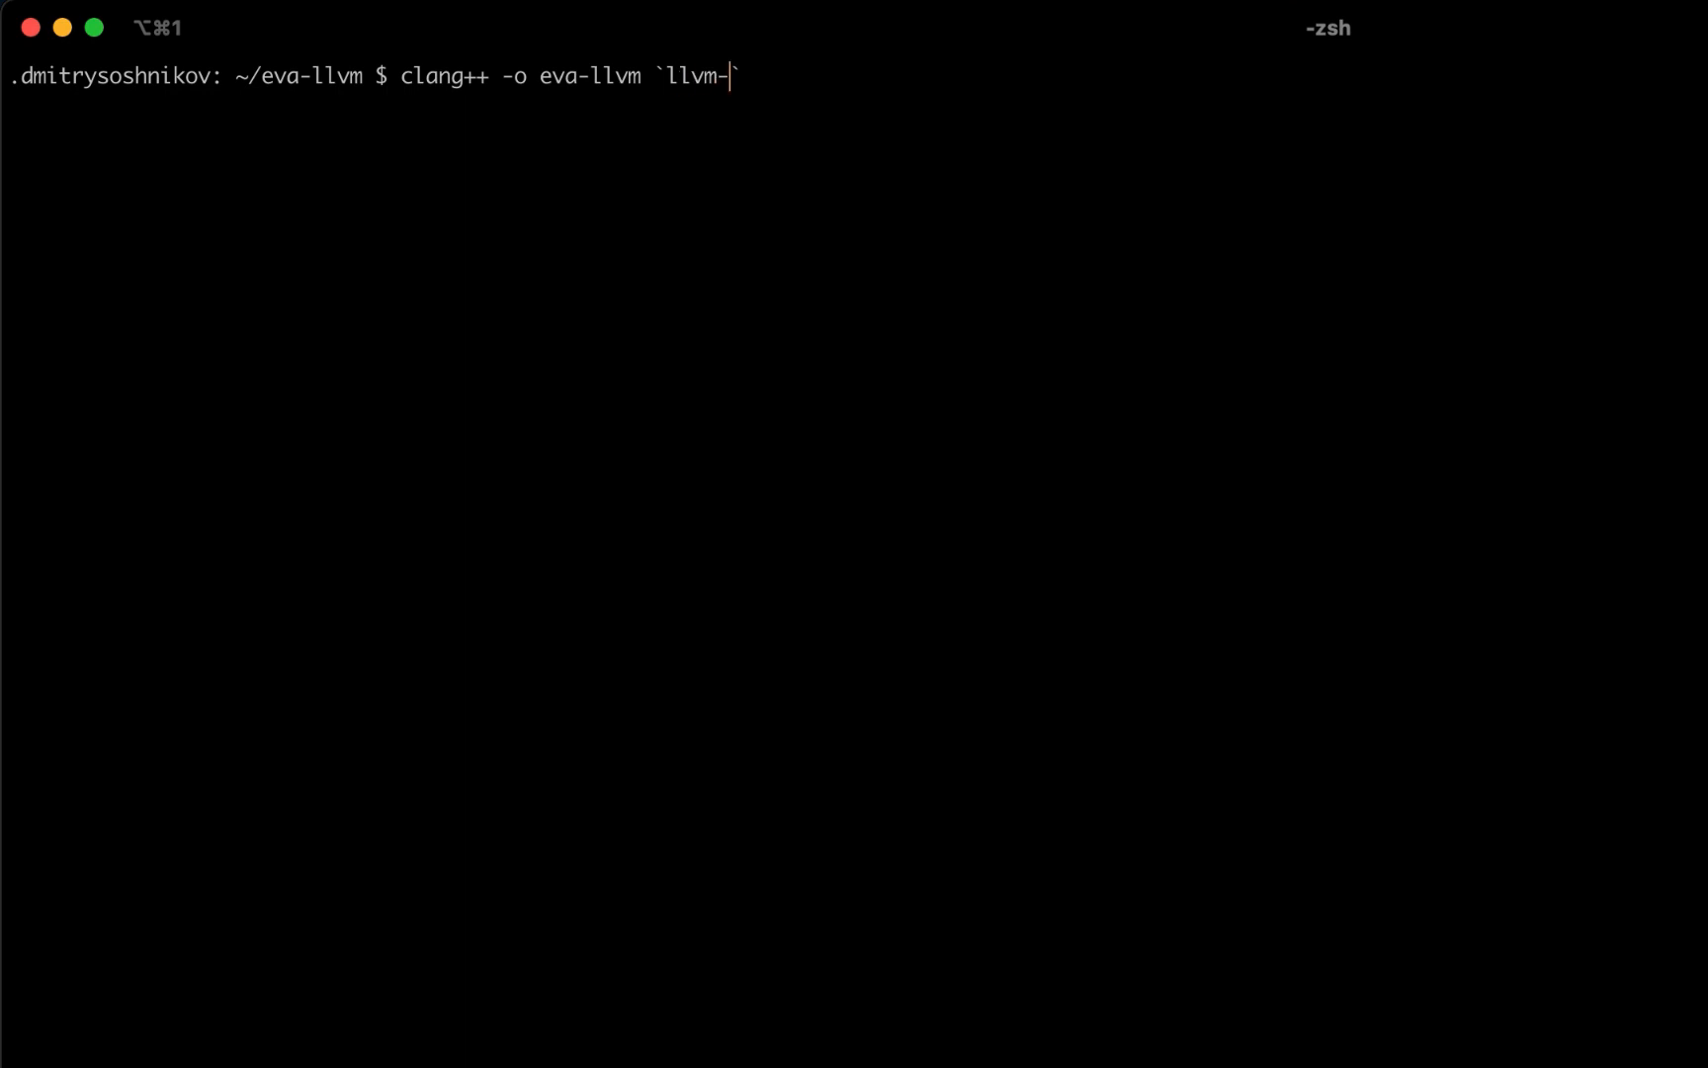
{"action": "type", "text": "config --cxxflags"}
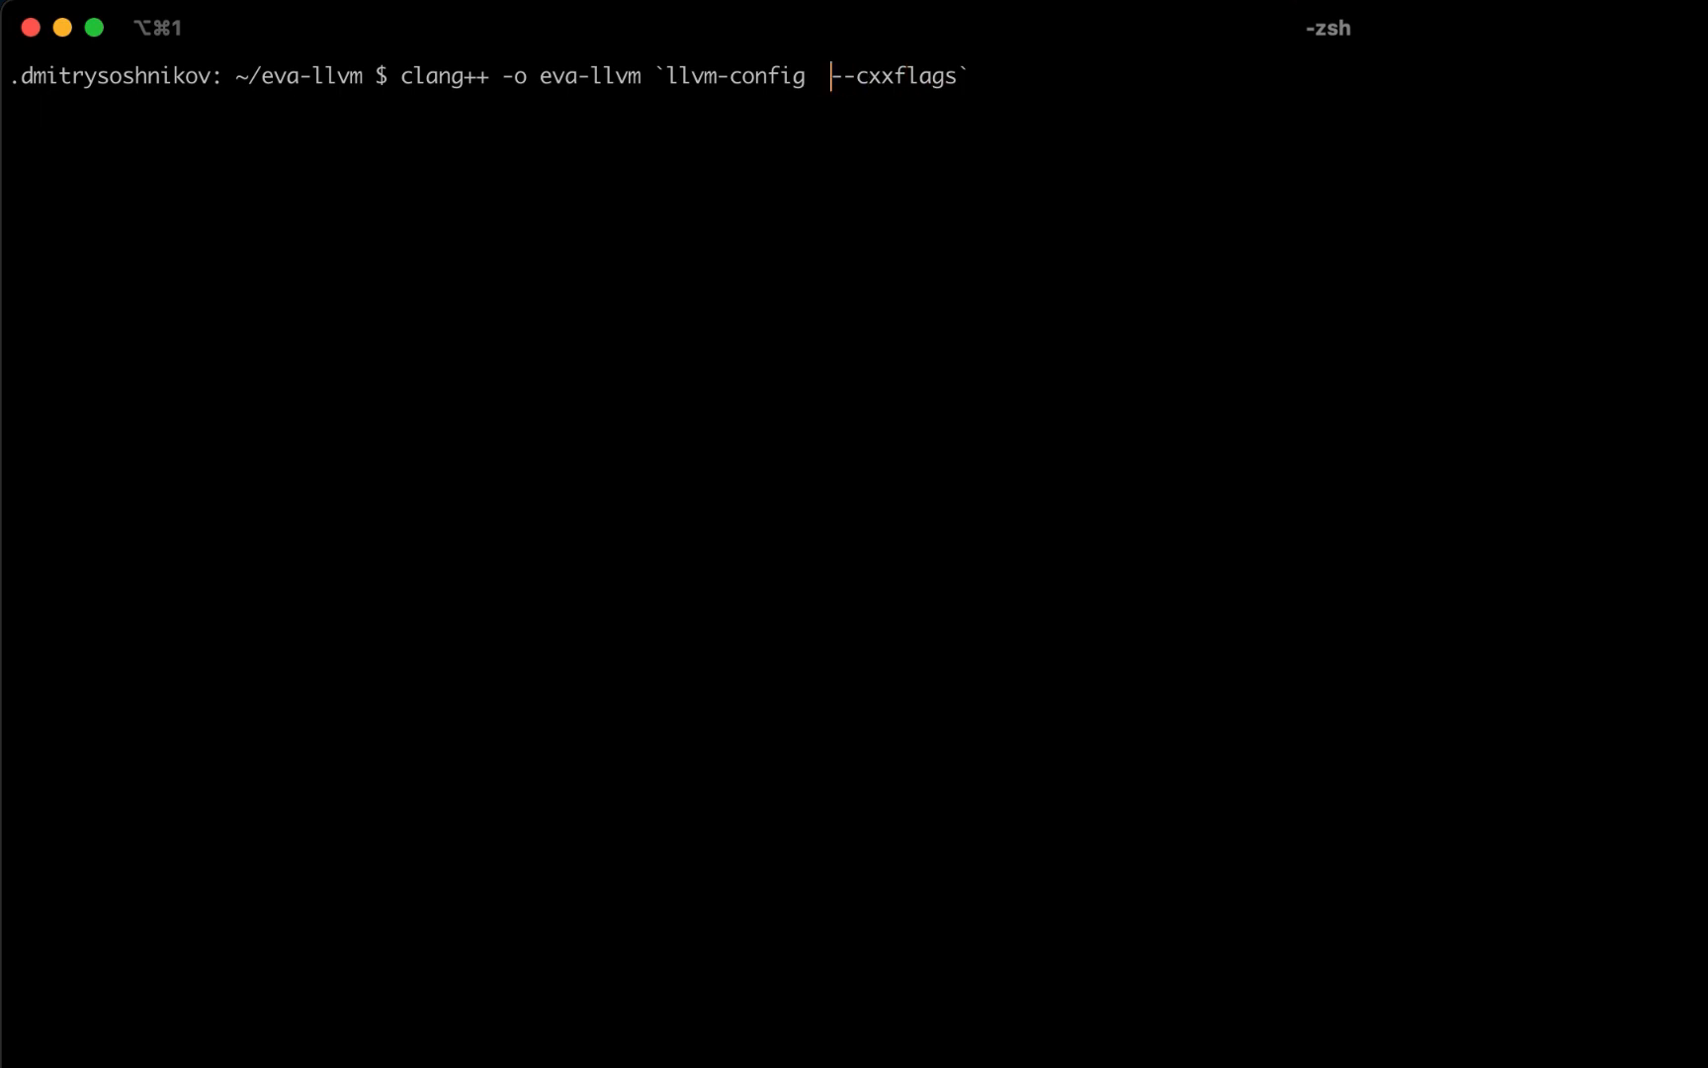
{"action": "type", "text": "--ldflags"}
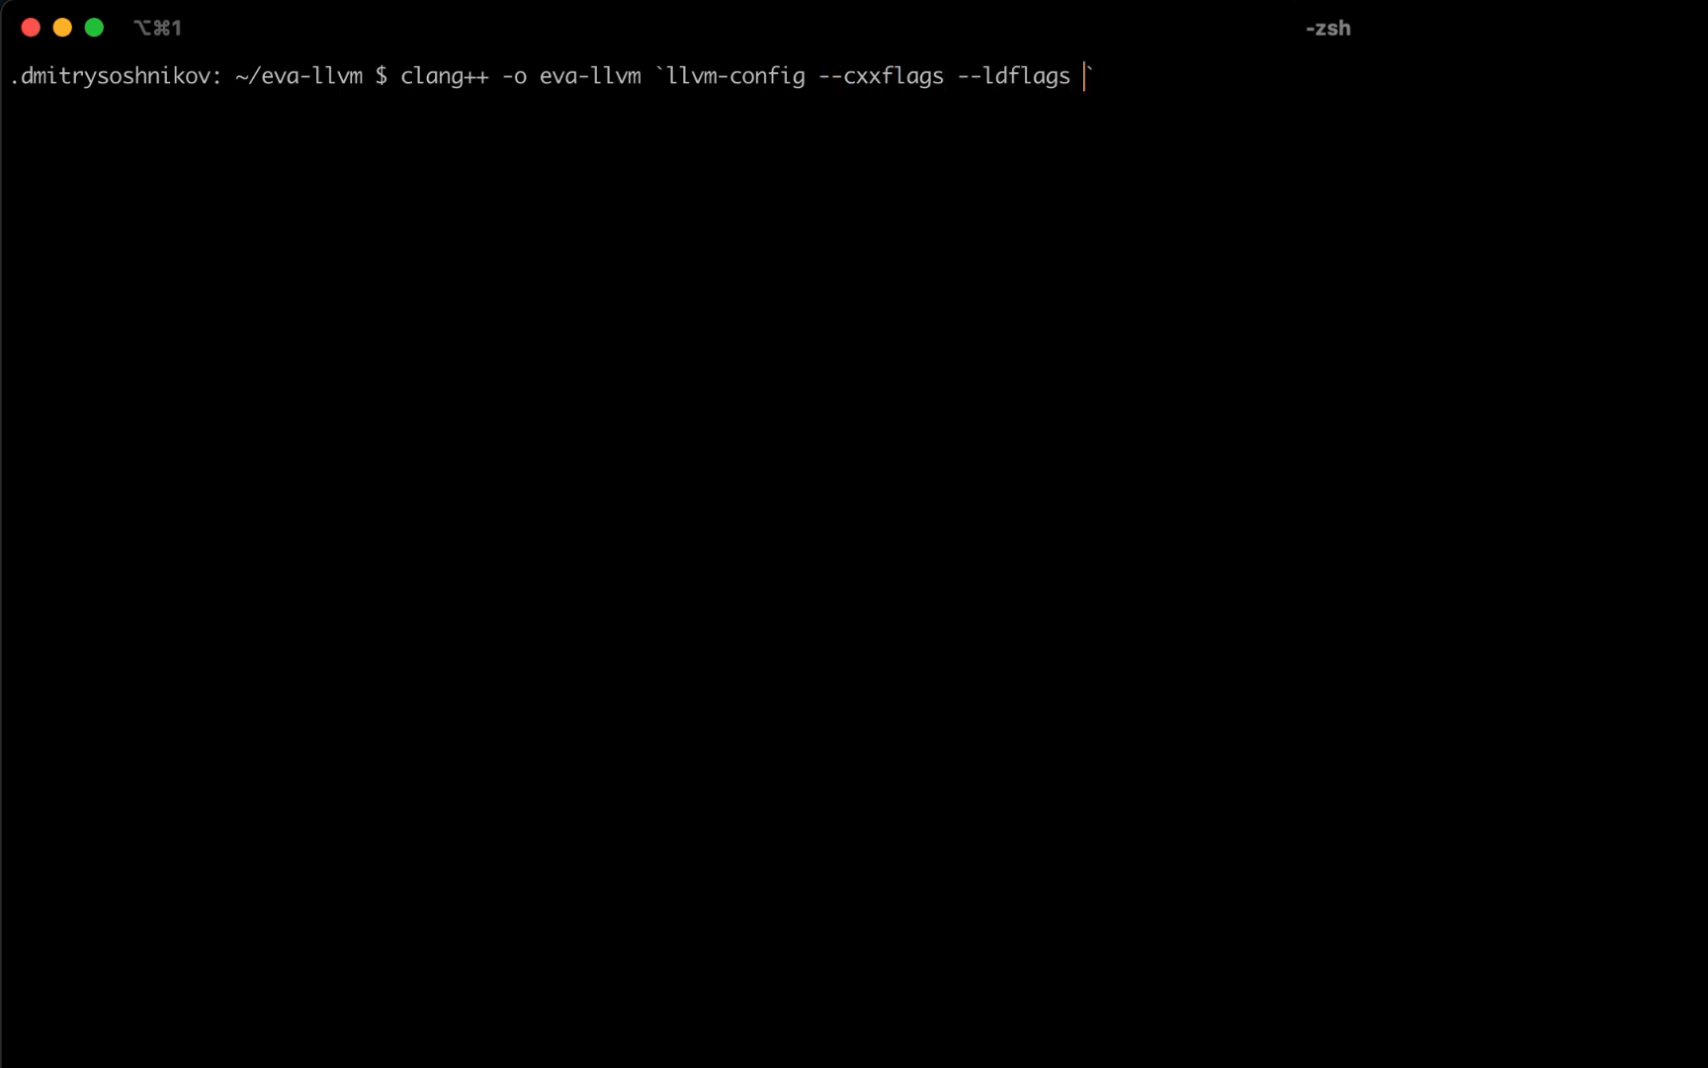
{"action": "type", "text": "--system-libs"}
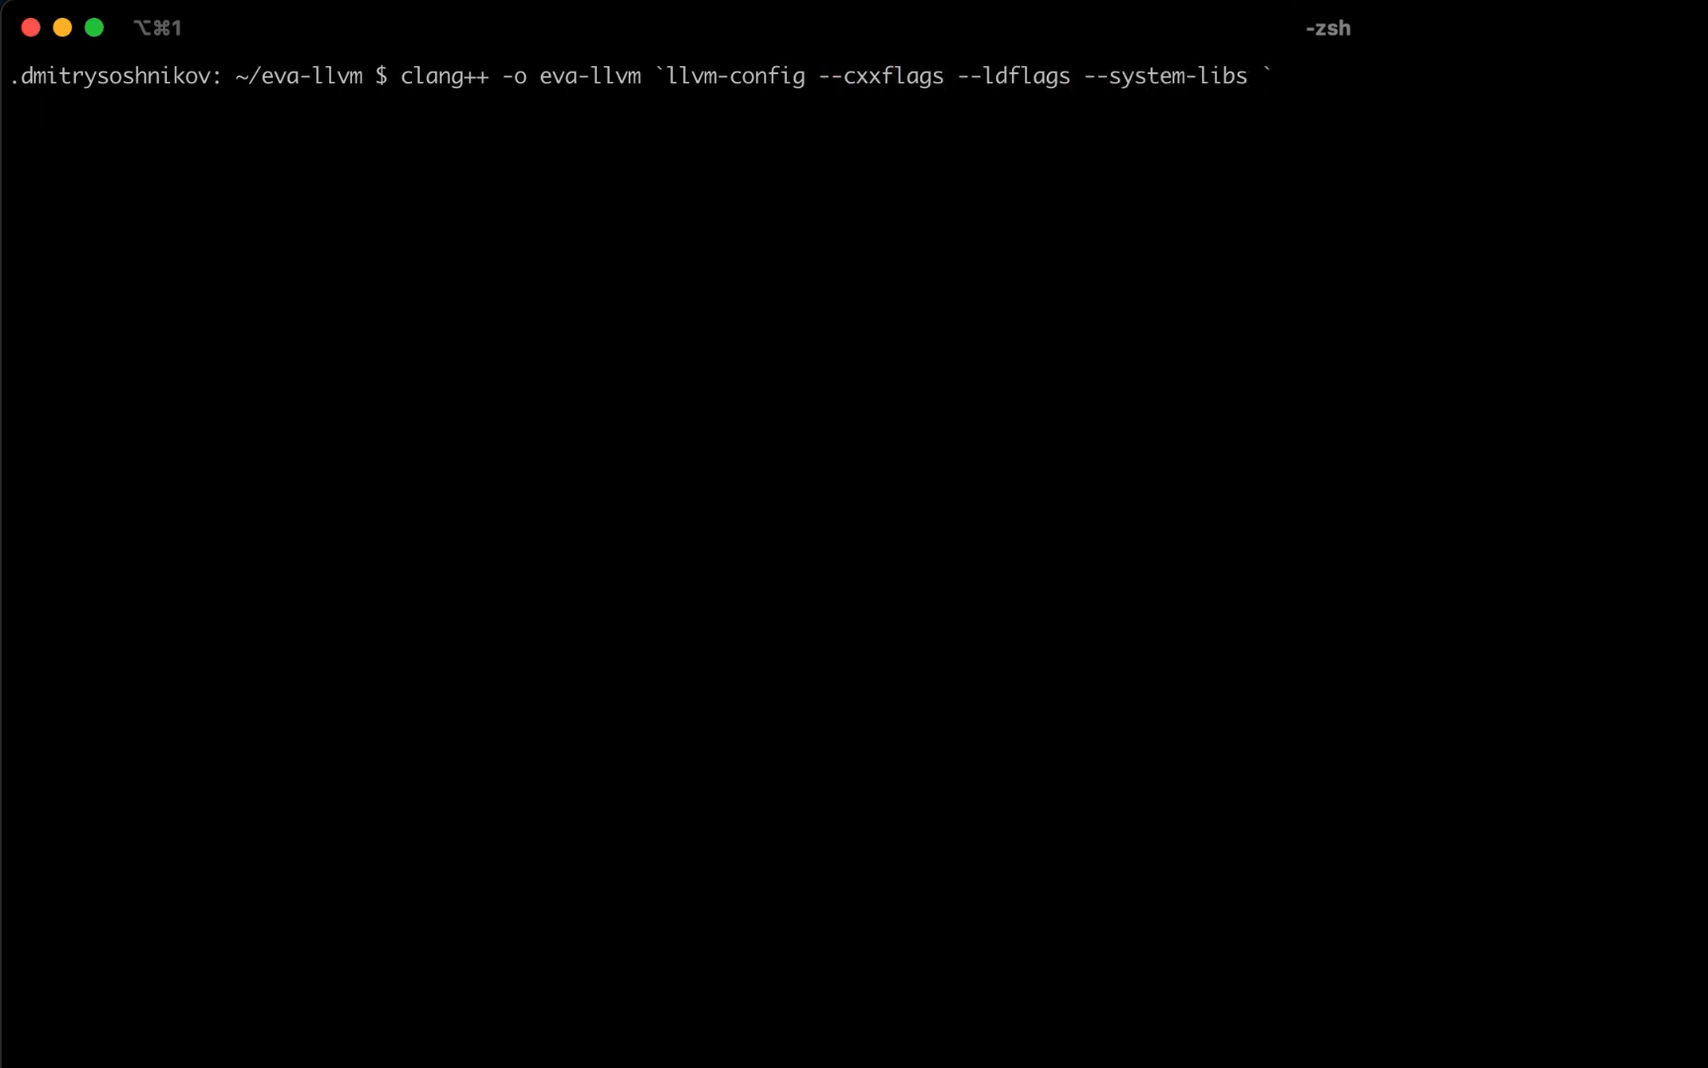
{"action": "type", "text": "--libs core` eva-llvm.cpp"}
{"action": "type", "text": "ls"}
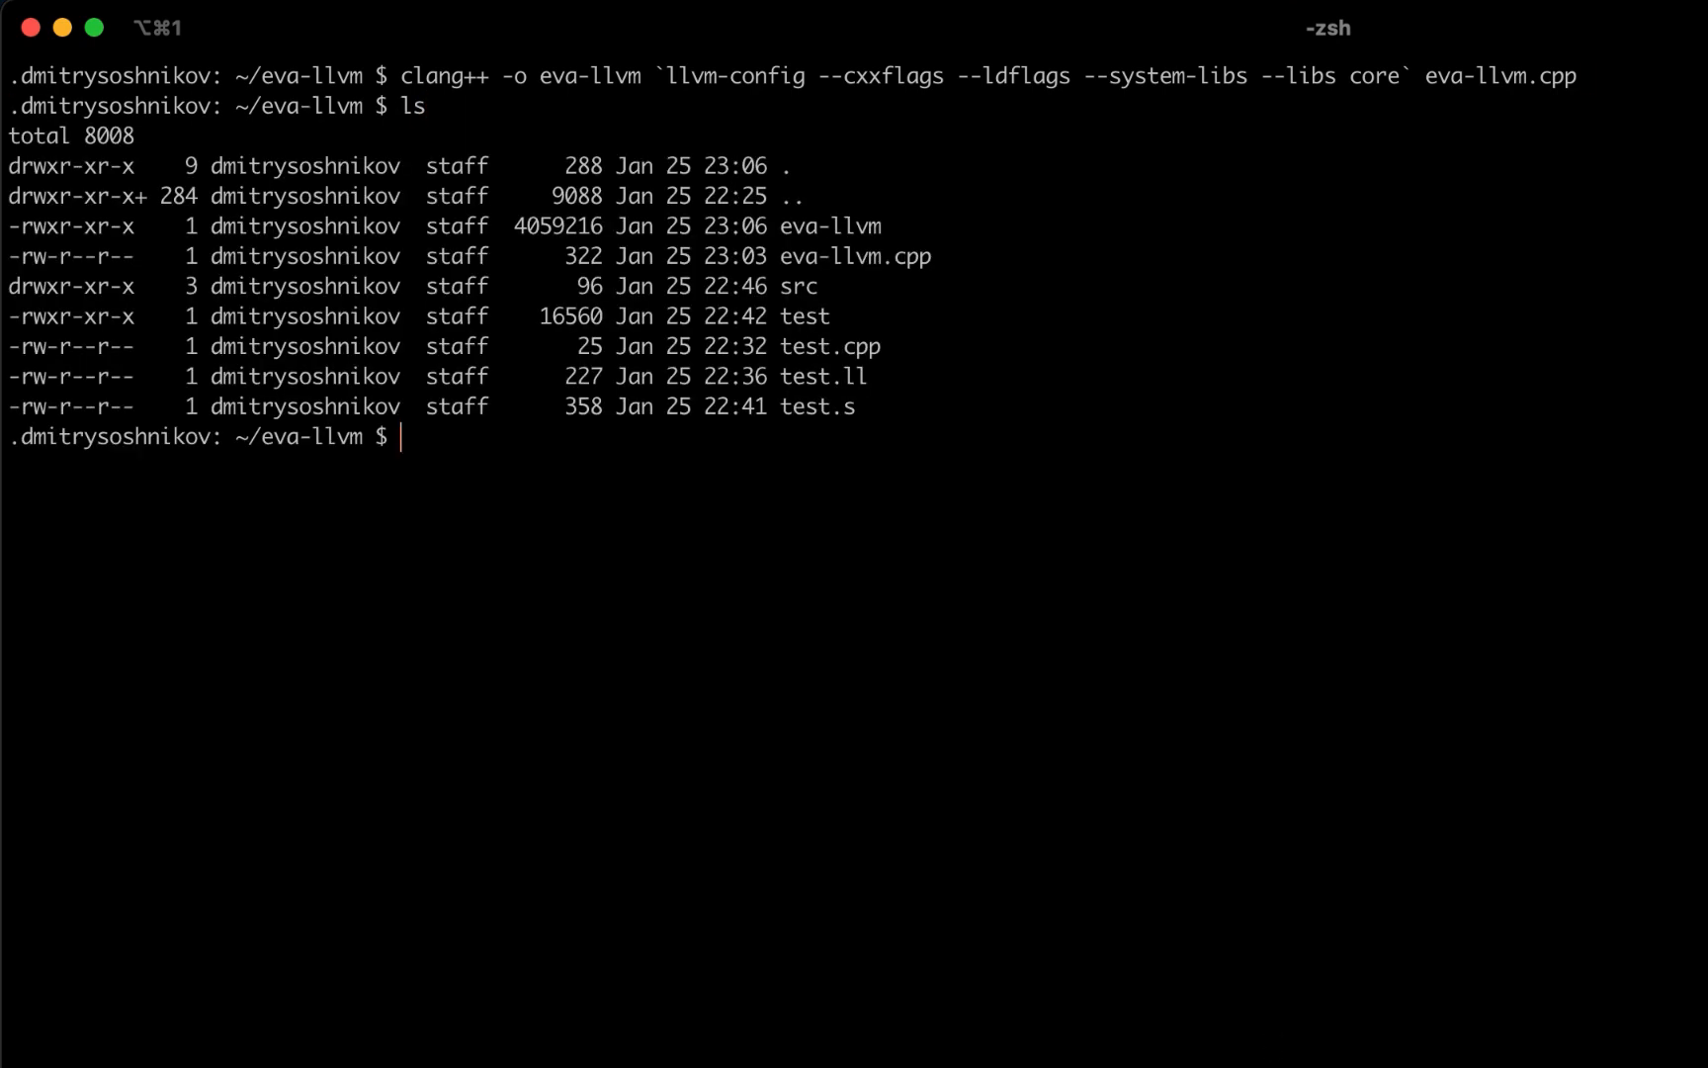
Run ./eva-llvm to print the empty EvaLLVM module and confirm out.ll exists.
{"action": "double_click", "coordinate": [829, 225]}
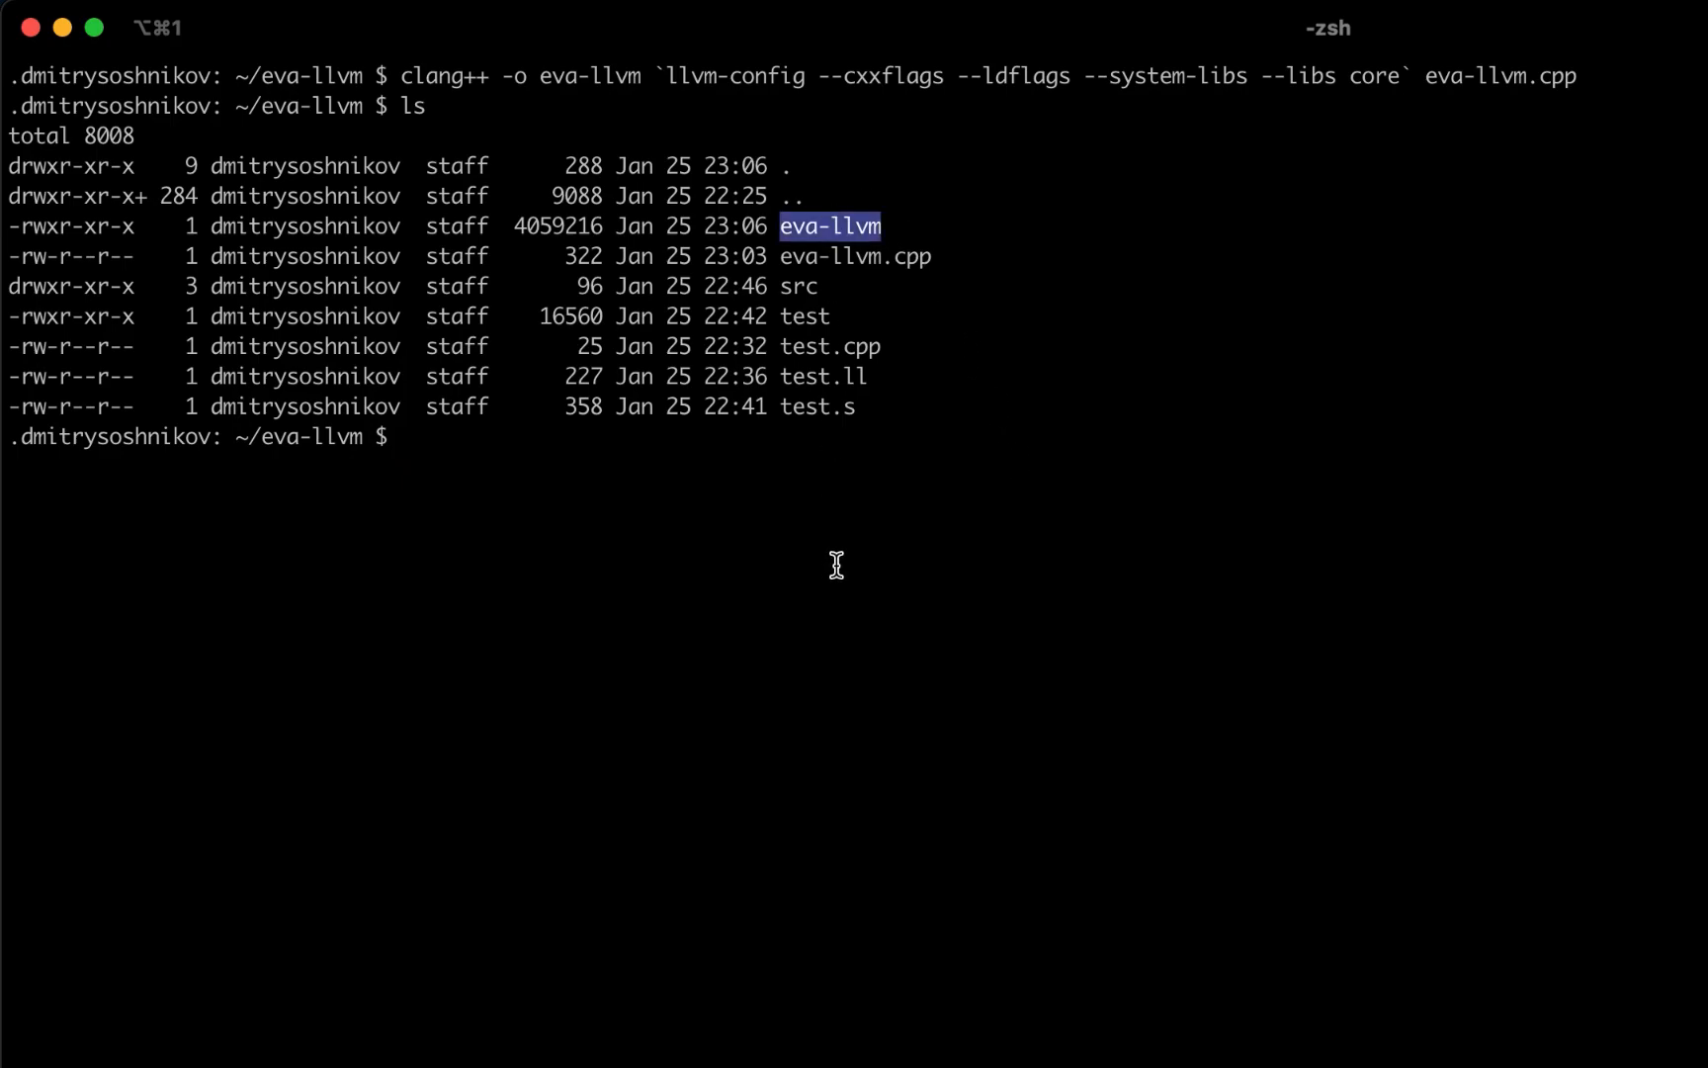
{"action": "type", "text": "./eva-llvm"}
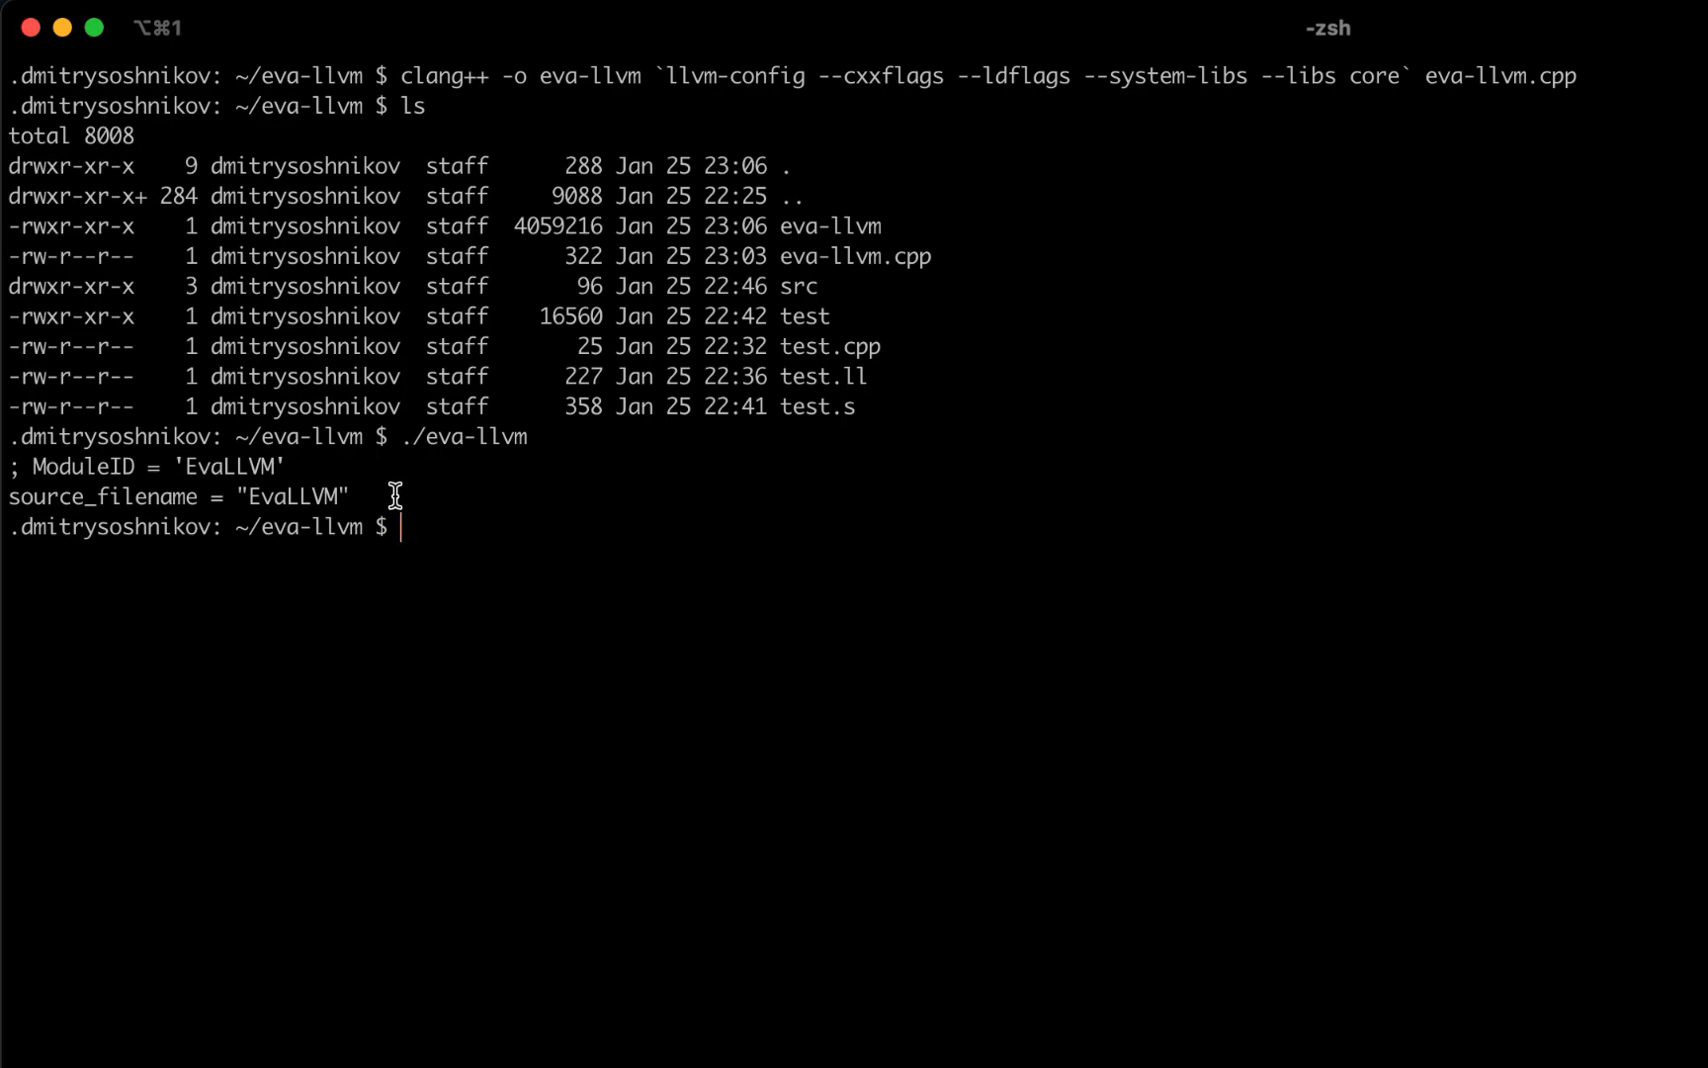
{"action": "left_click_drag", "start_coordinate": [11, 467], "coordinate": [351, 498]}
{"action": "type", "text": "ls"}
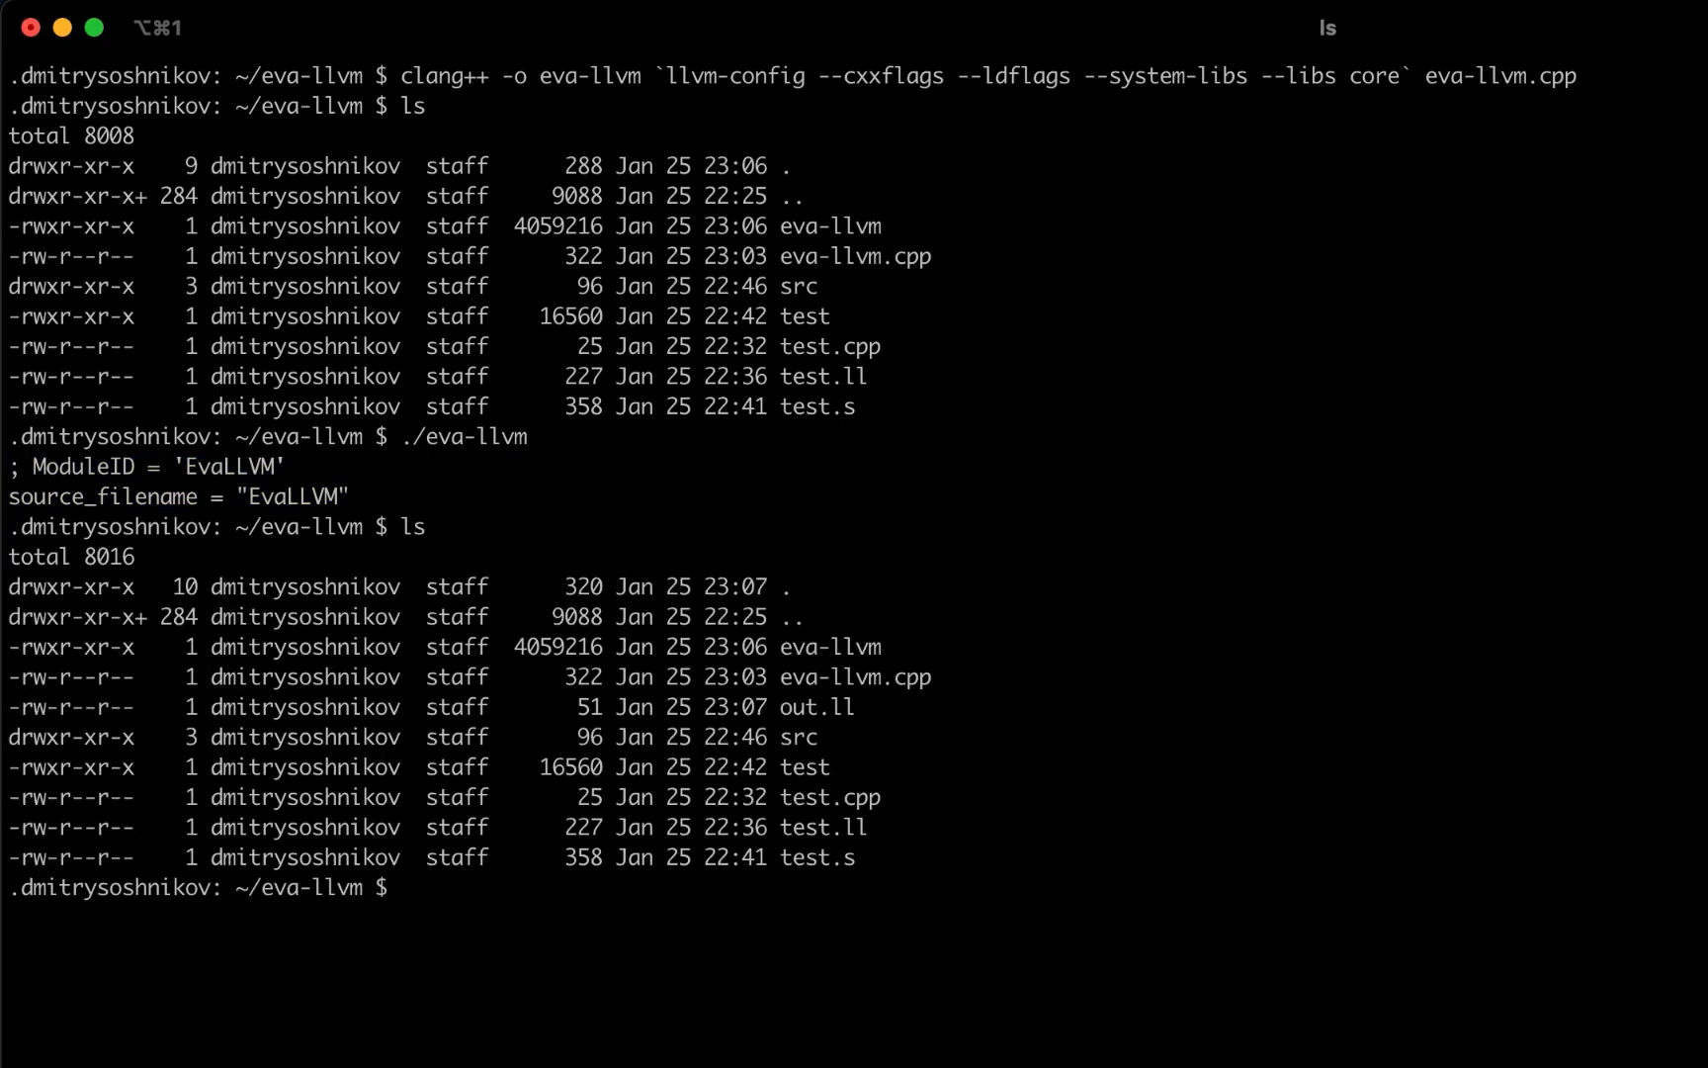
{"action": "double_click", "coordinate": [815, 706]}
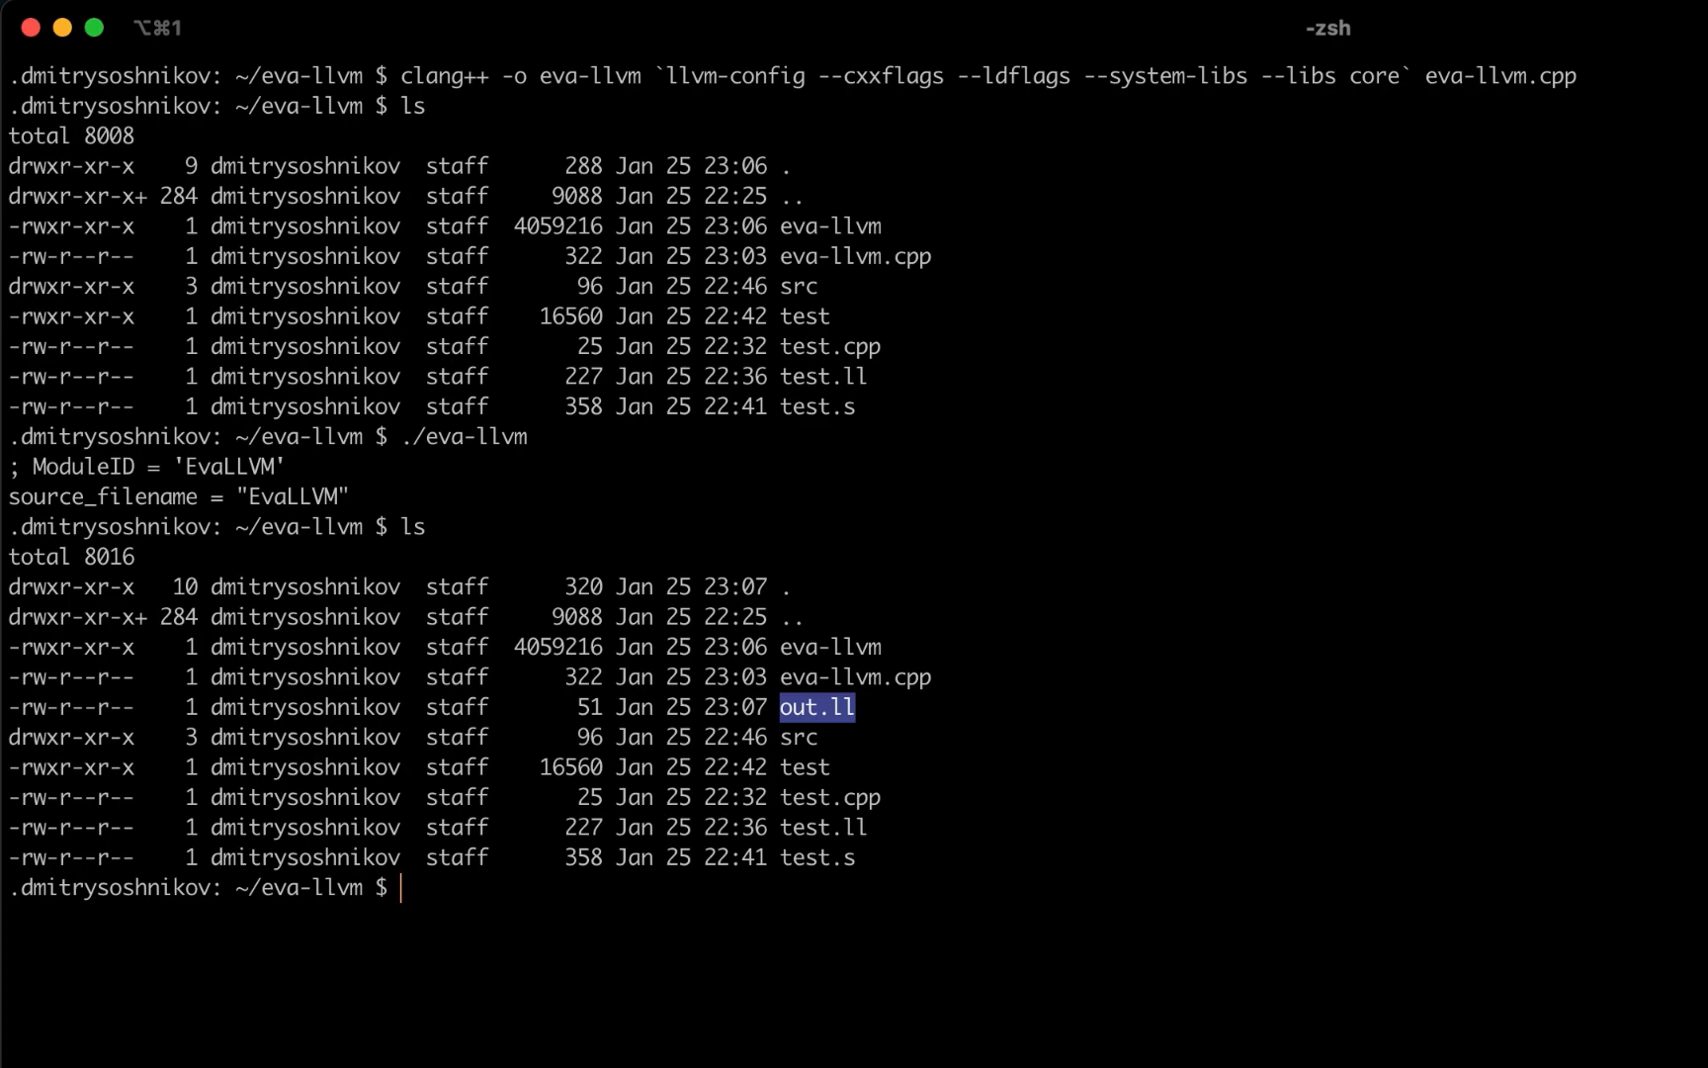